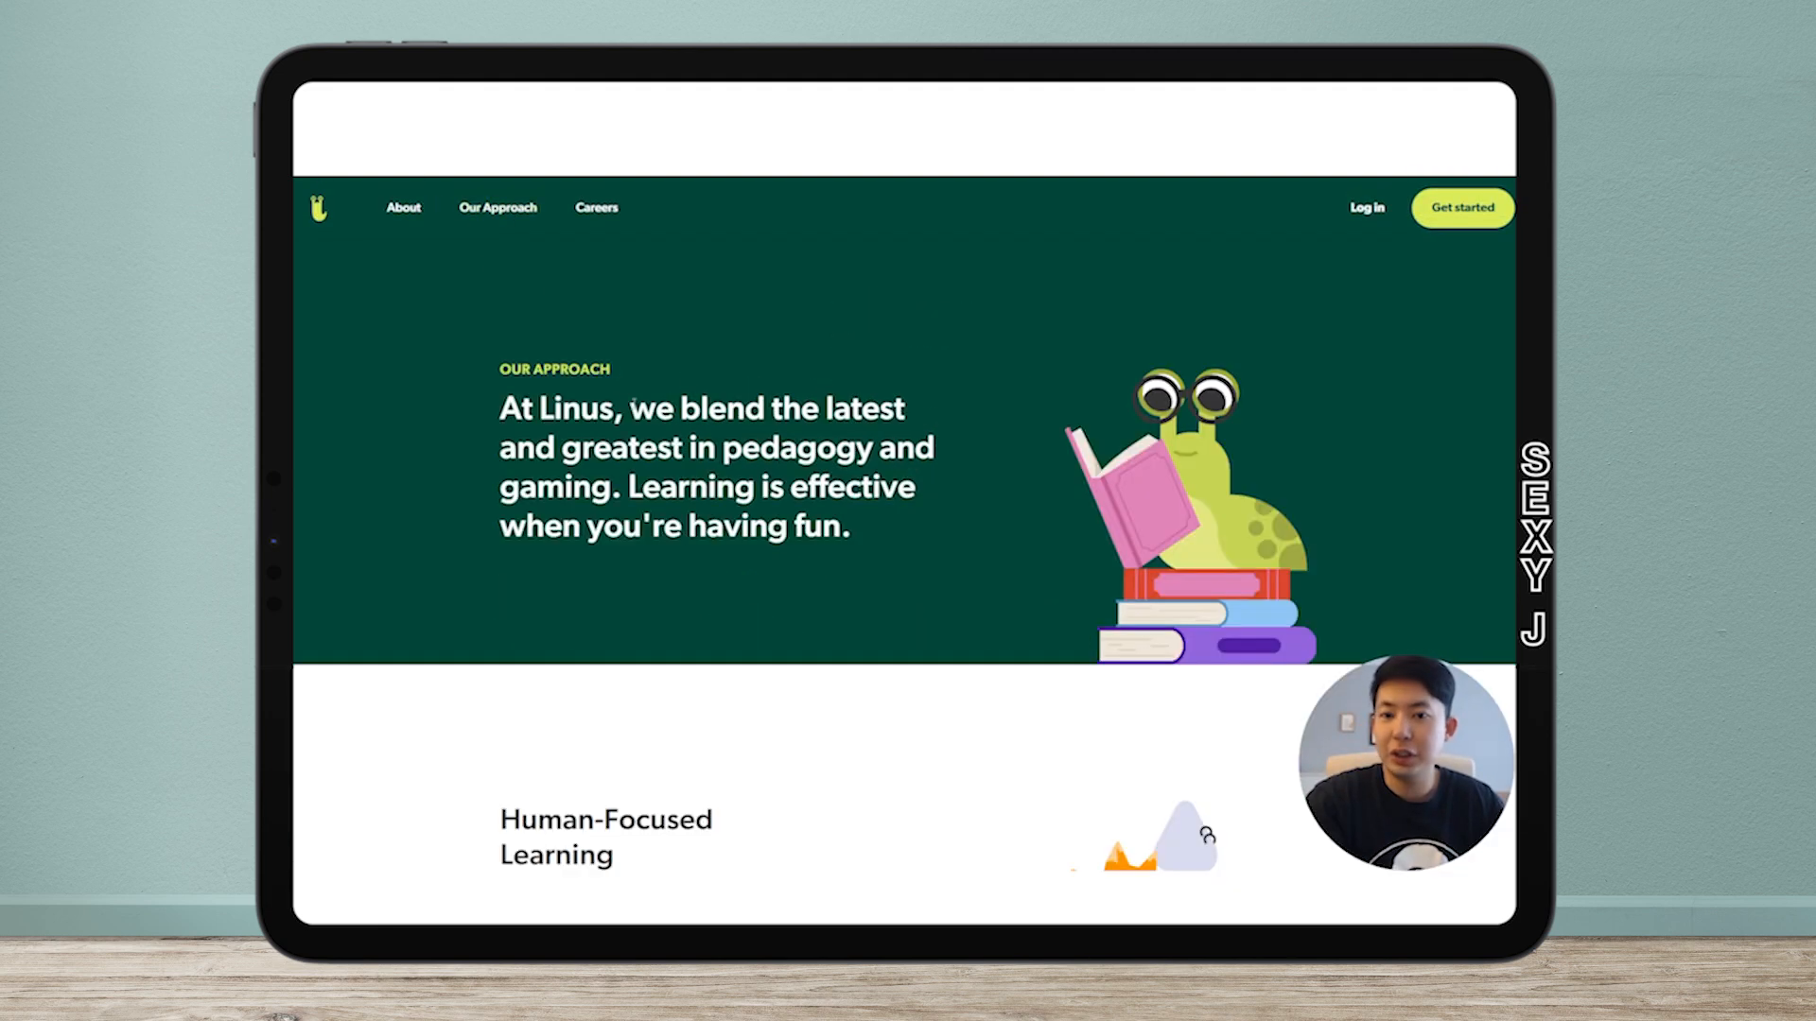
- Reach the sign-in form for an existing Linus account from Get started
scroll(down, 3)
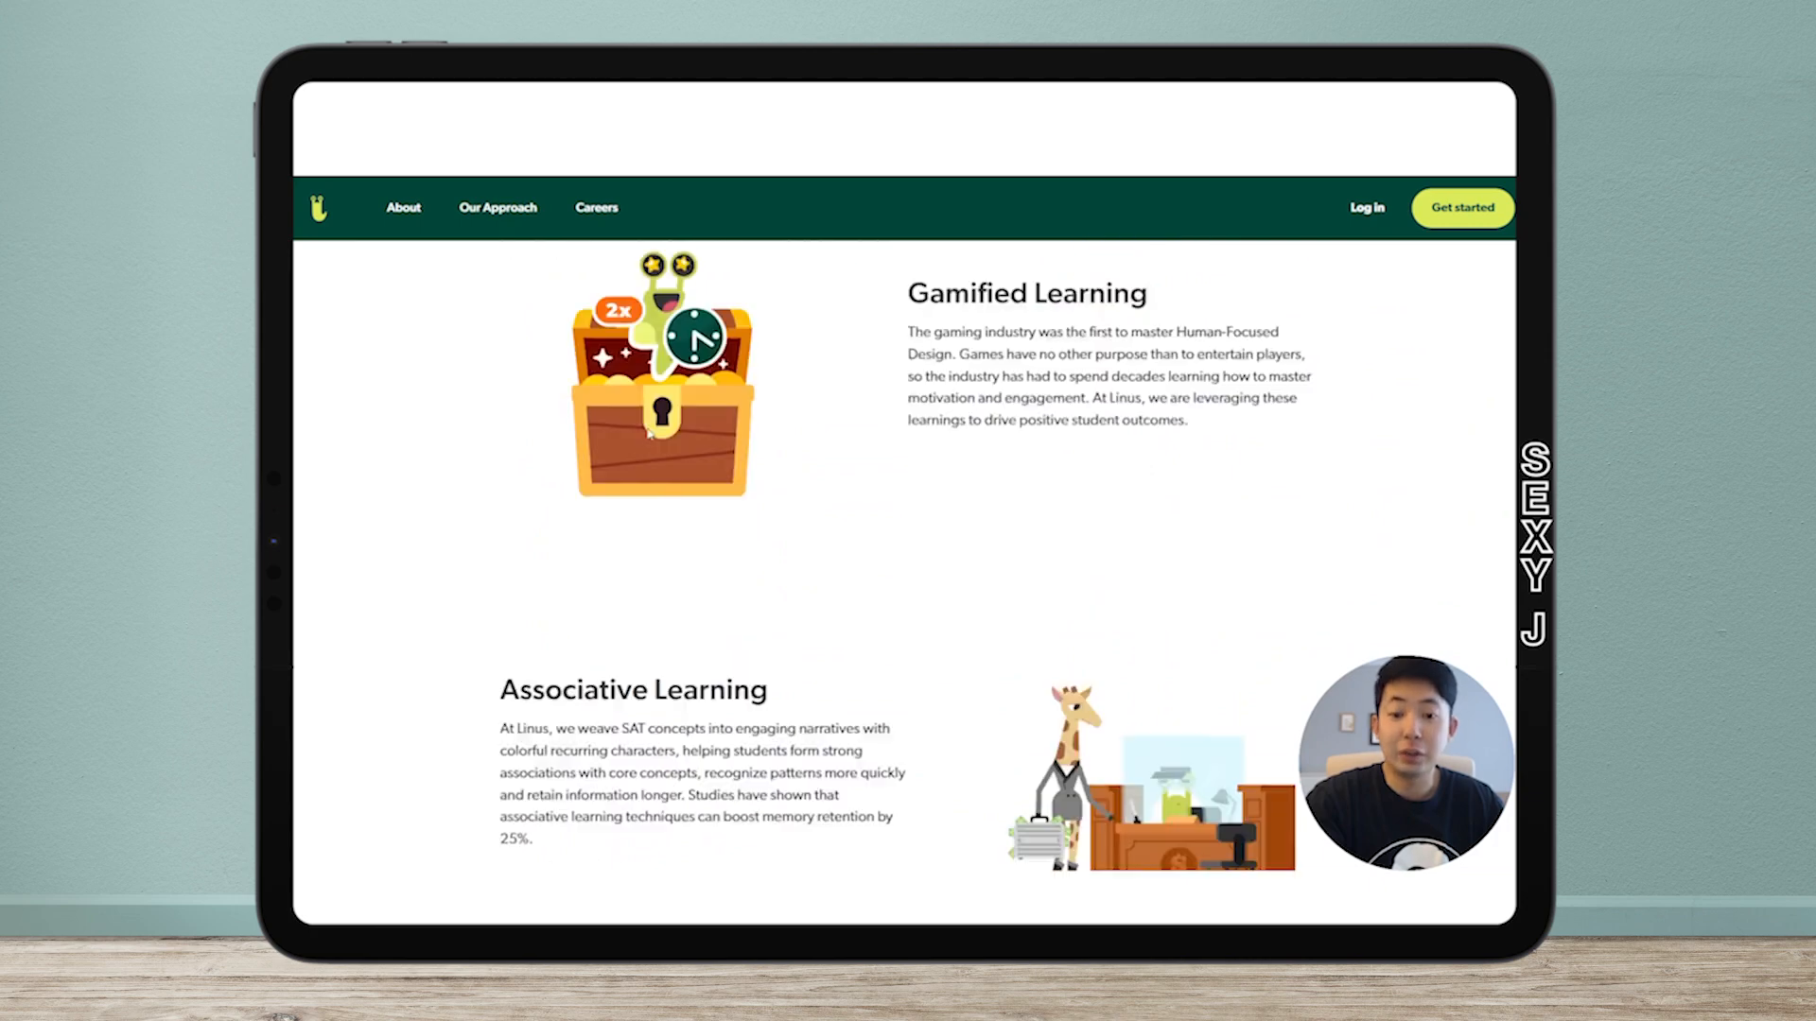
scroll(down, 3)
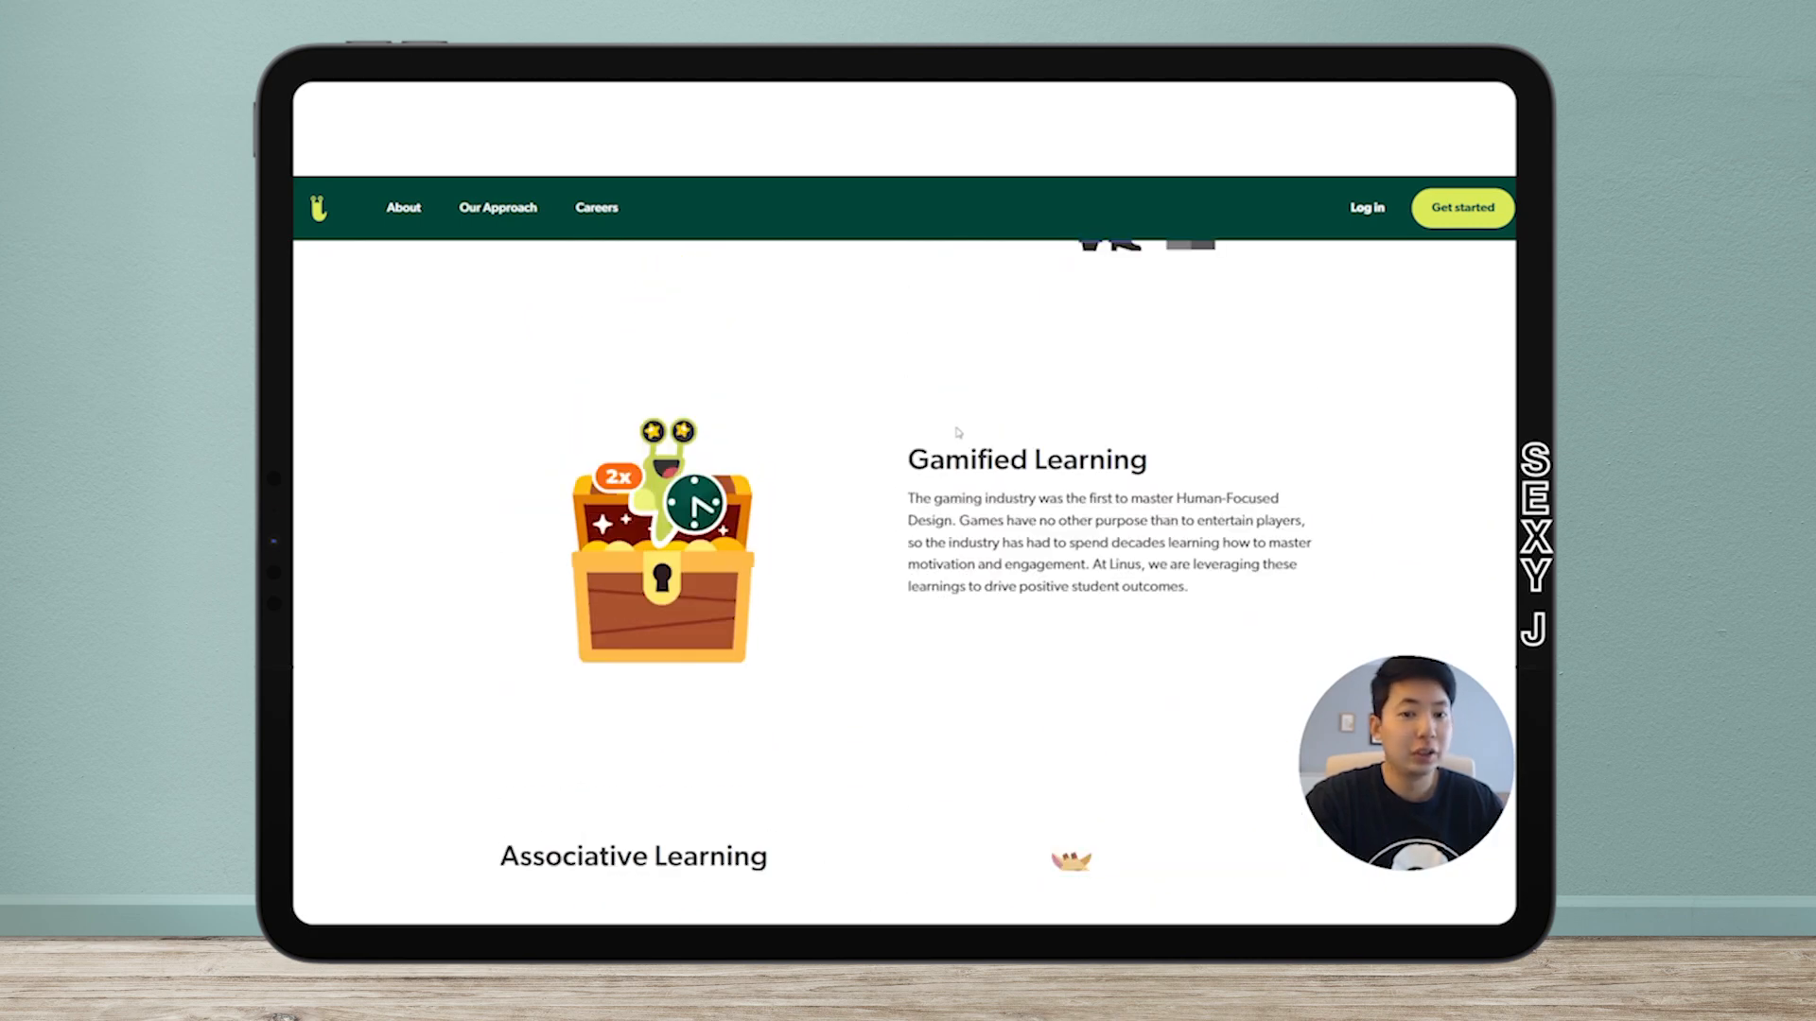
scroll(down, 3)
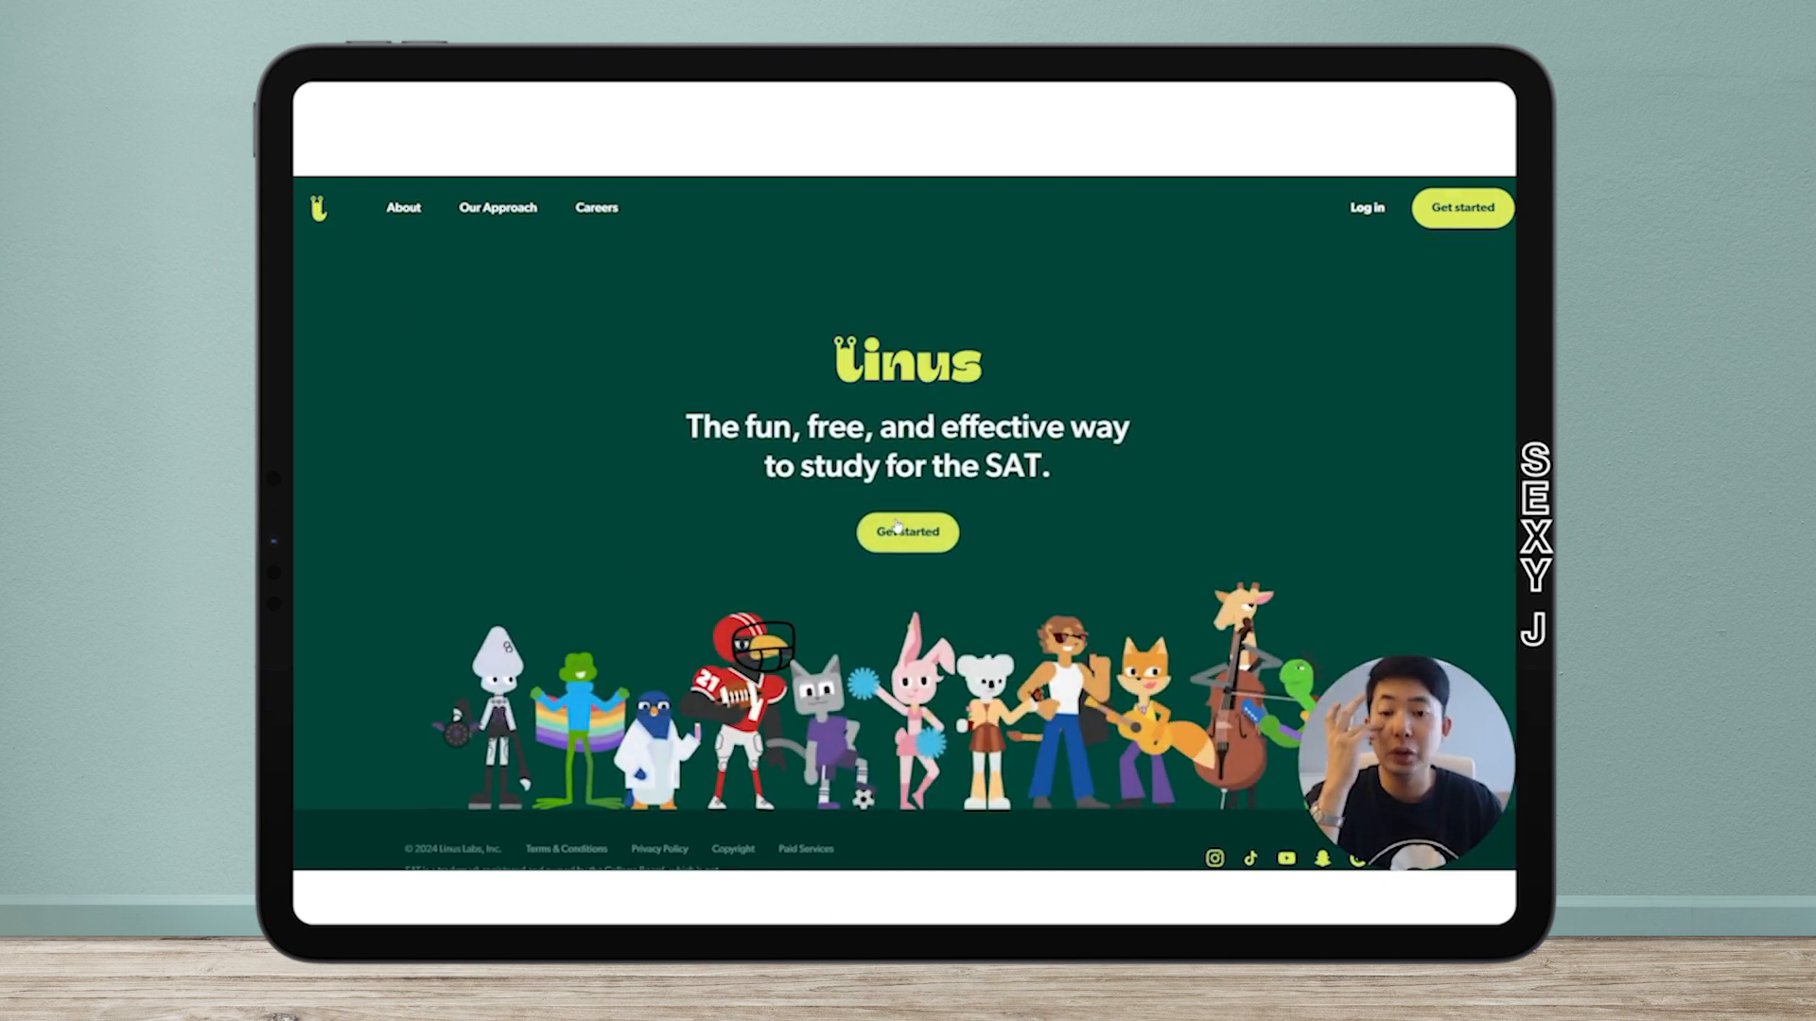
click(908, 534)
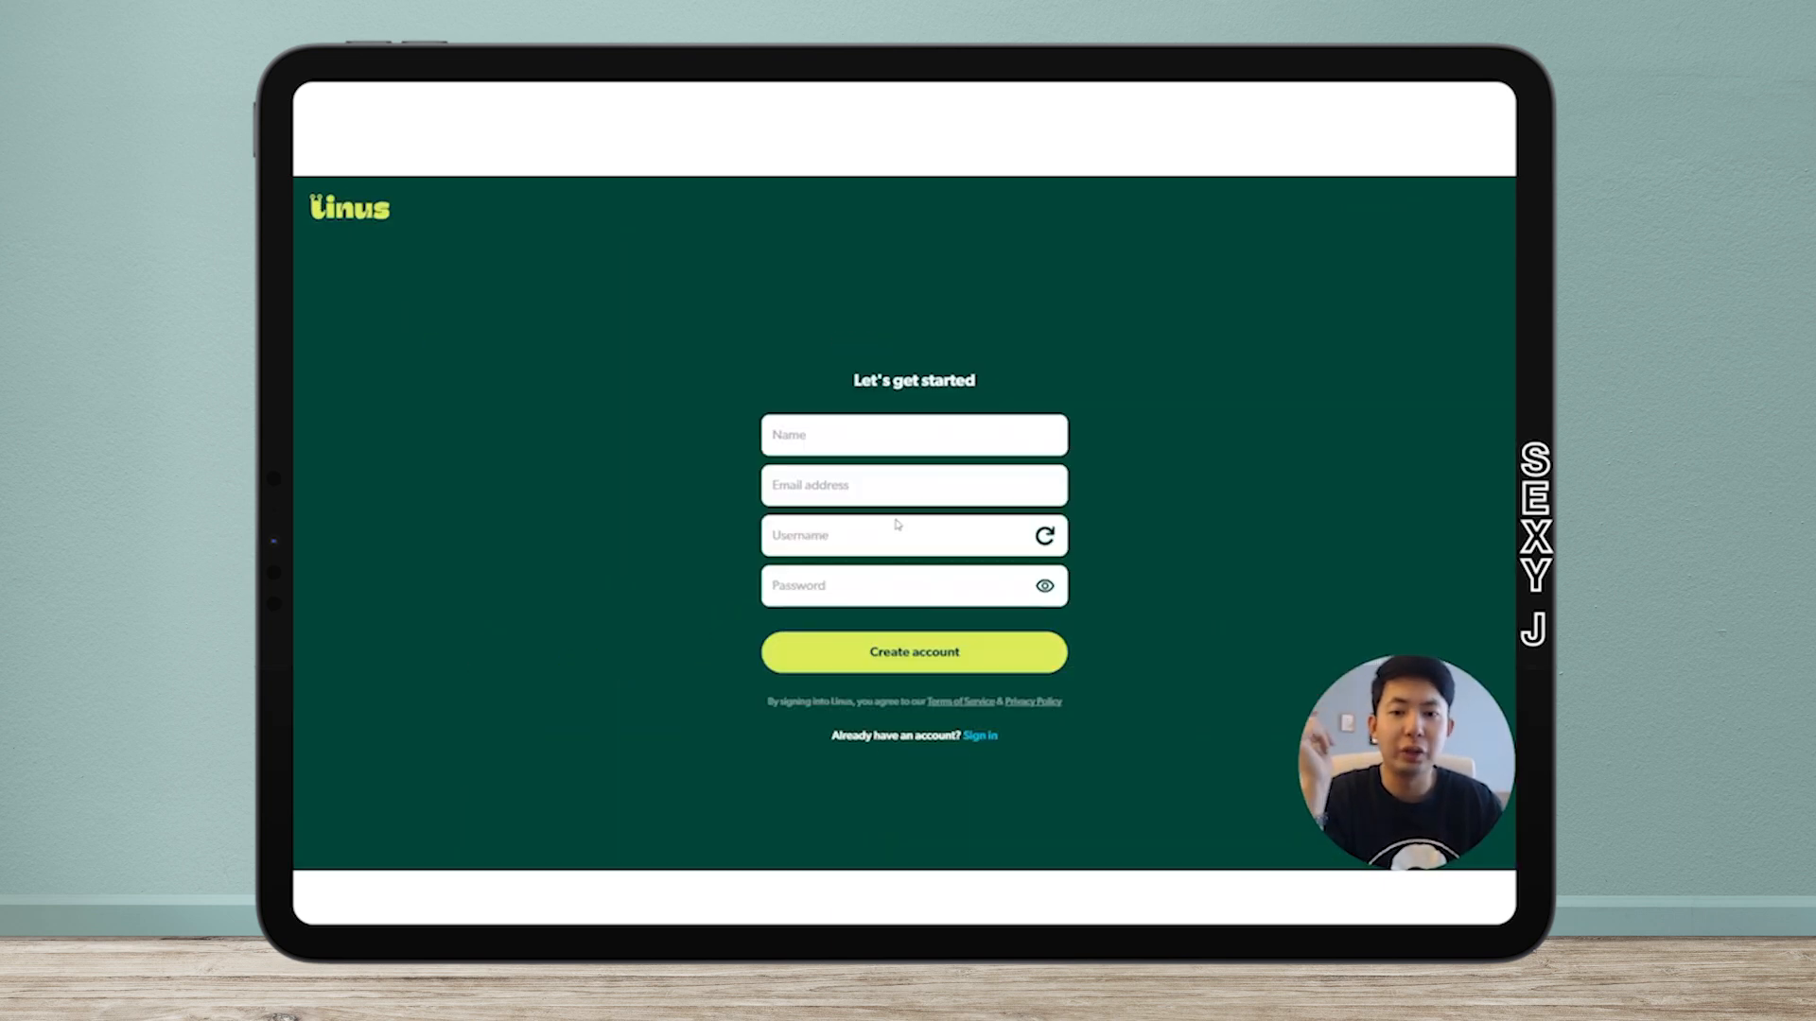
click(979, 734)
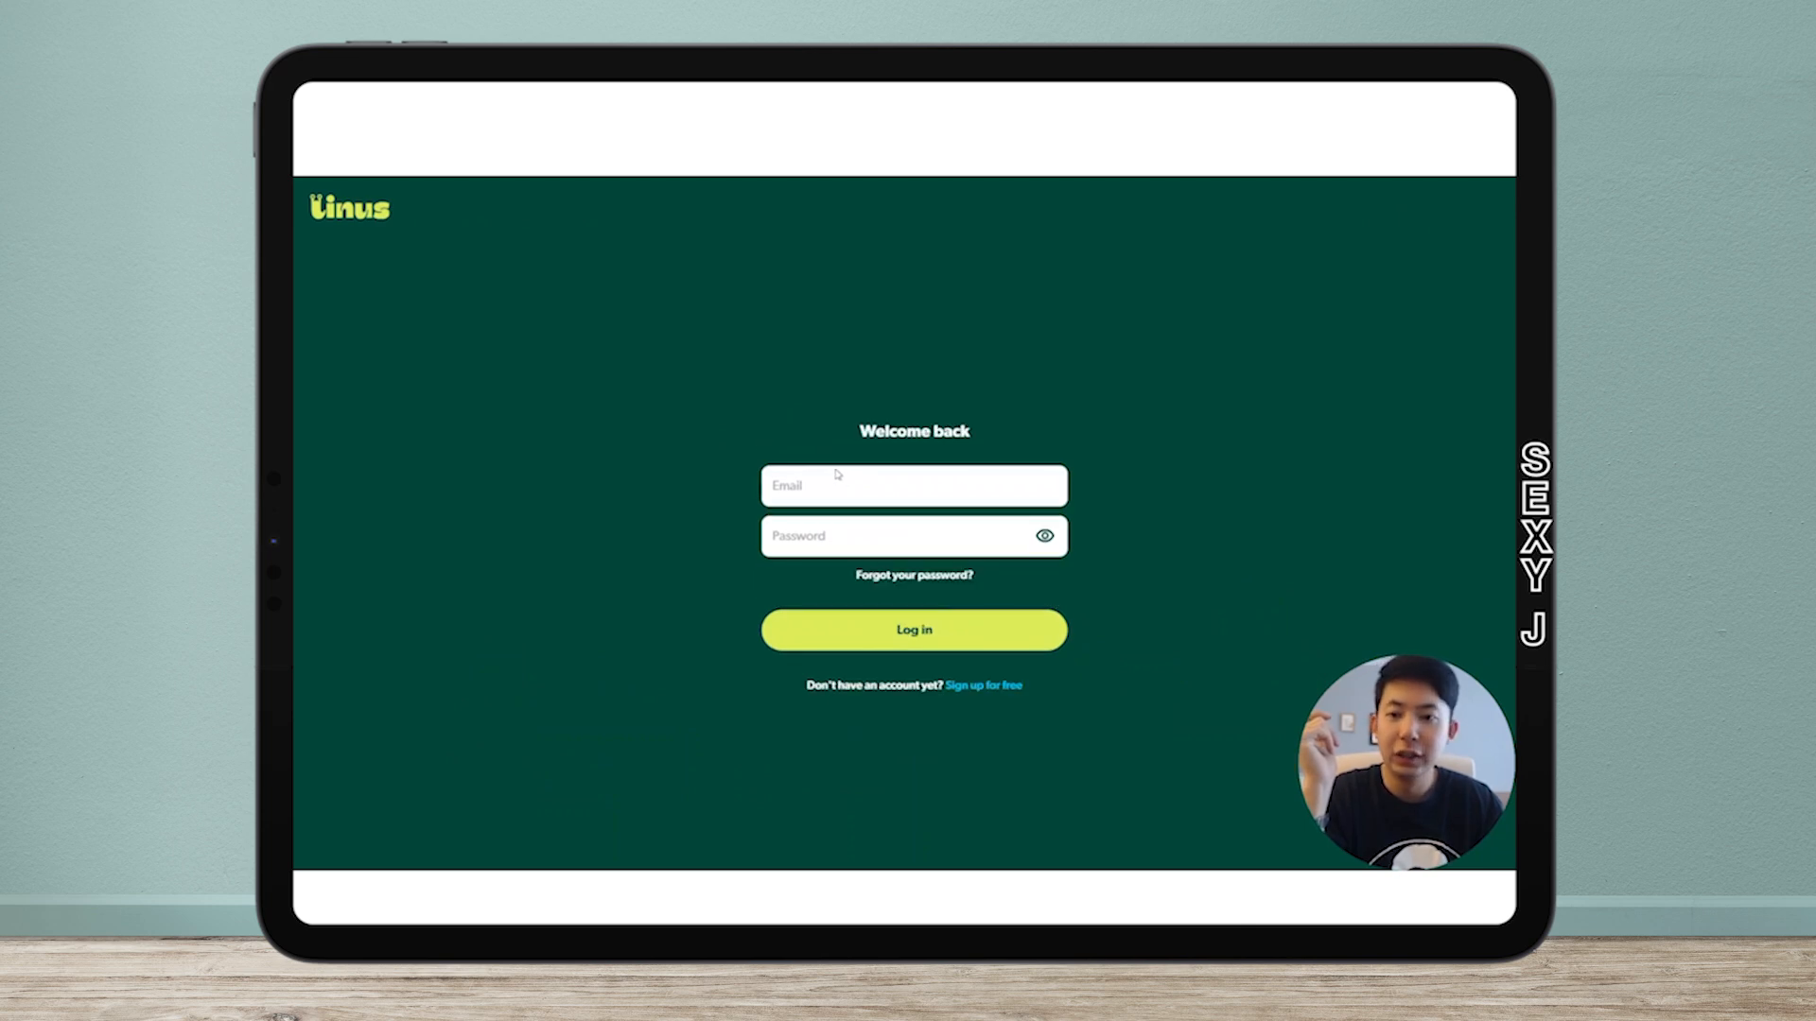
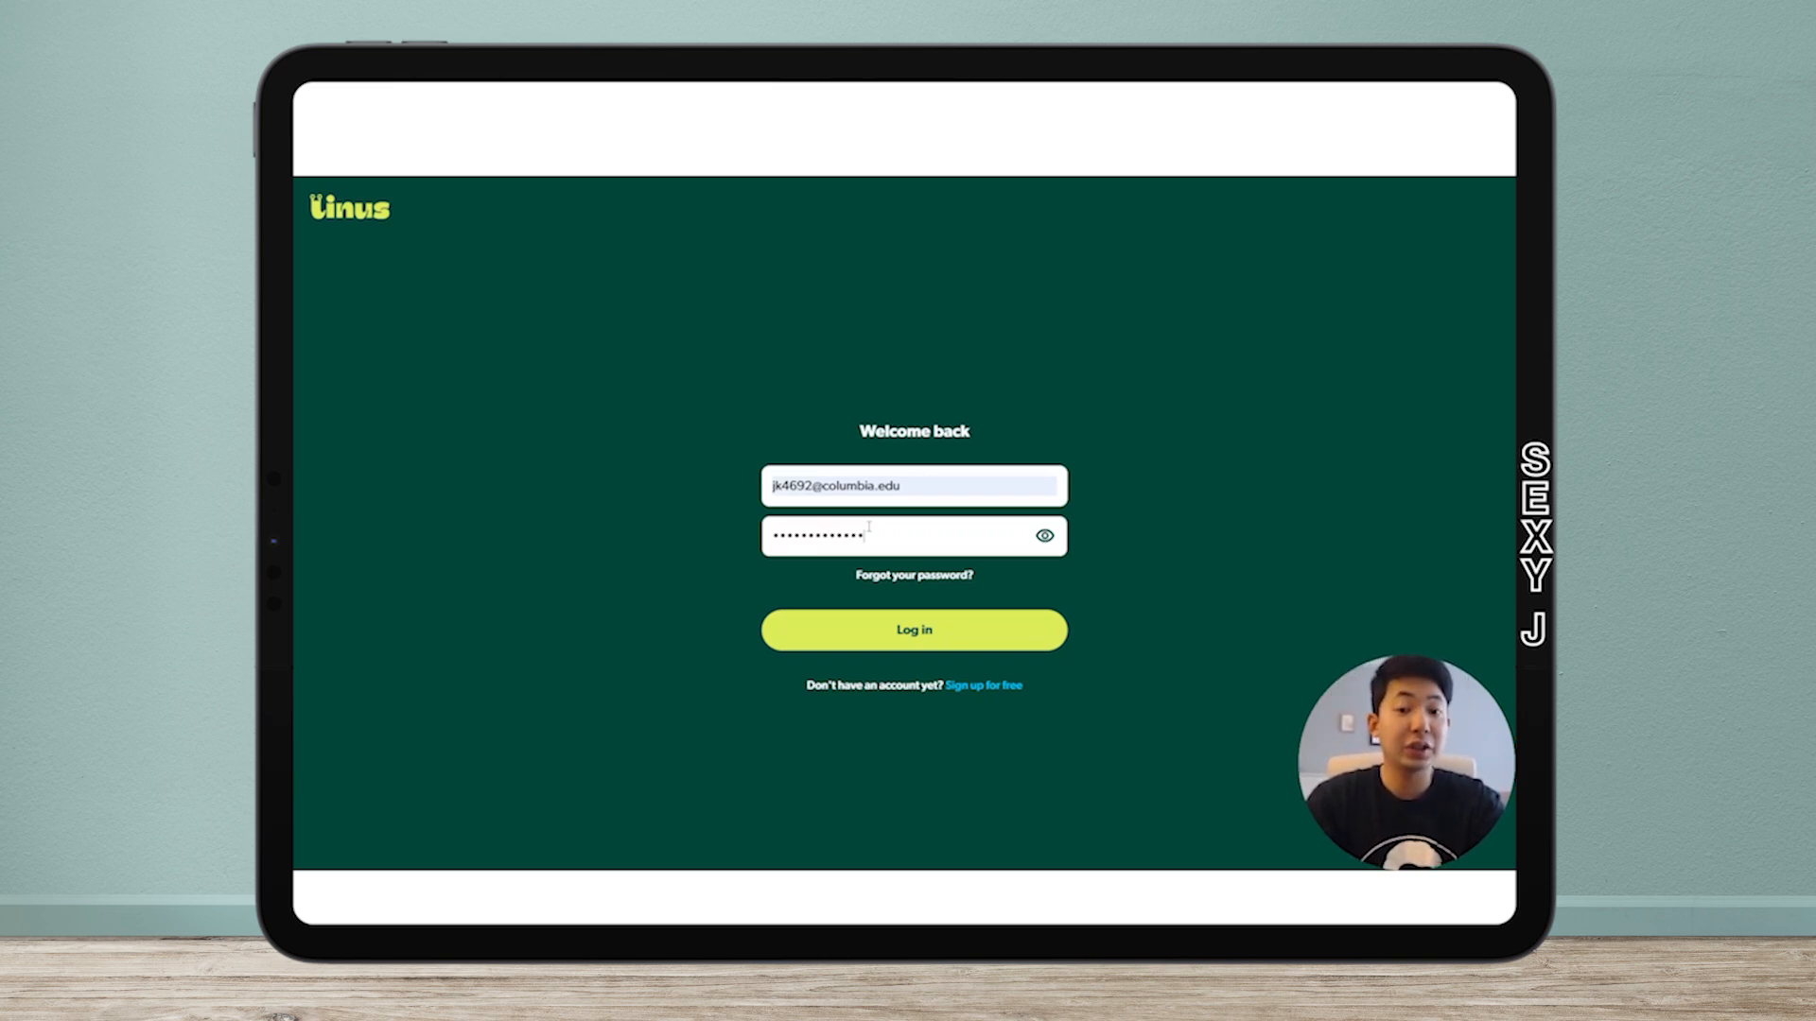
click(915, 629)
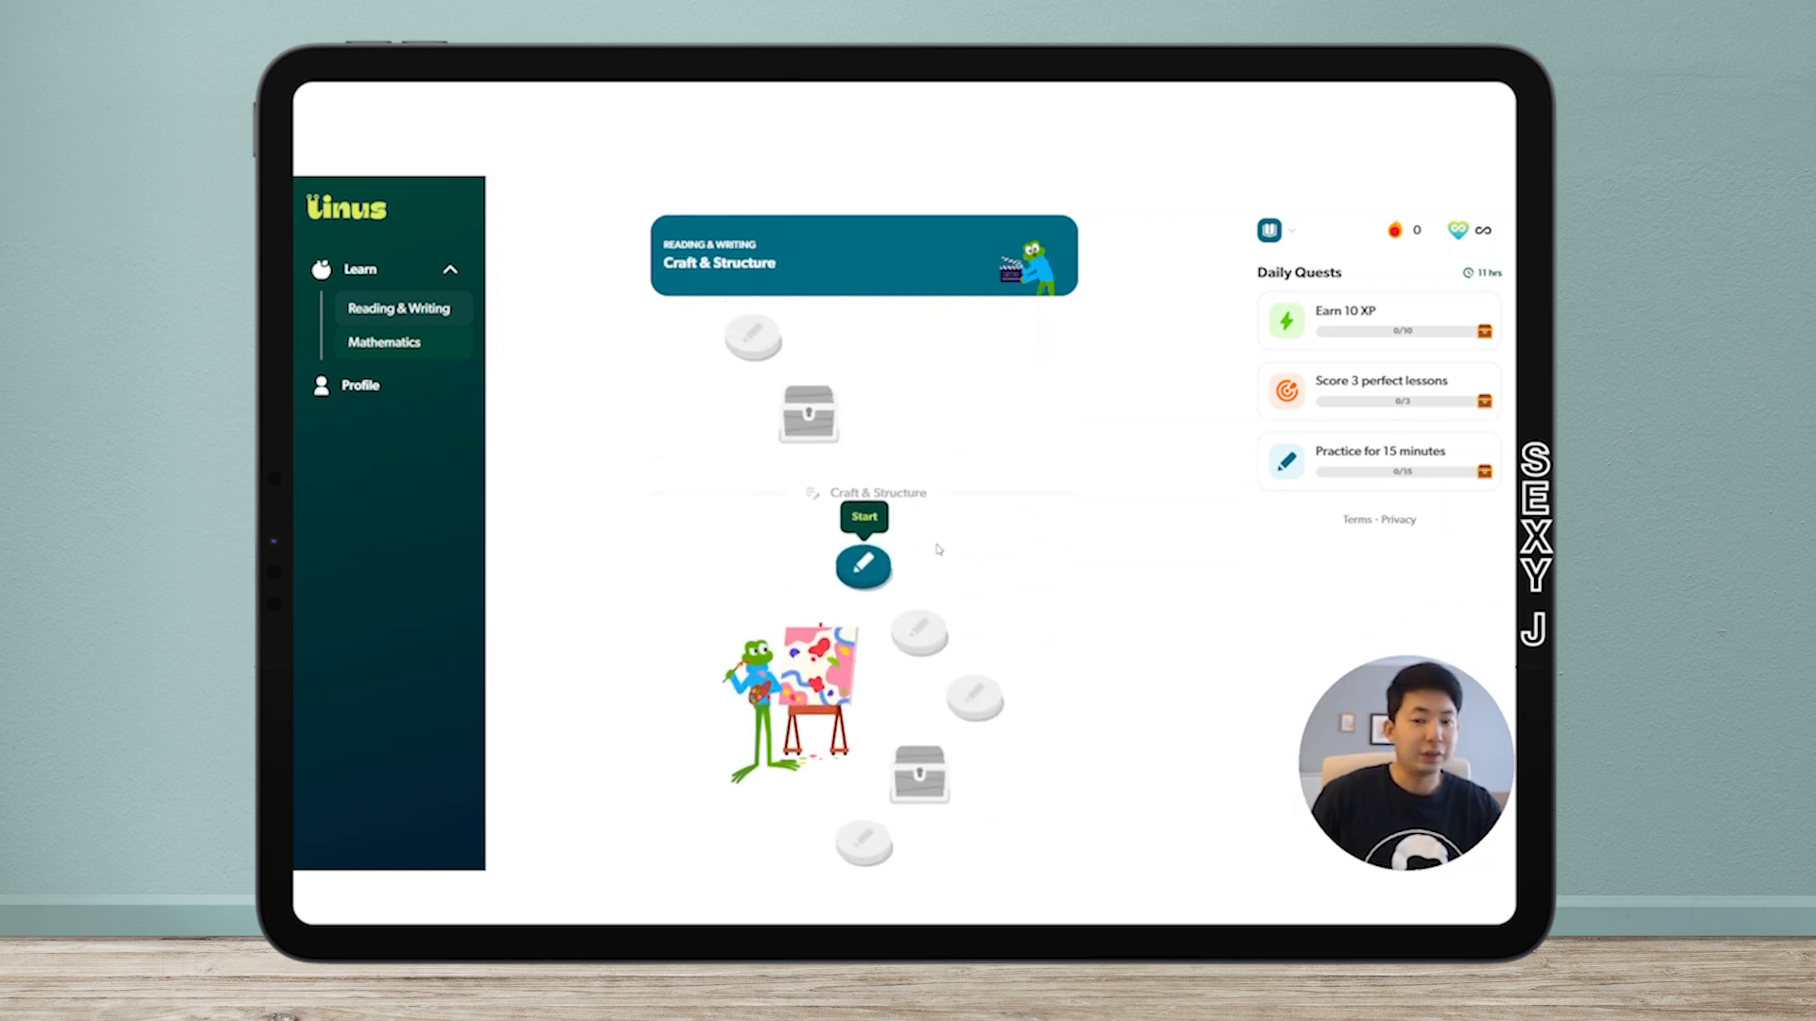
- Start practicing the first Information & Ideas lesson for +10 XP
scroll(down, 3)
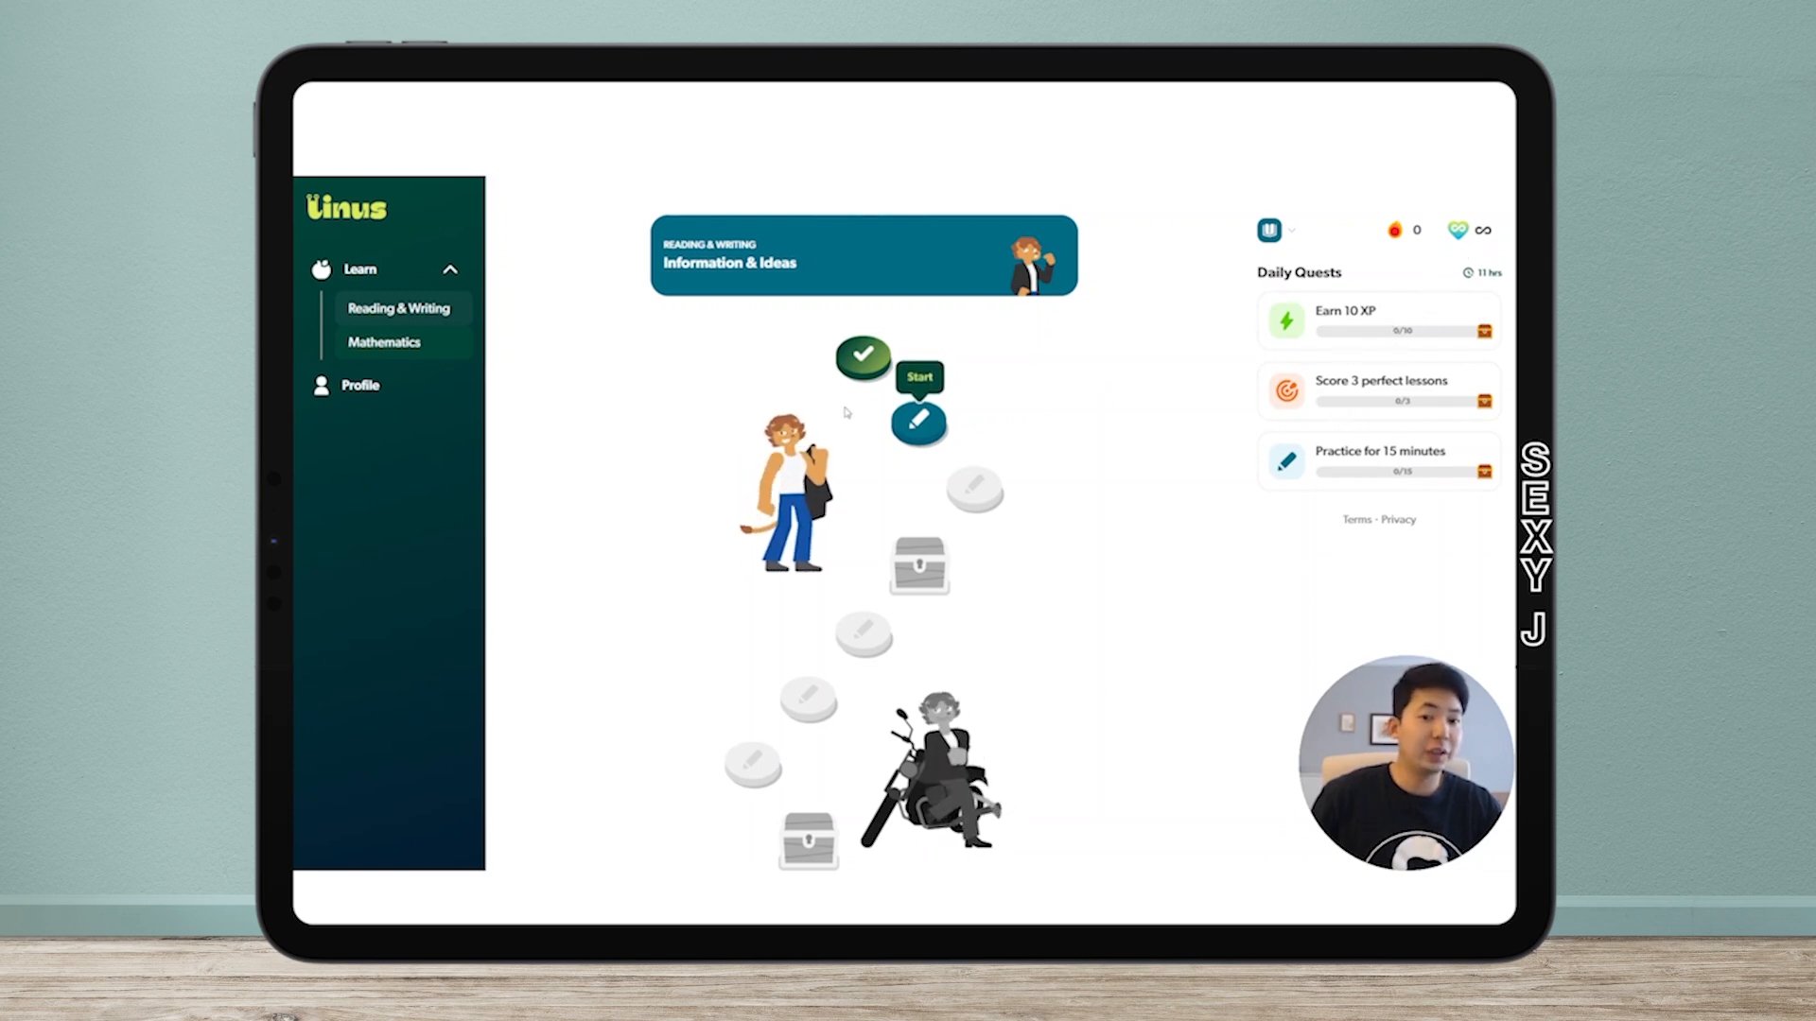
click(919, 423)
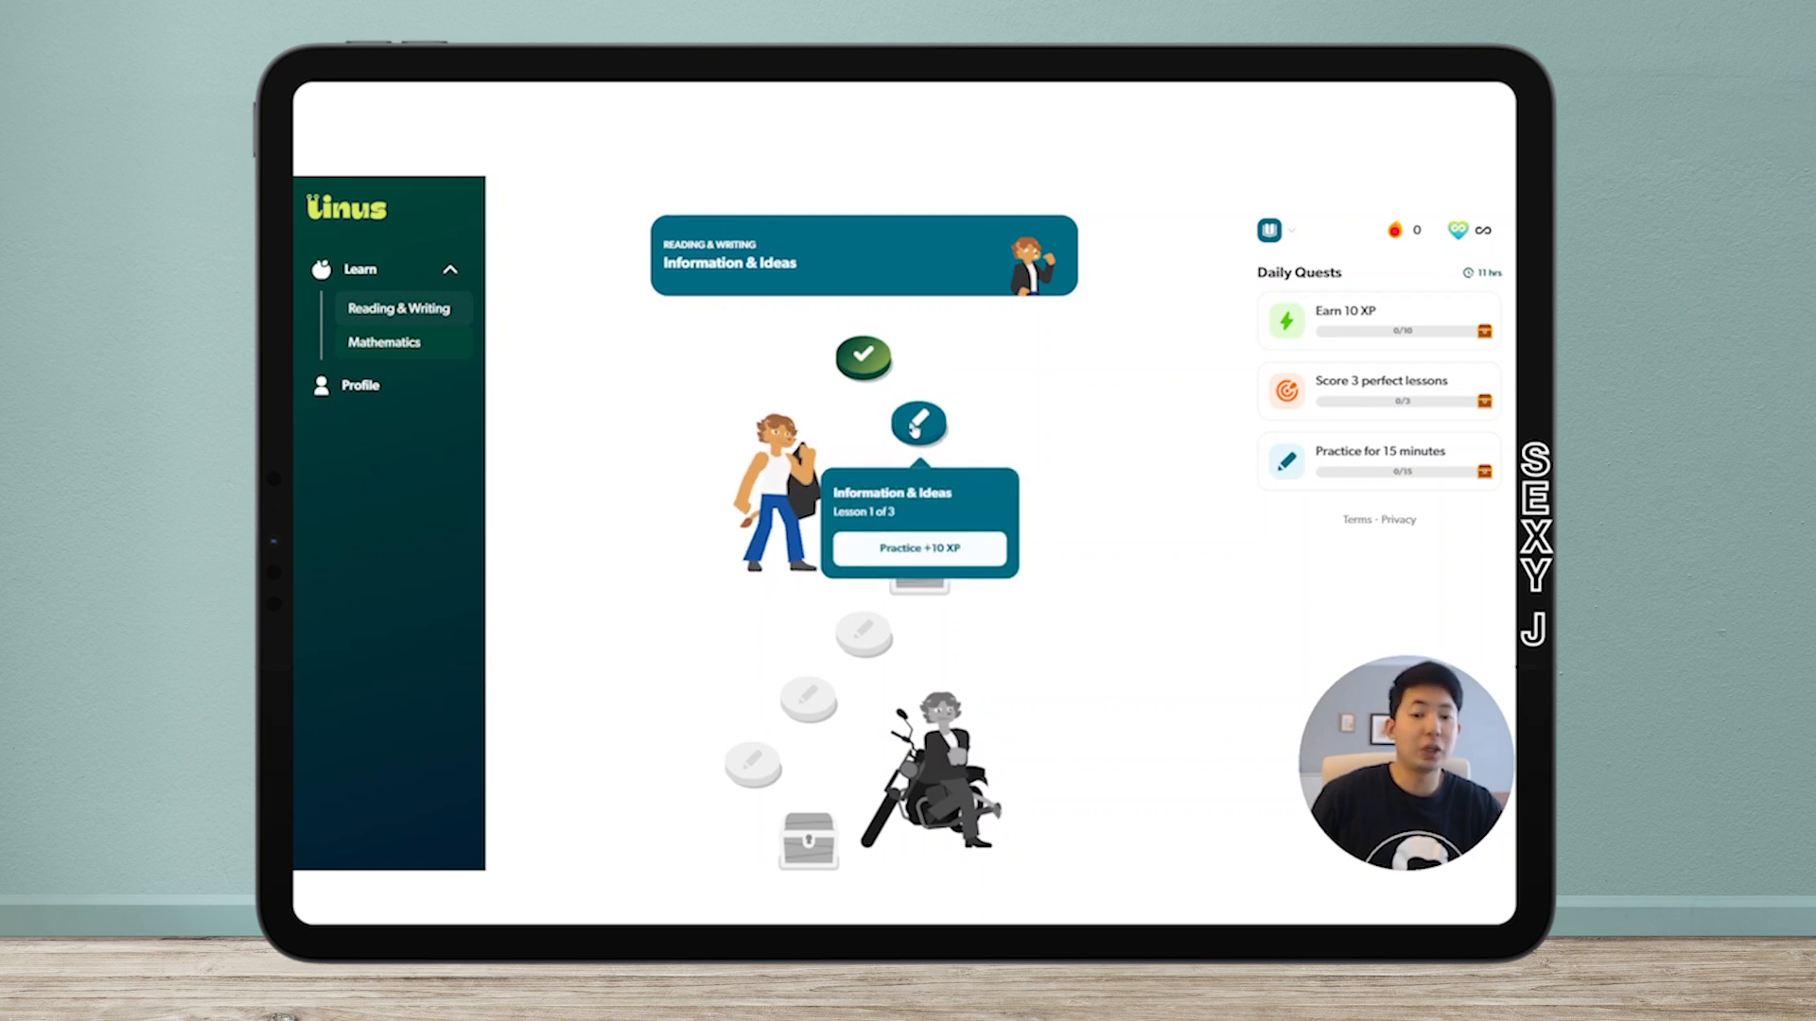
click(917, 548)
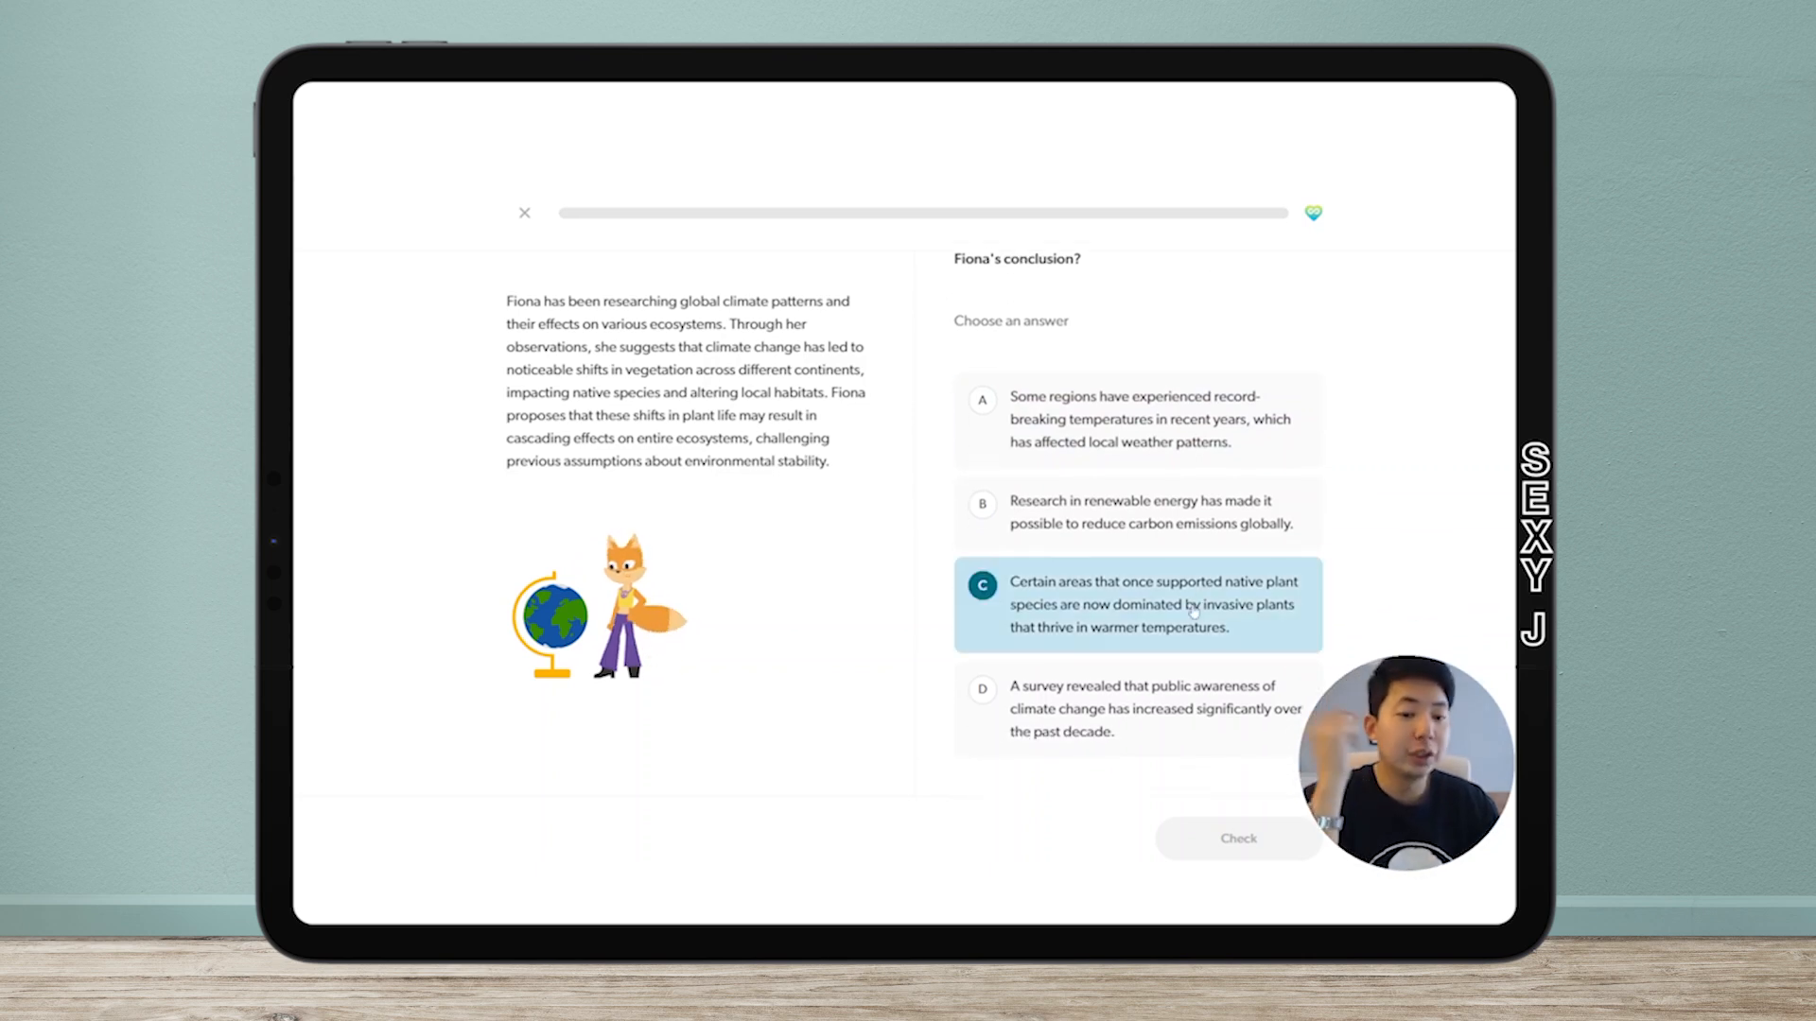
- Submit answer D on the climate-change question and continue to the star-shedding question
click(1236, 840)
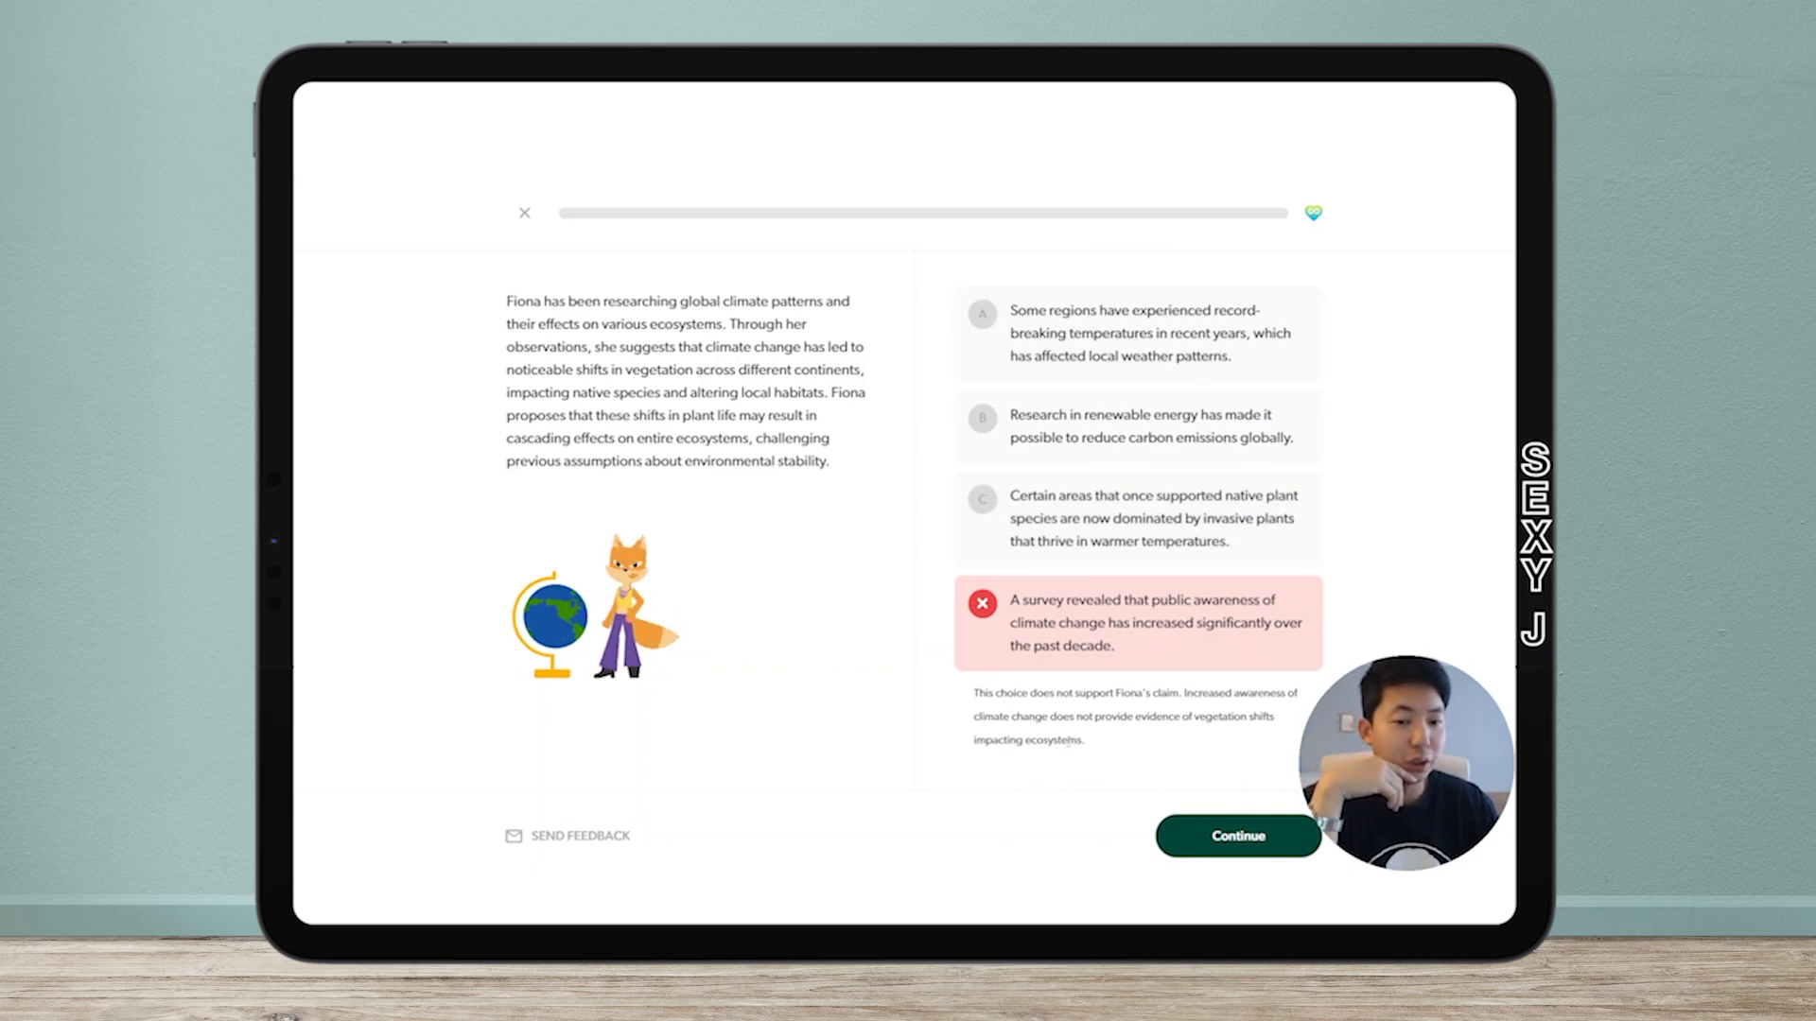
click(1239, 836)
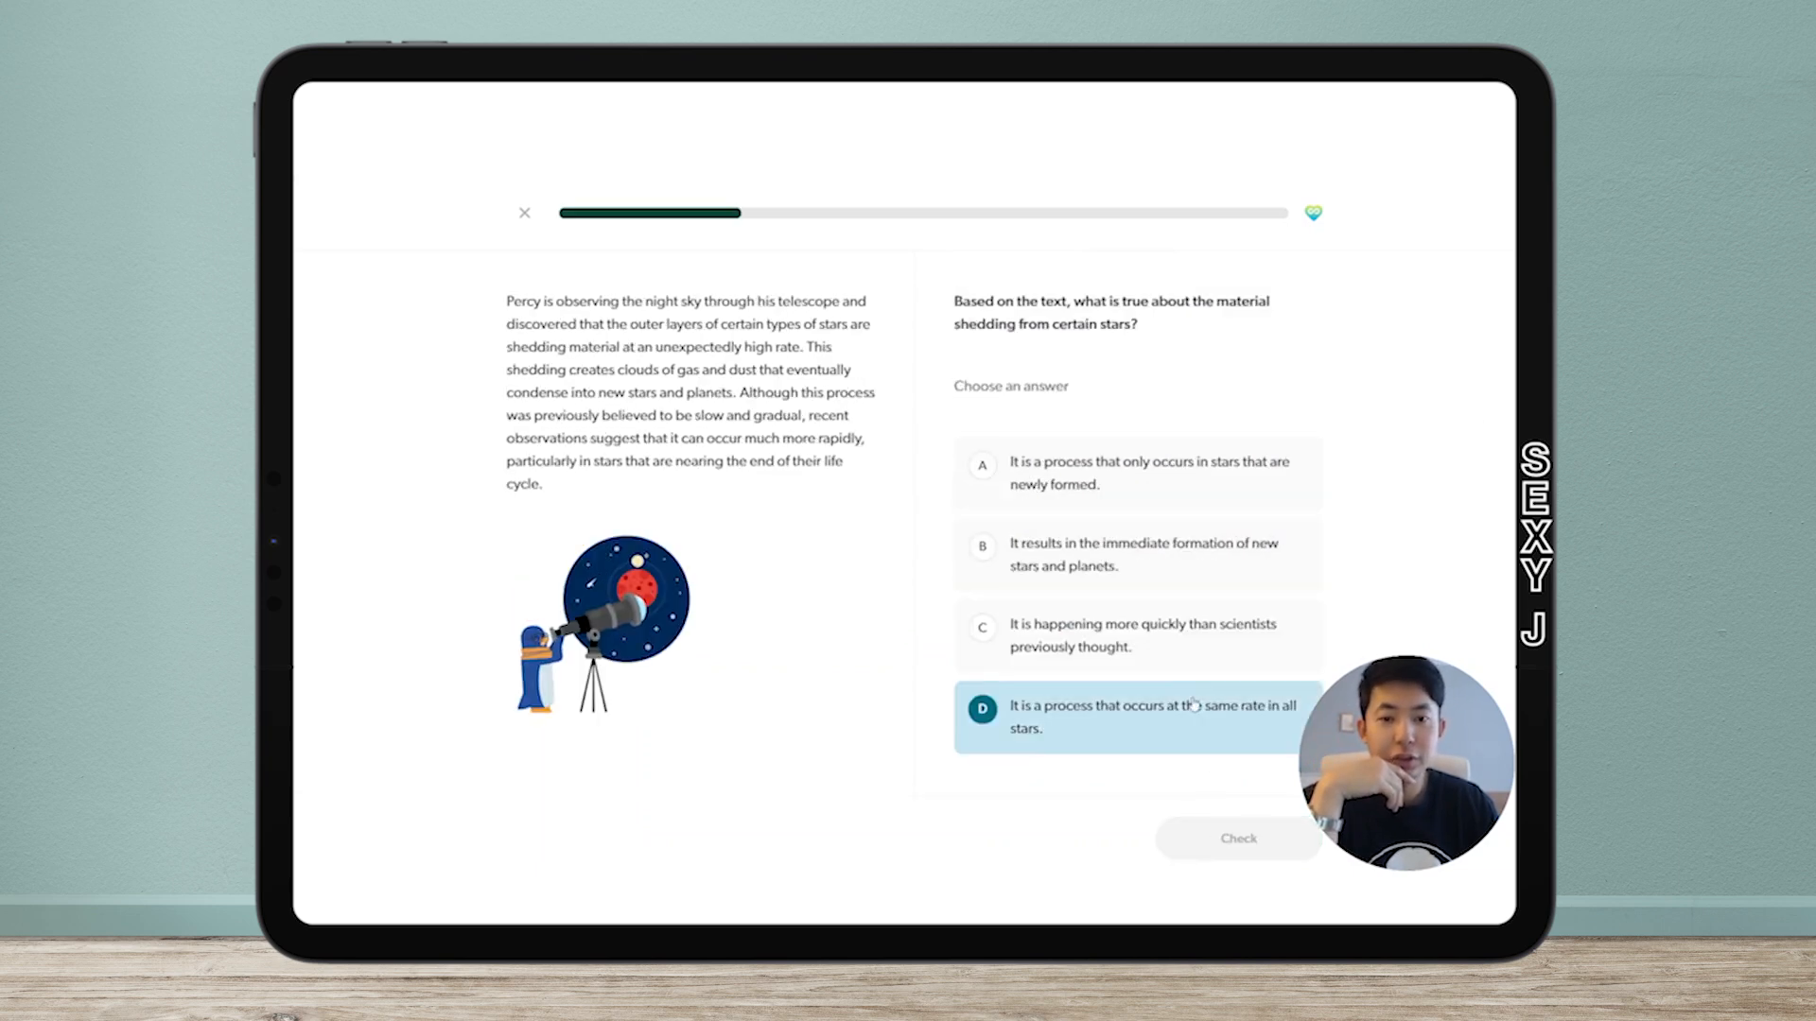
- Answer the star-shedding question with C, the faster-shedding choice, and check it
click(1137, 636)
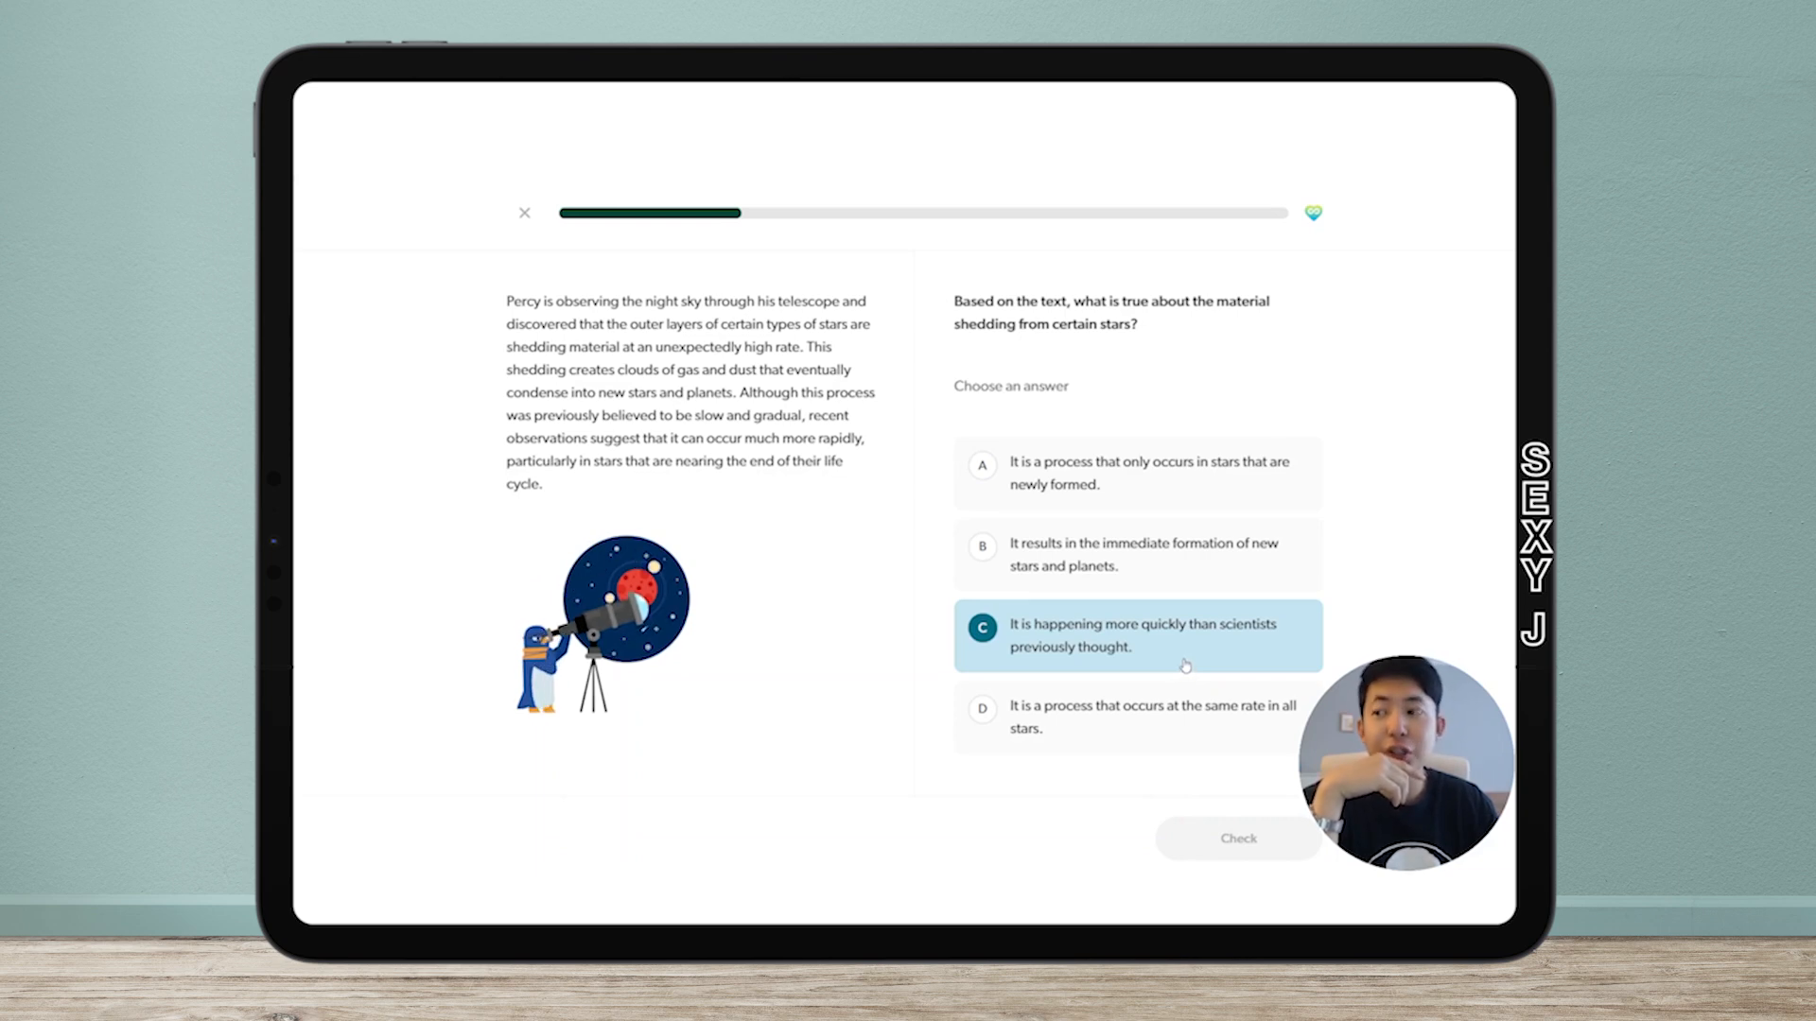
click(1135, 556)
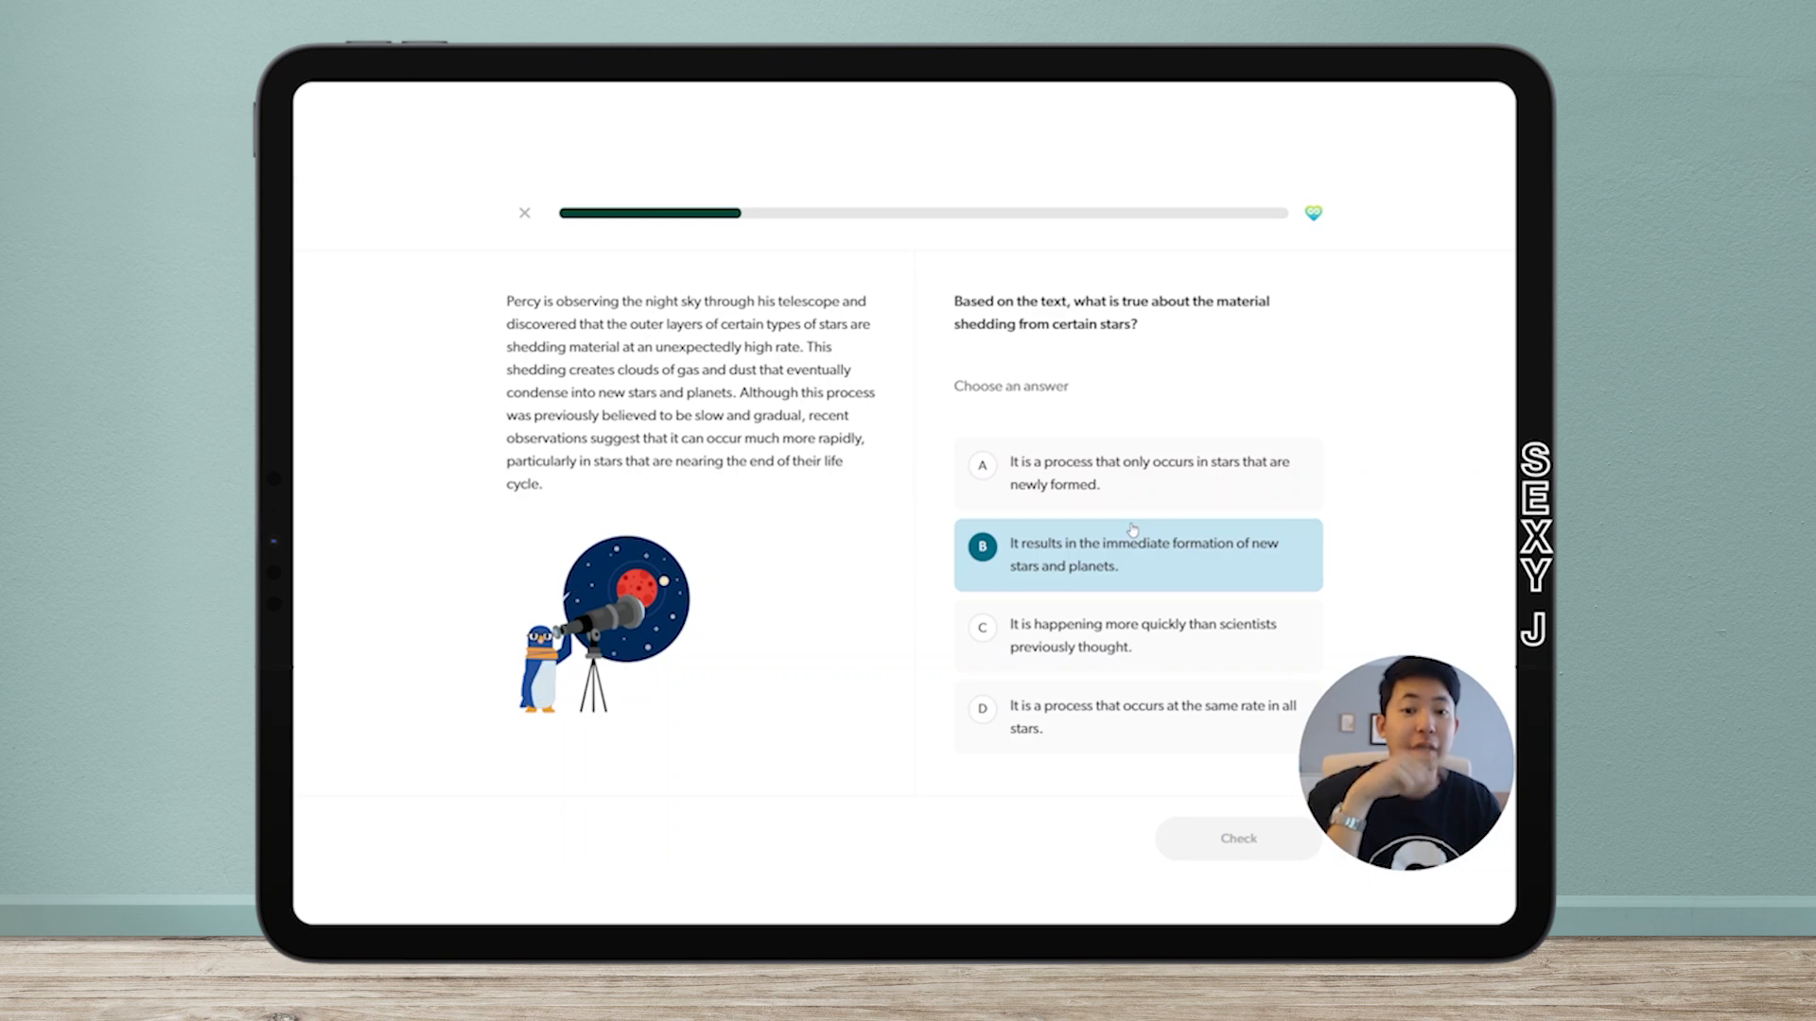
click(1173, 635)
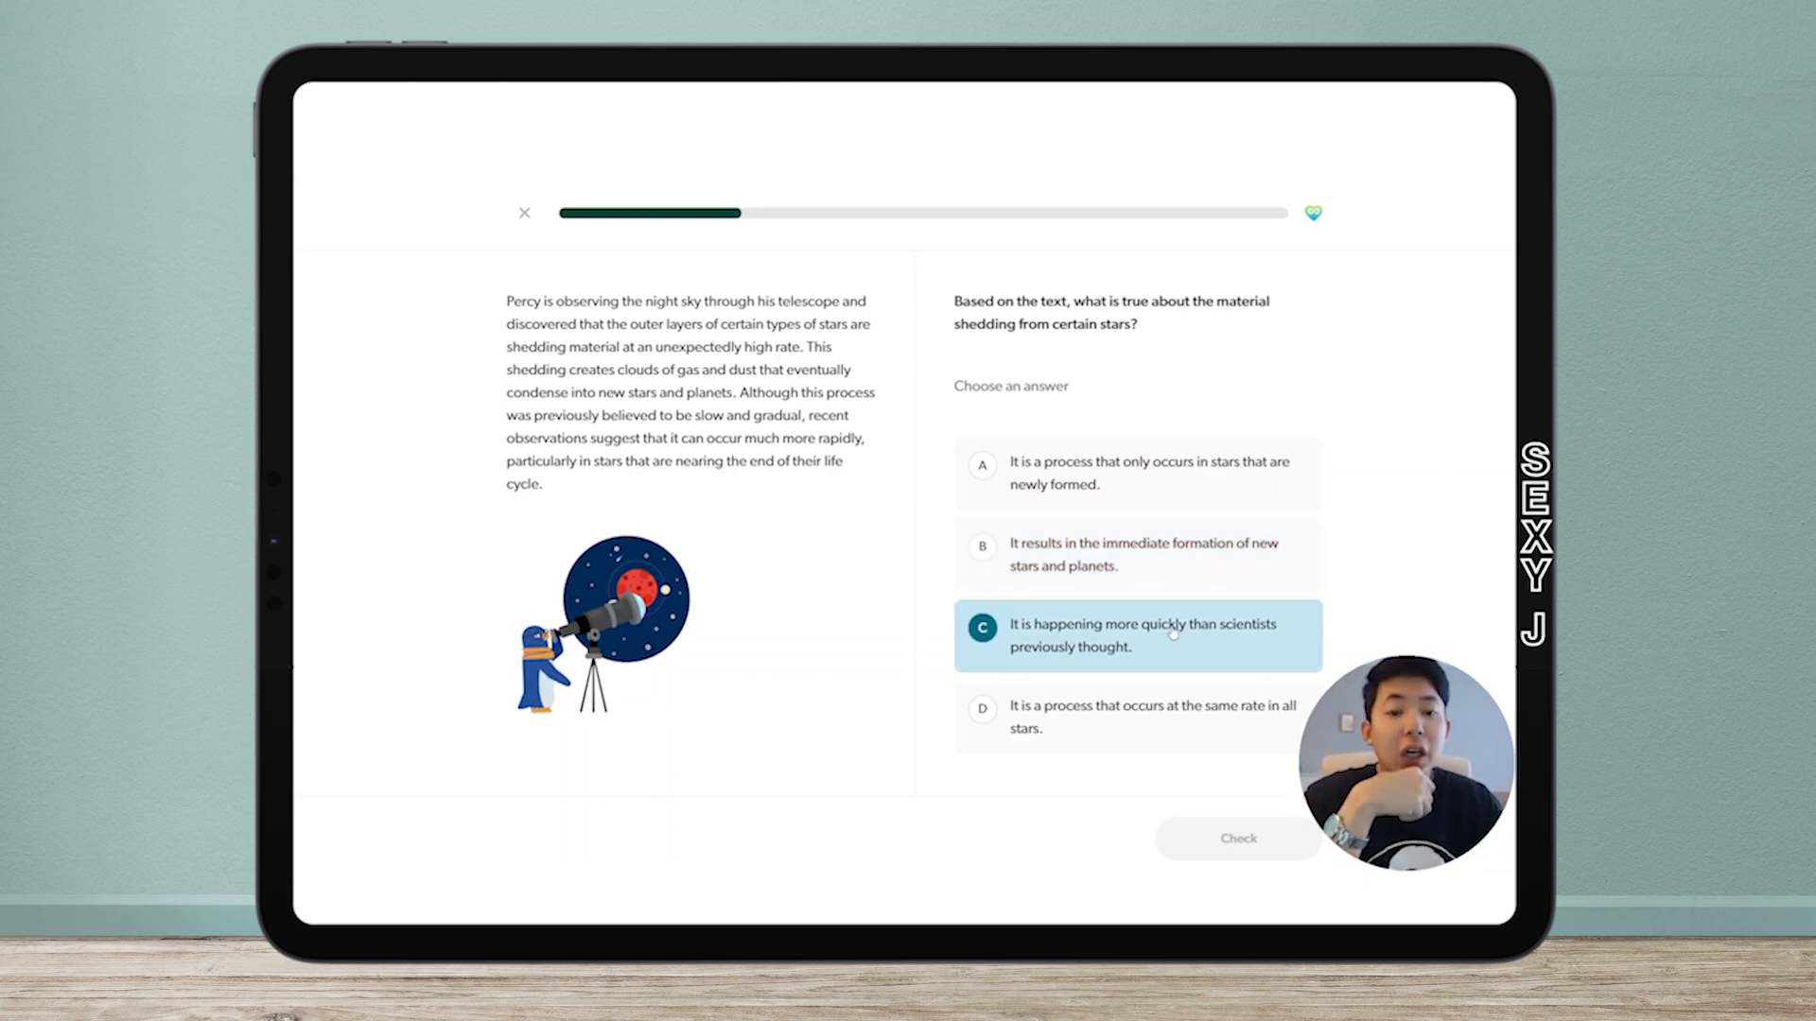
click(1172, 636)
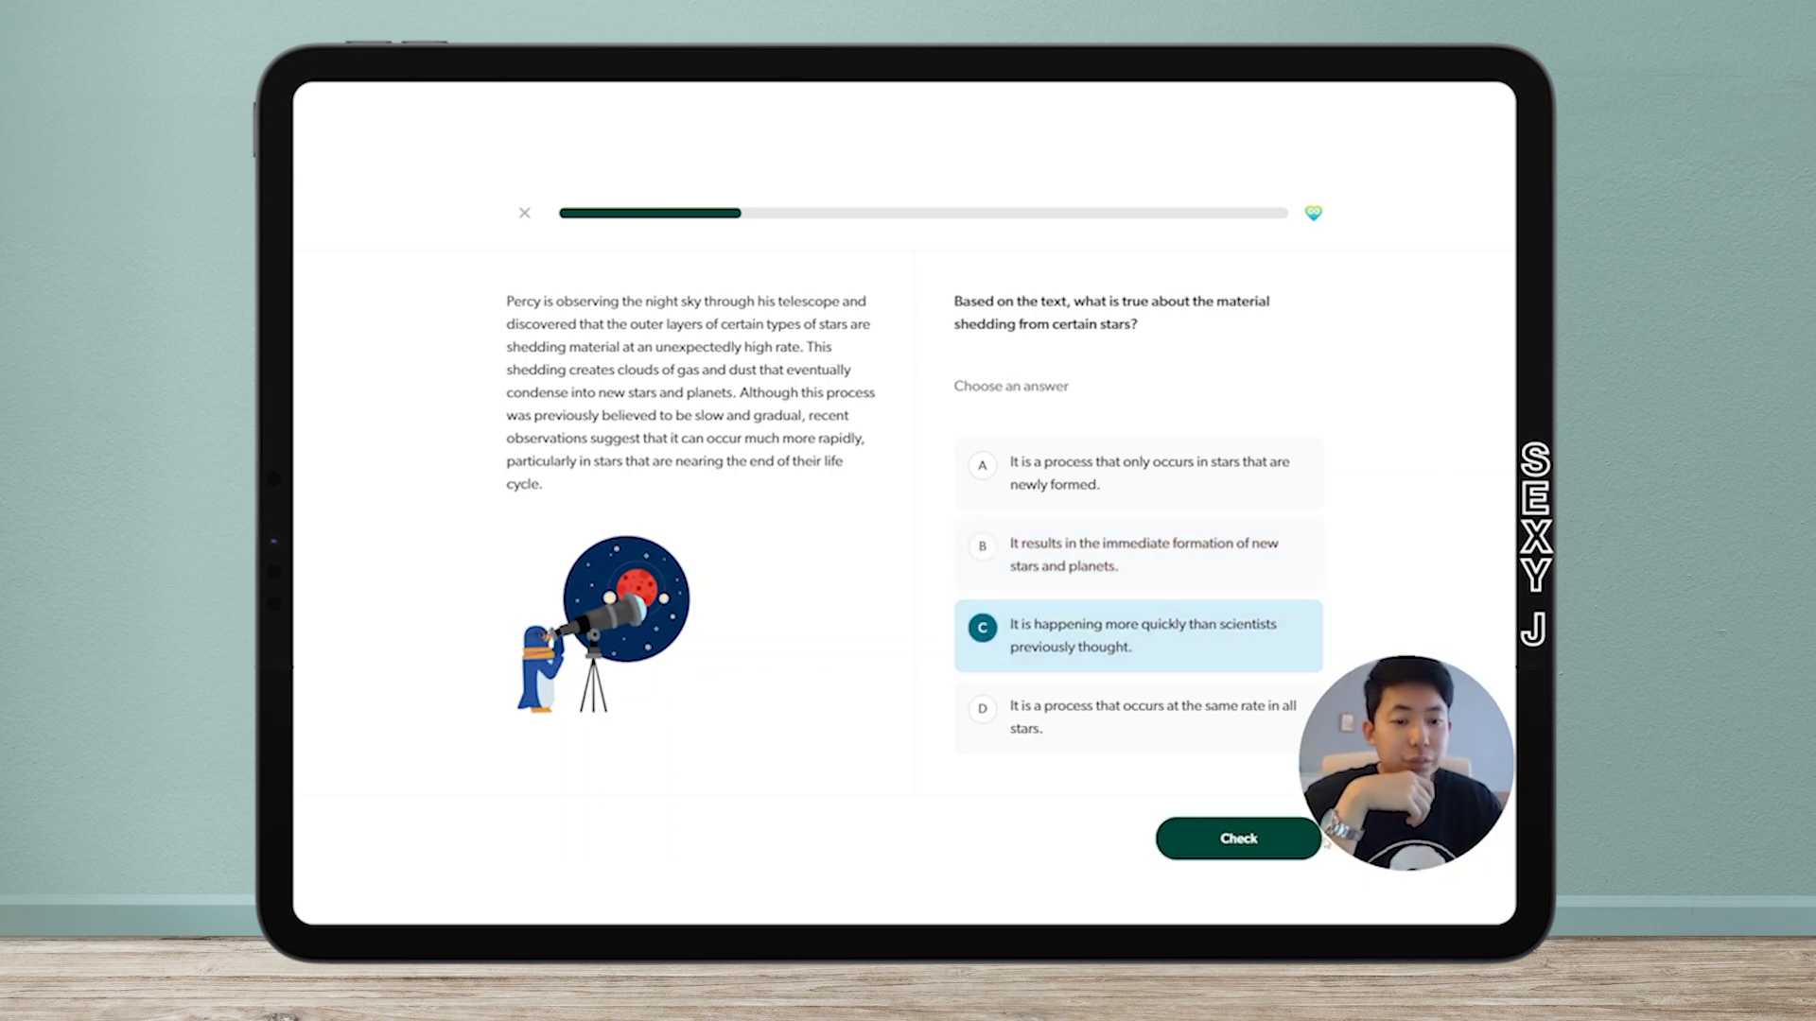
click(1237, 839)
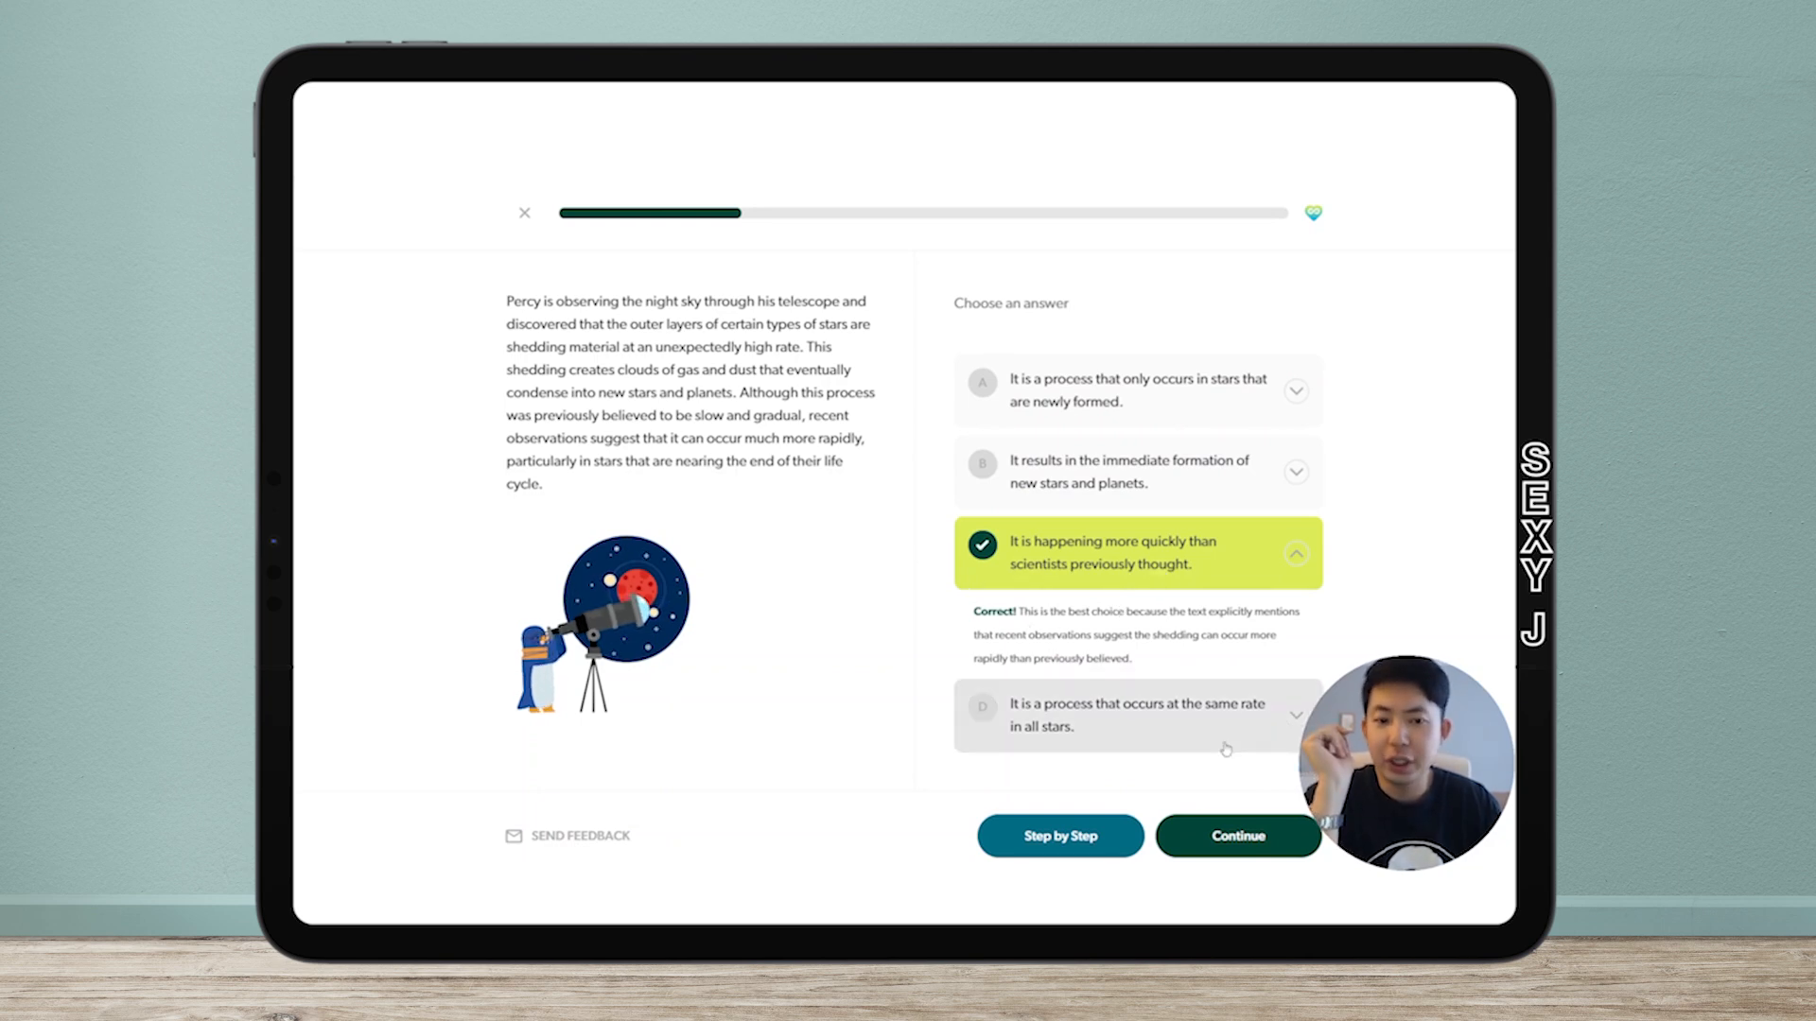
- Answer the store-music question with B, the tempo choice, and continue to the review
click(1237, 836)
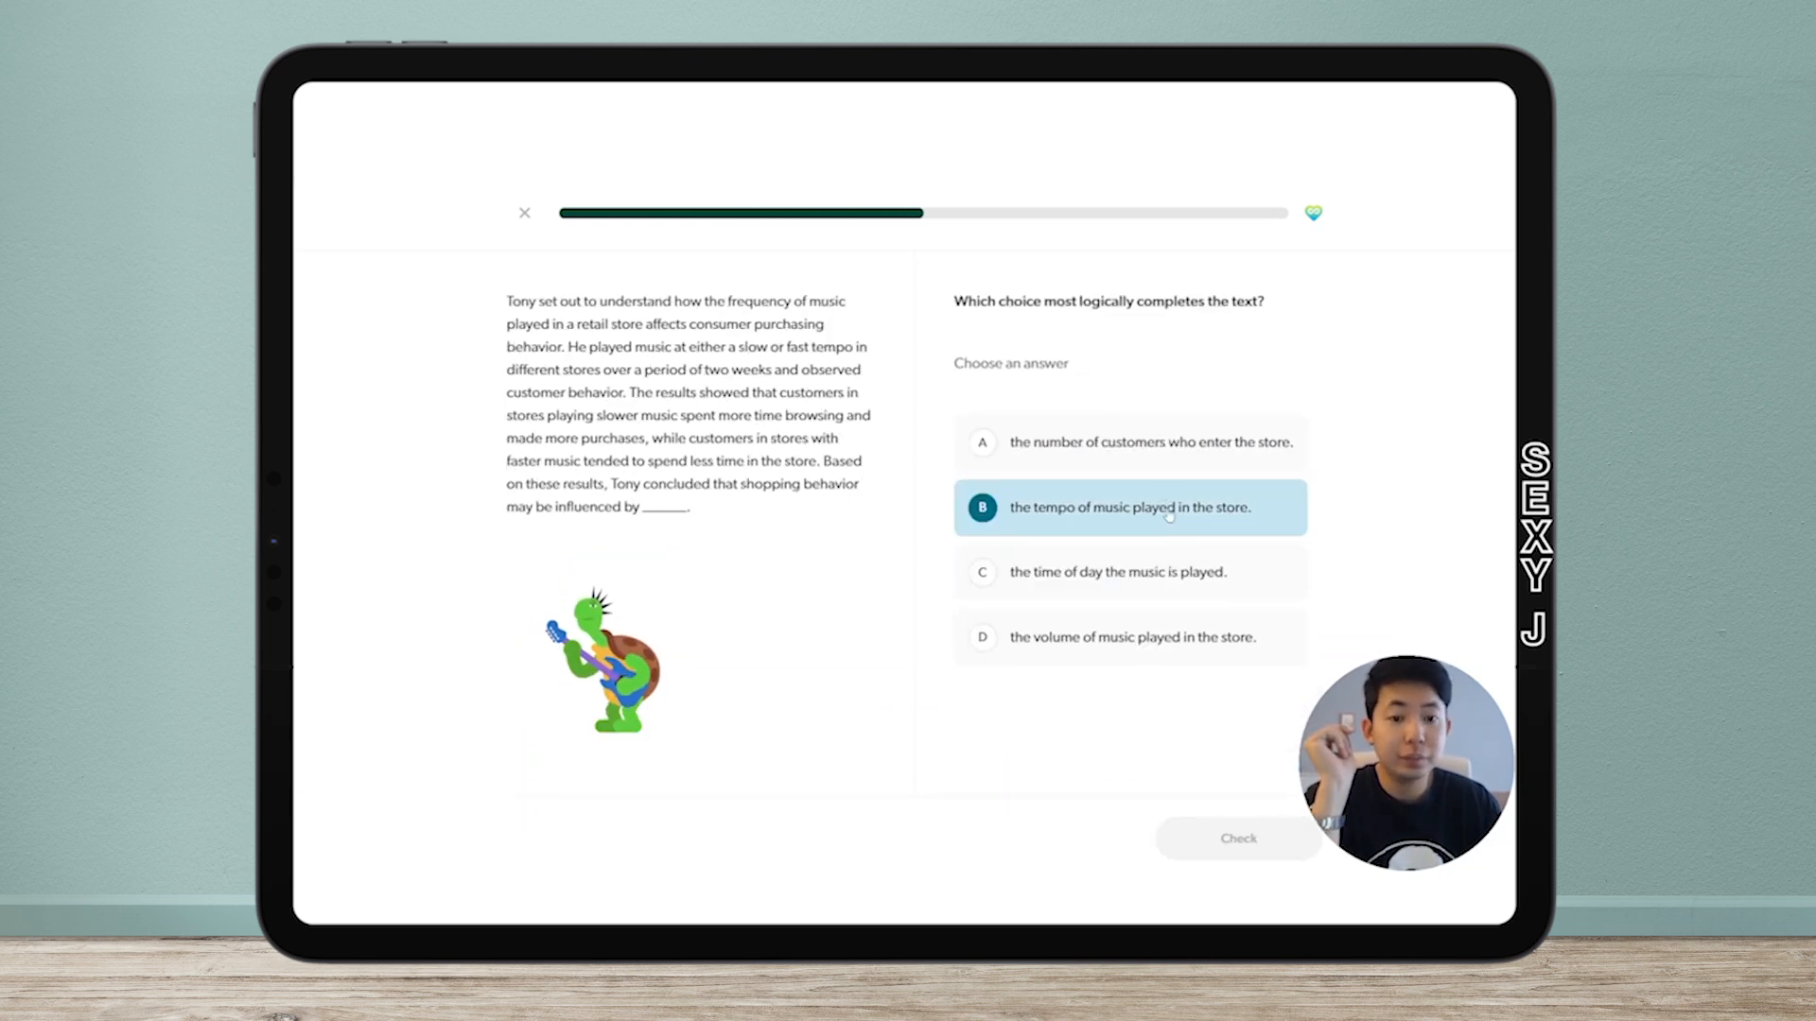
click(1237, 840)
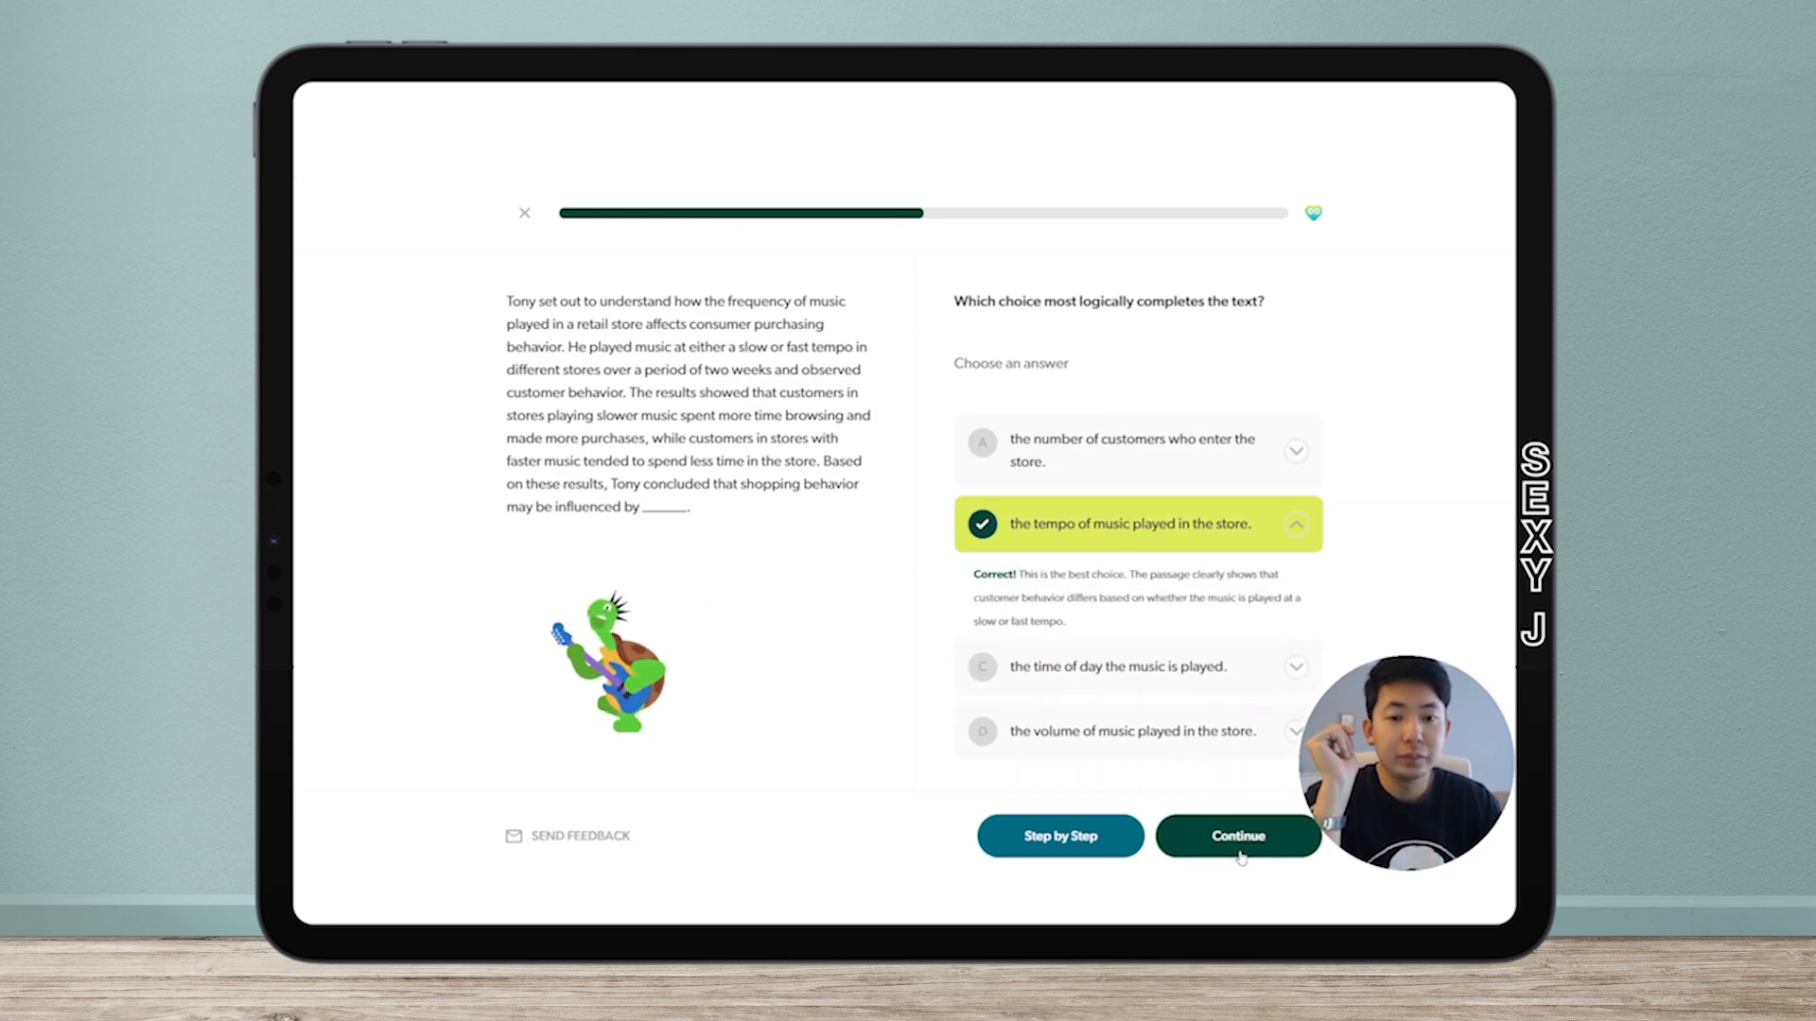
click(1237, 836)
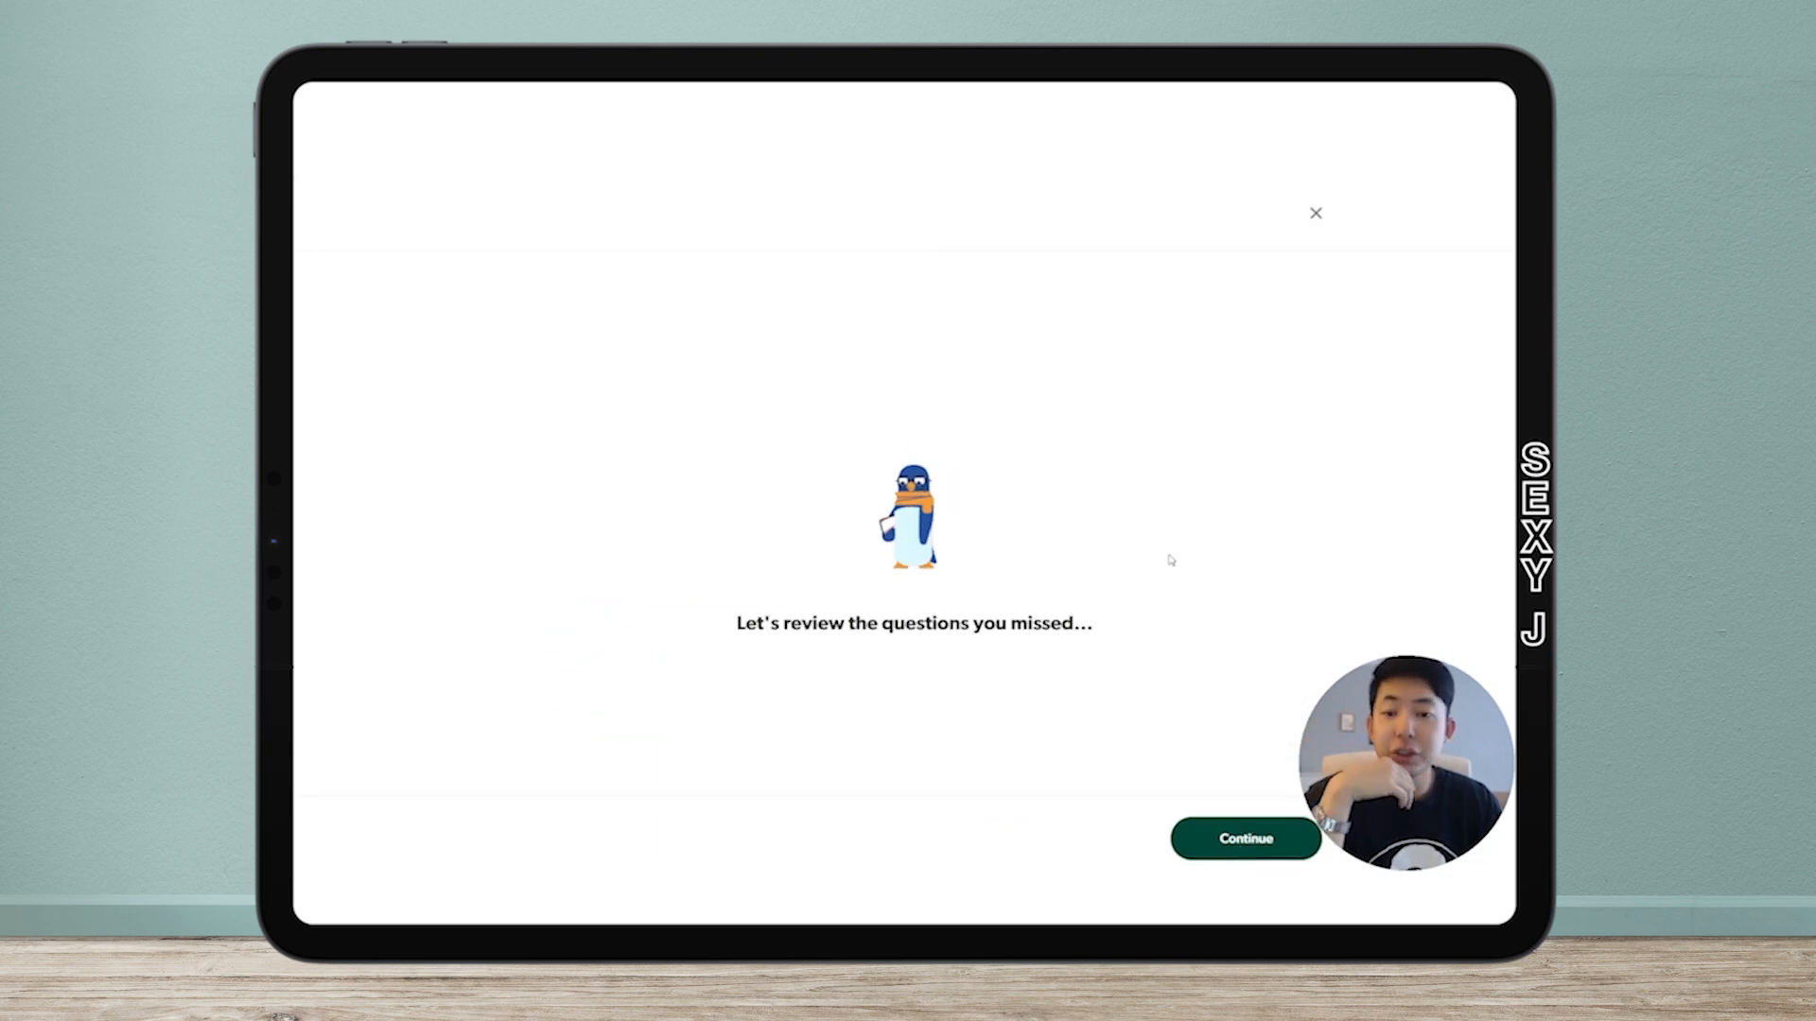
- Retry the missed climate question with C, the invasive-plants finding, and check it
click(1246, 840)
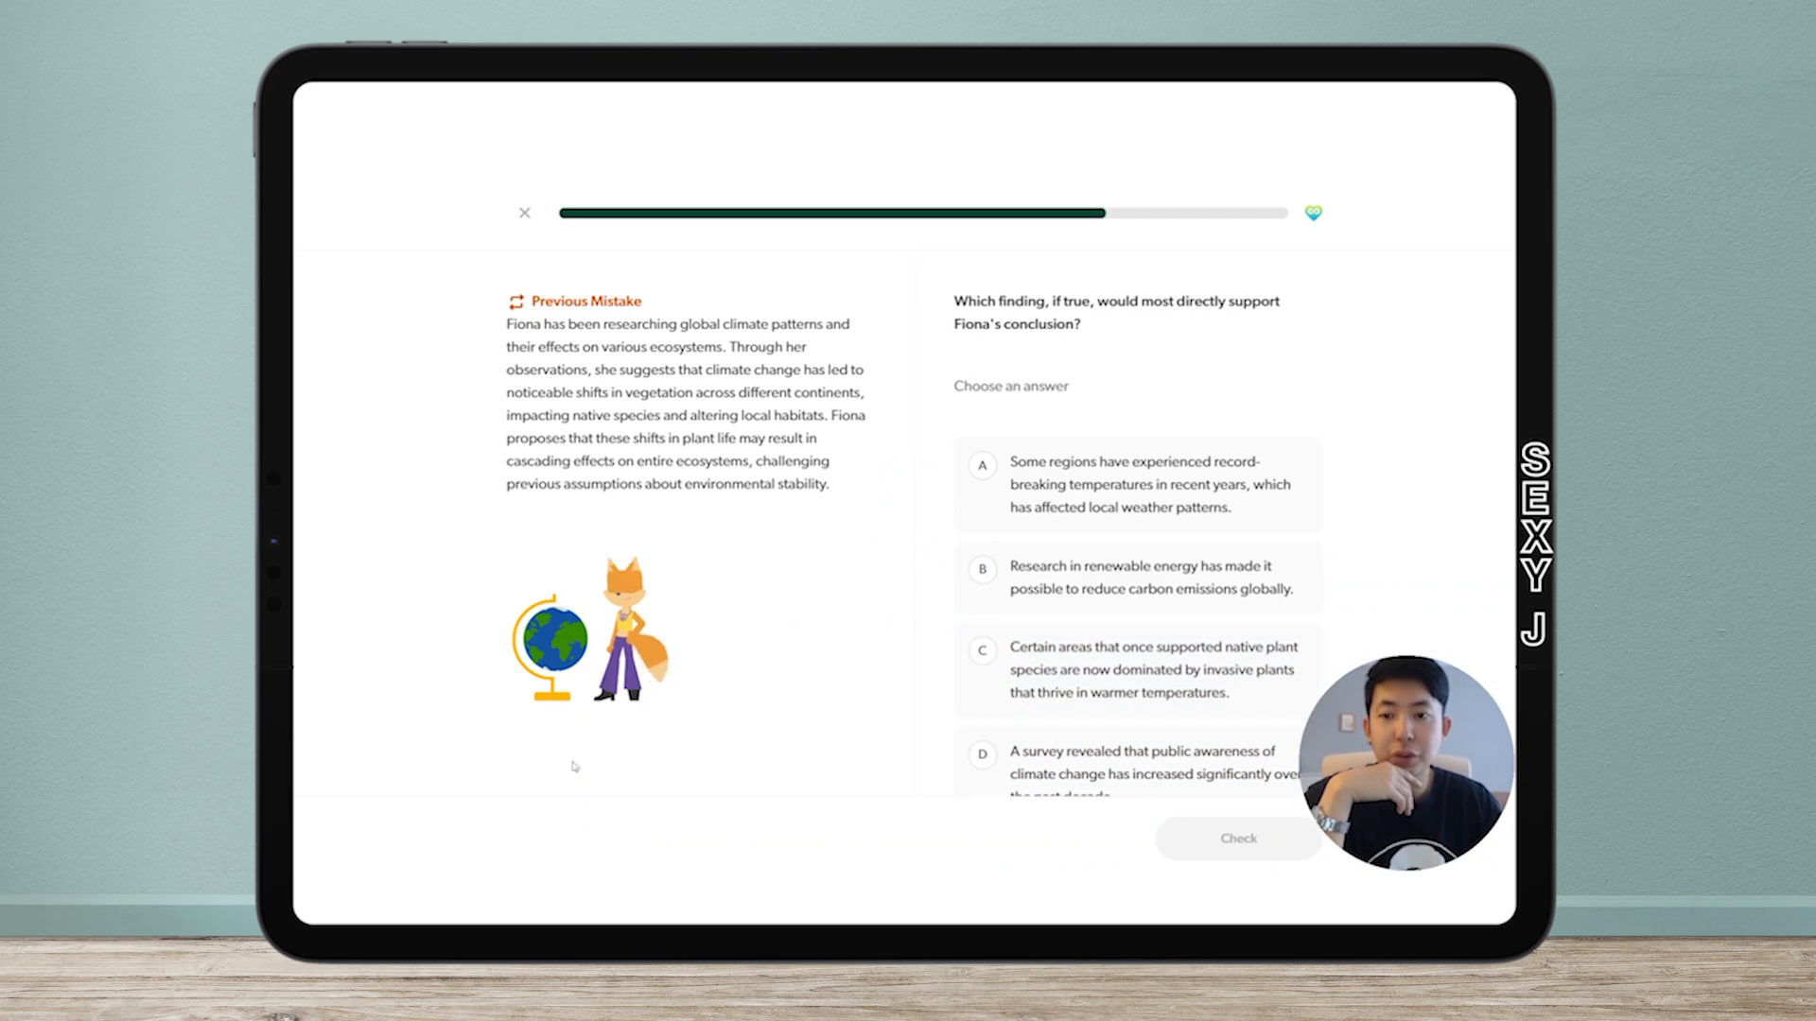
click(1137, 578)
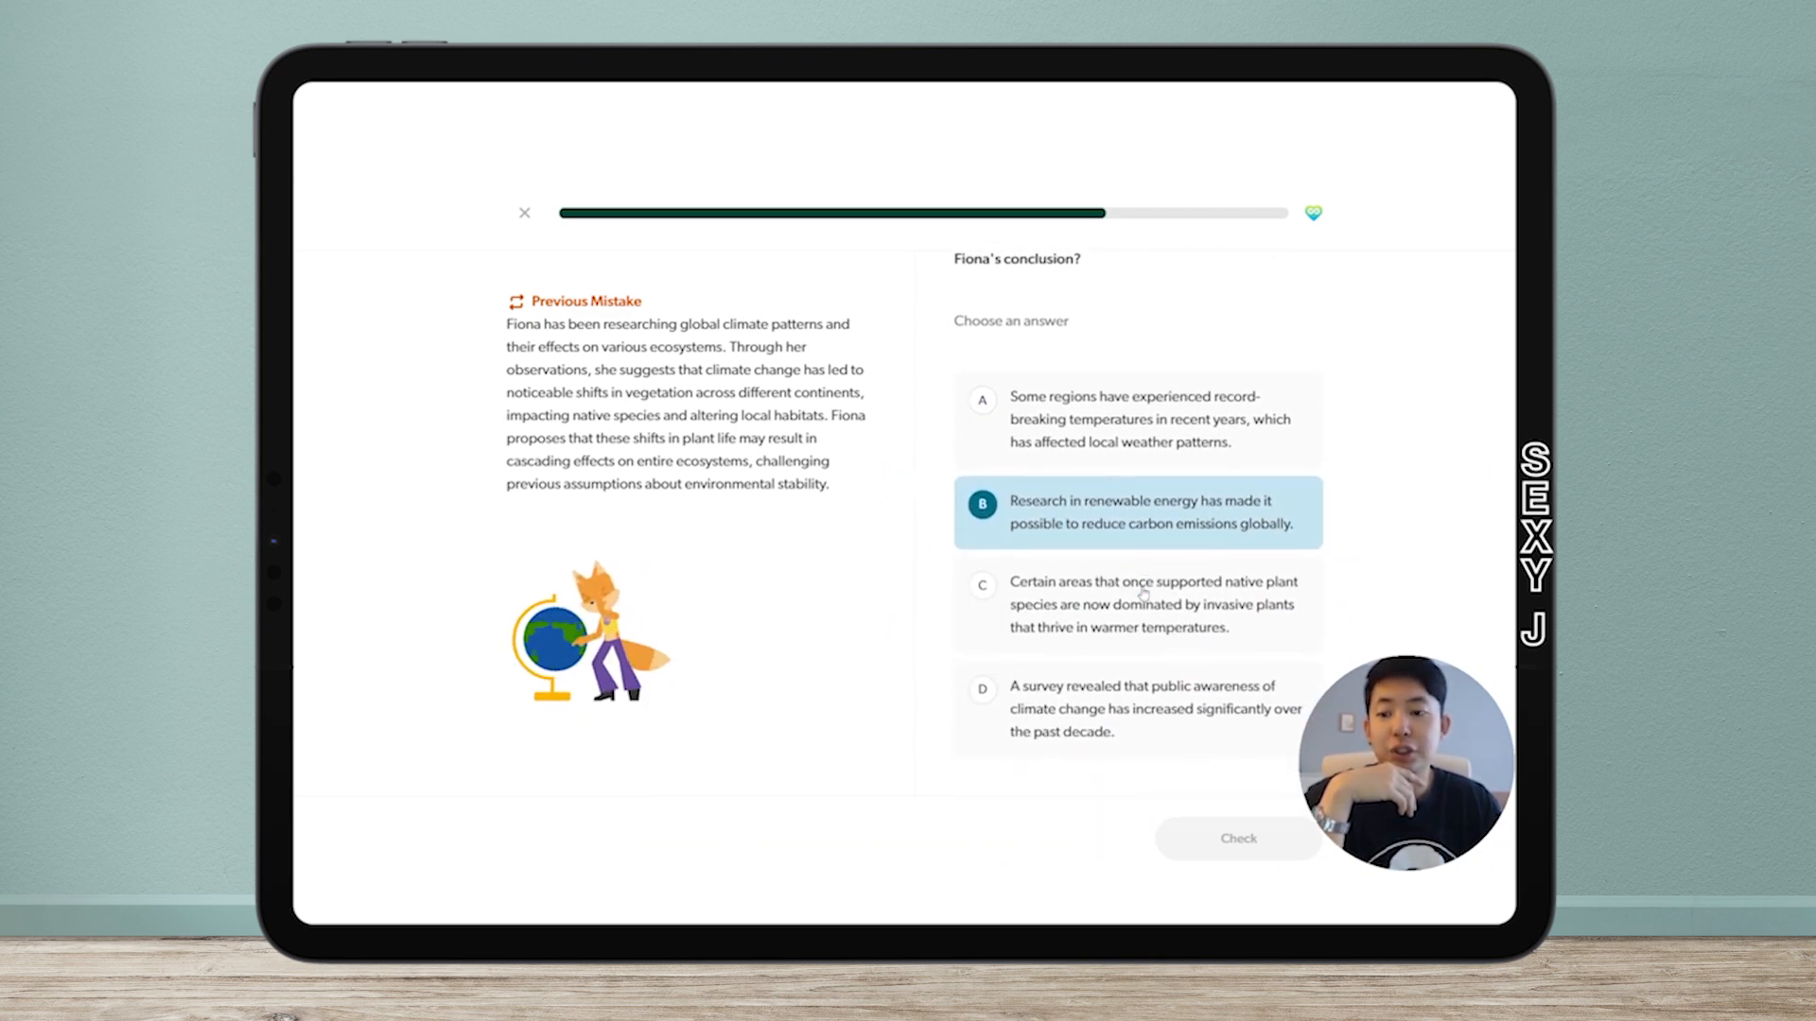
click(1146, 606)
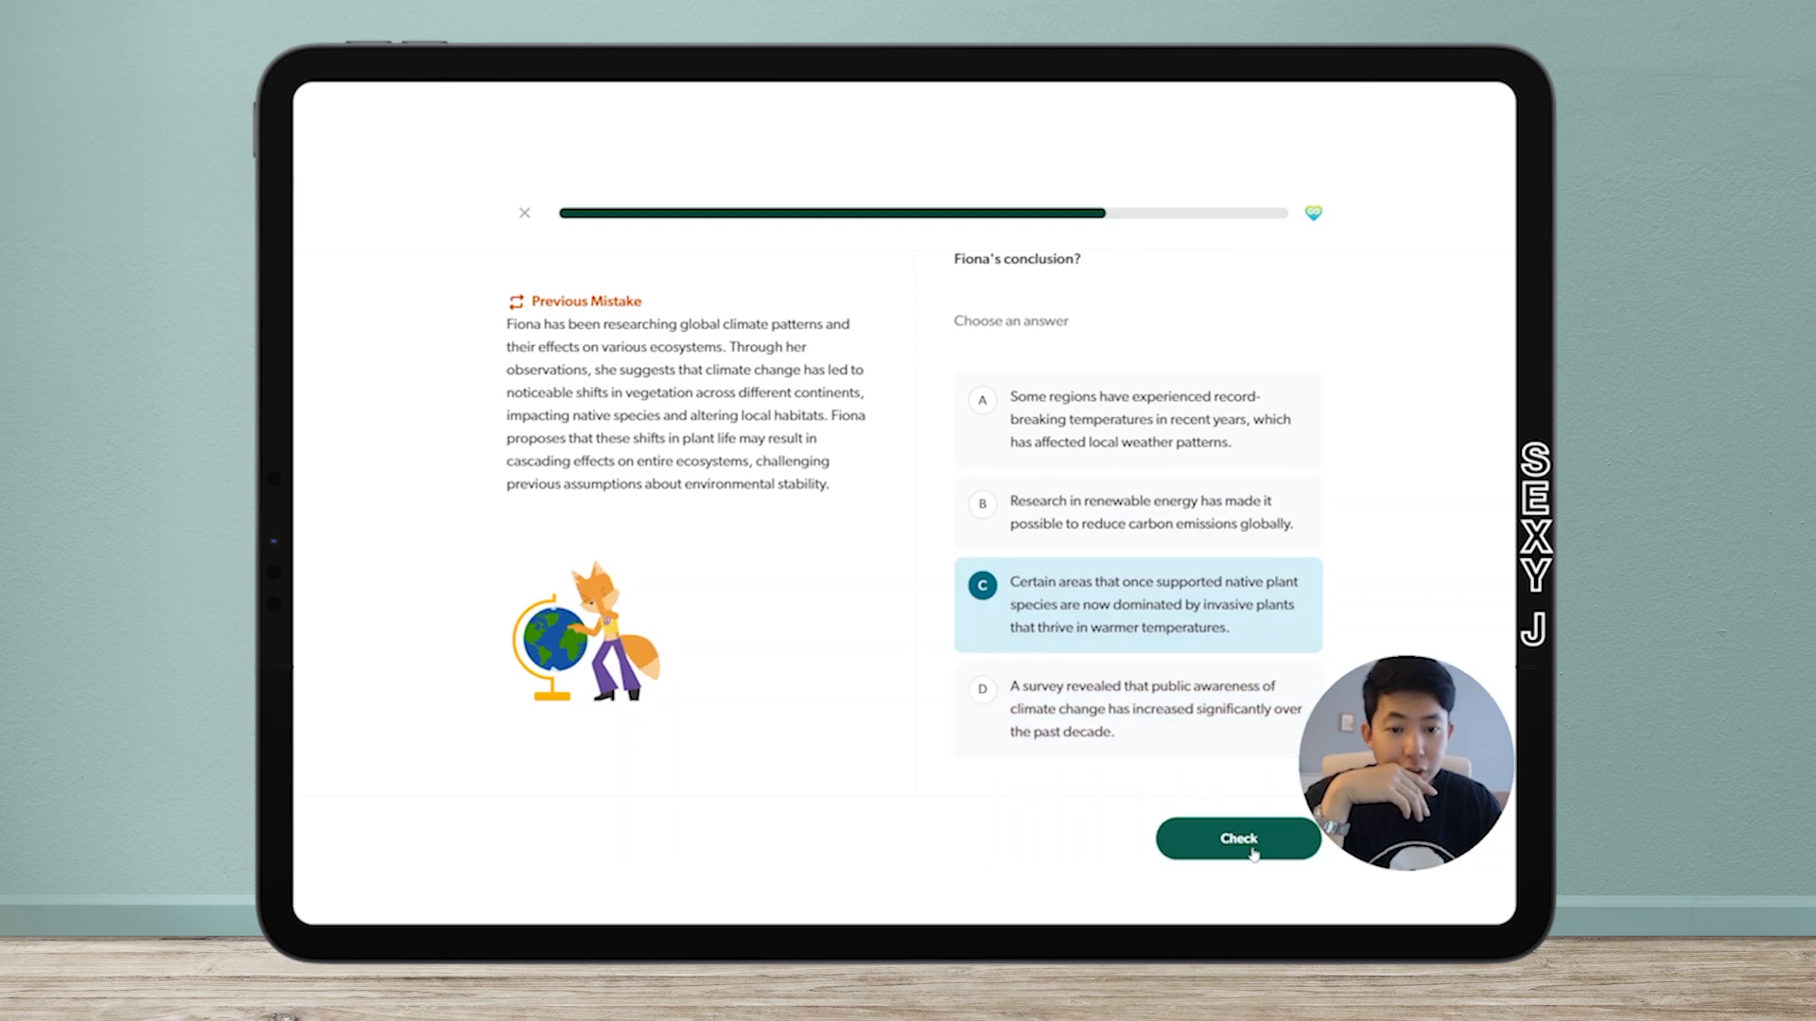
click(1237, 840)
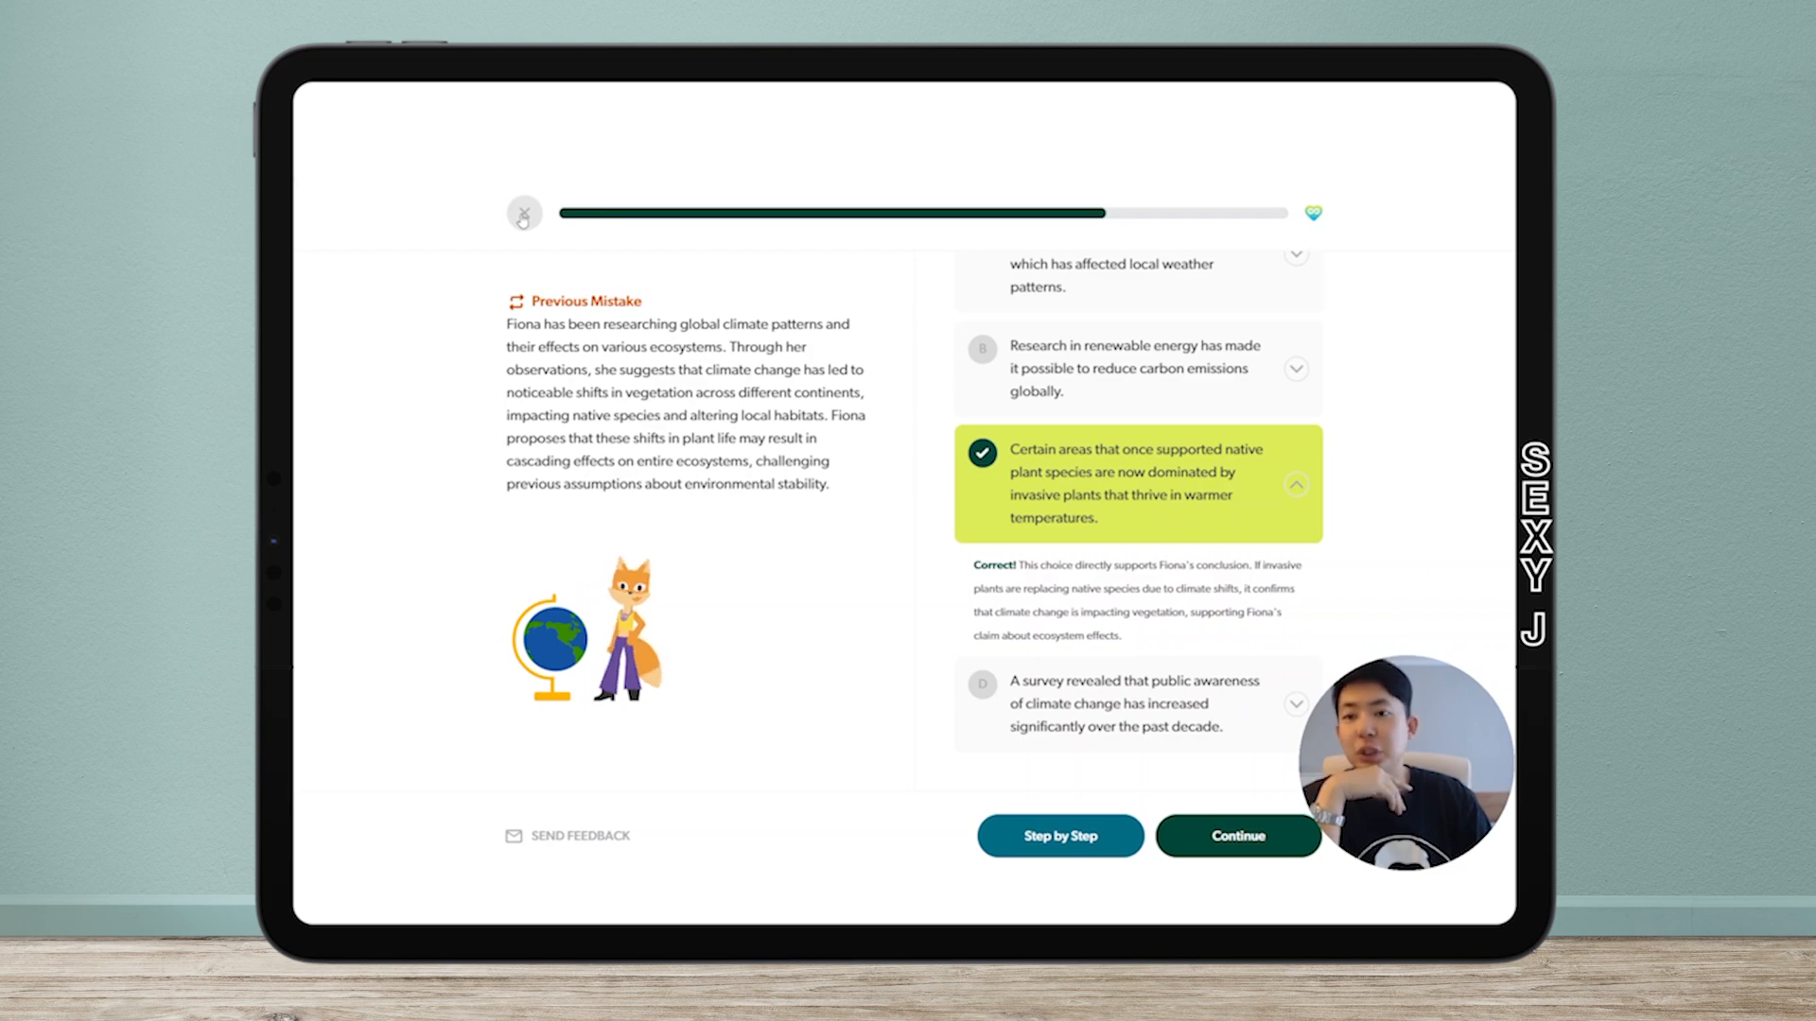
- End the lesson despite losing progress, returning to the Information & Ideas path
click(526, 213)
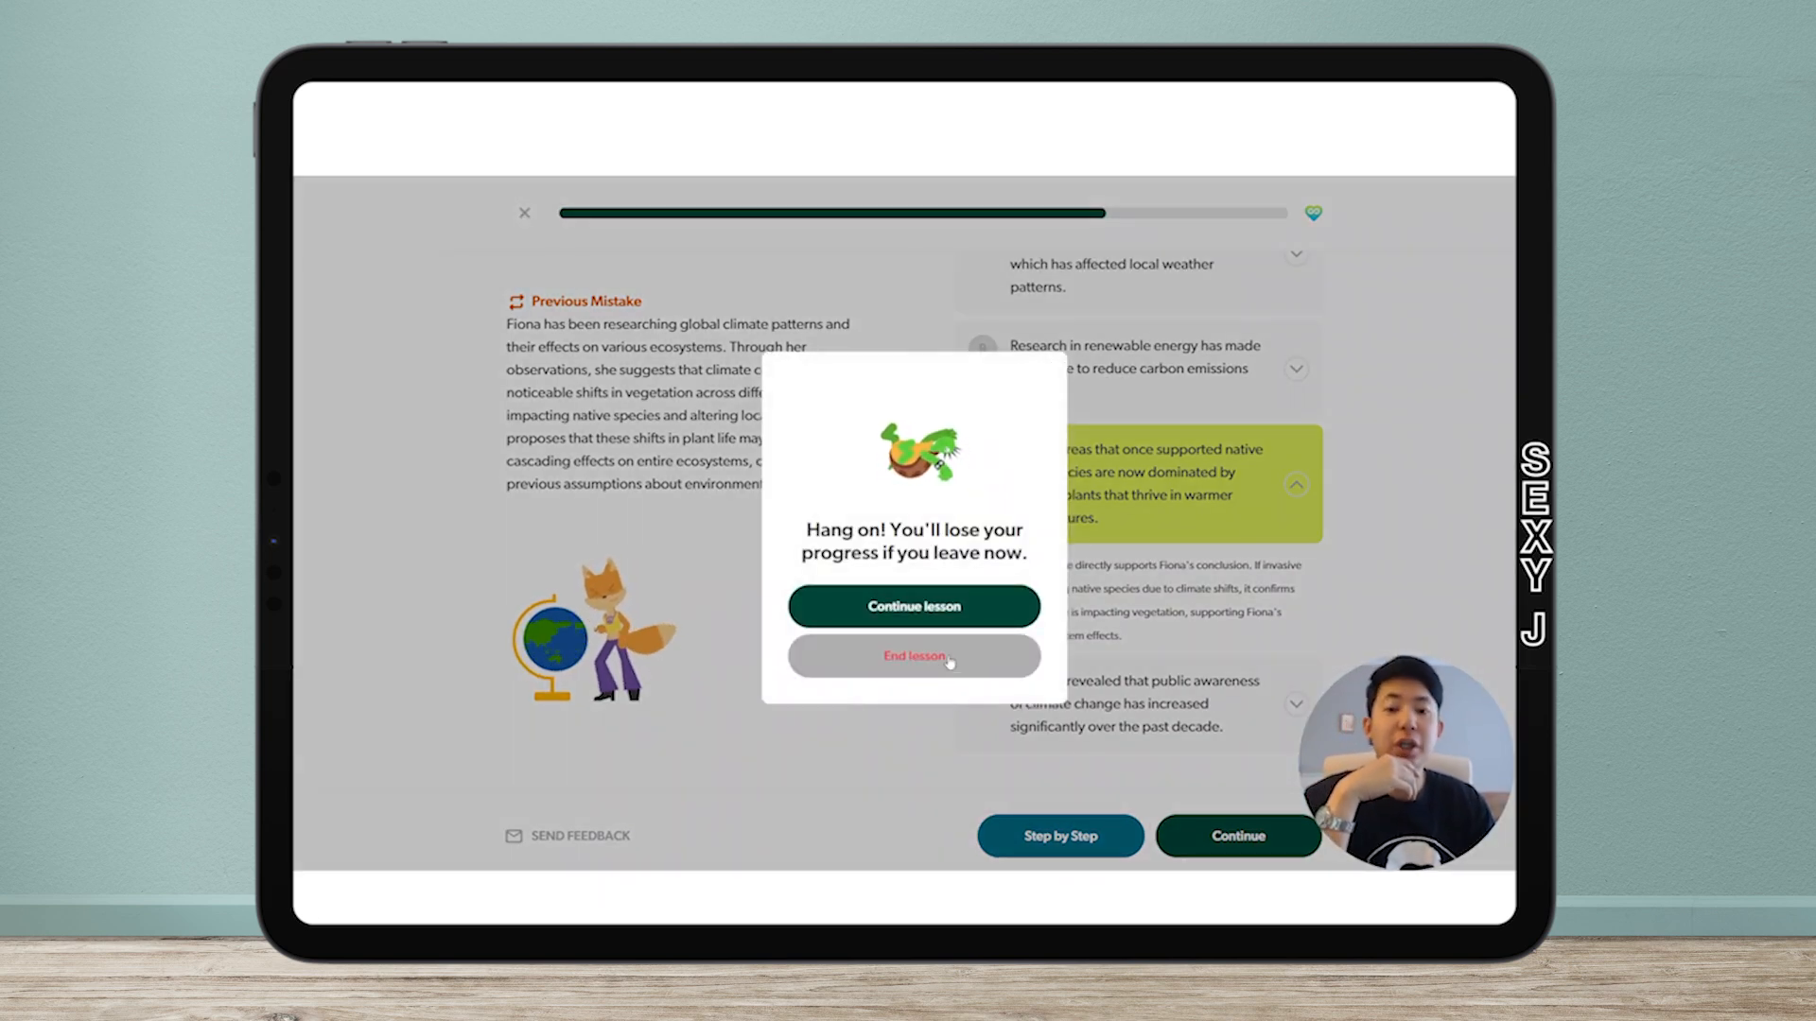
click(913, 657)
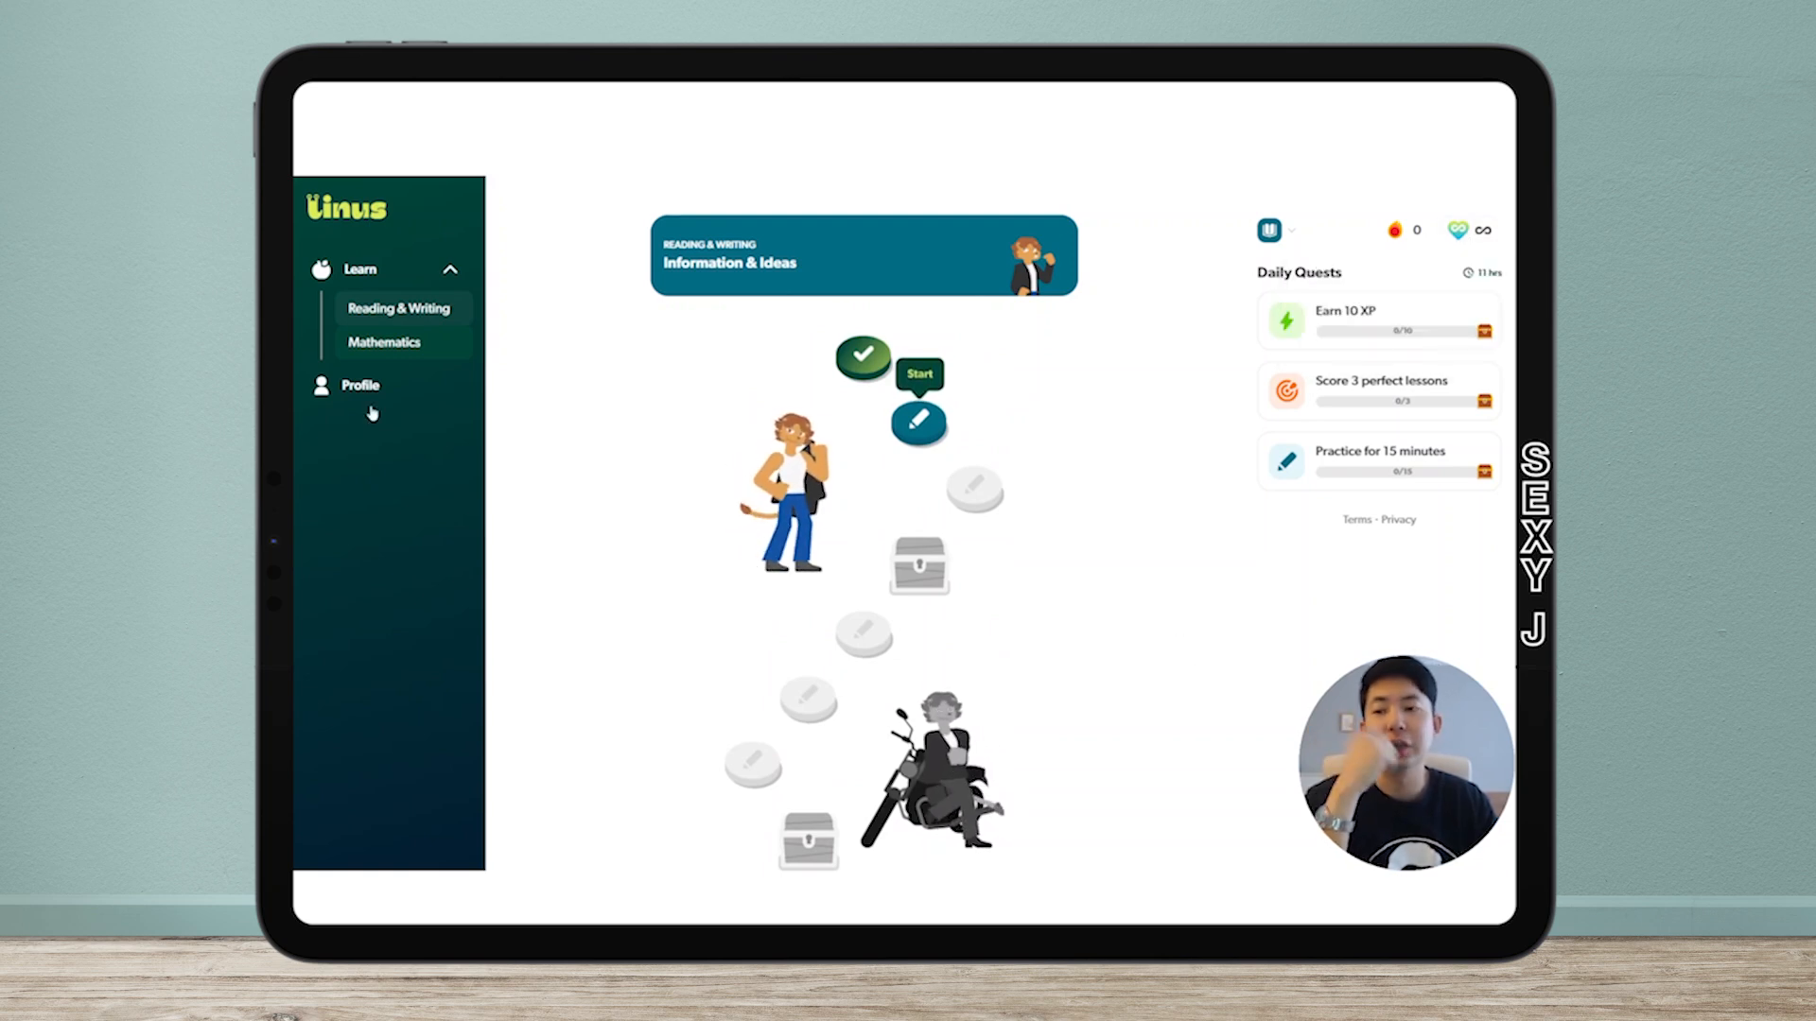
click(359, 386)
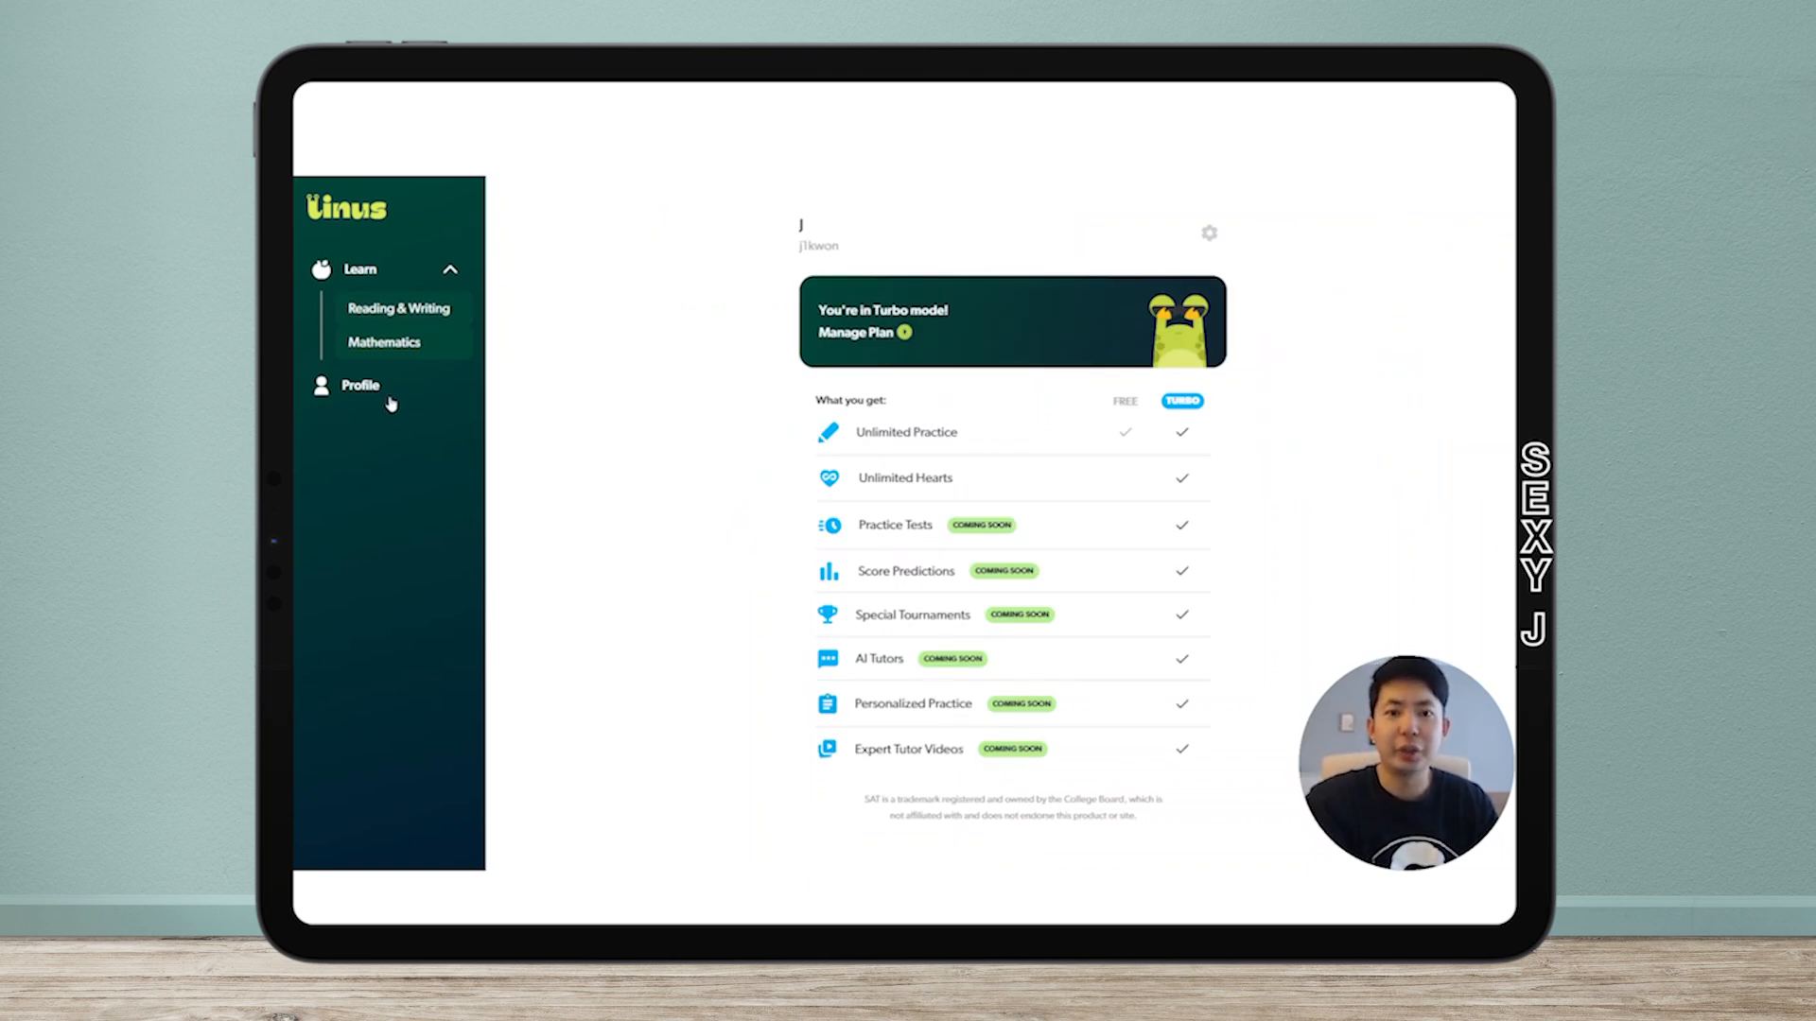
mouse_move(1208, 768)
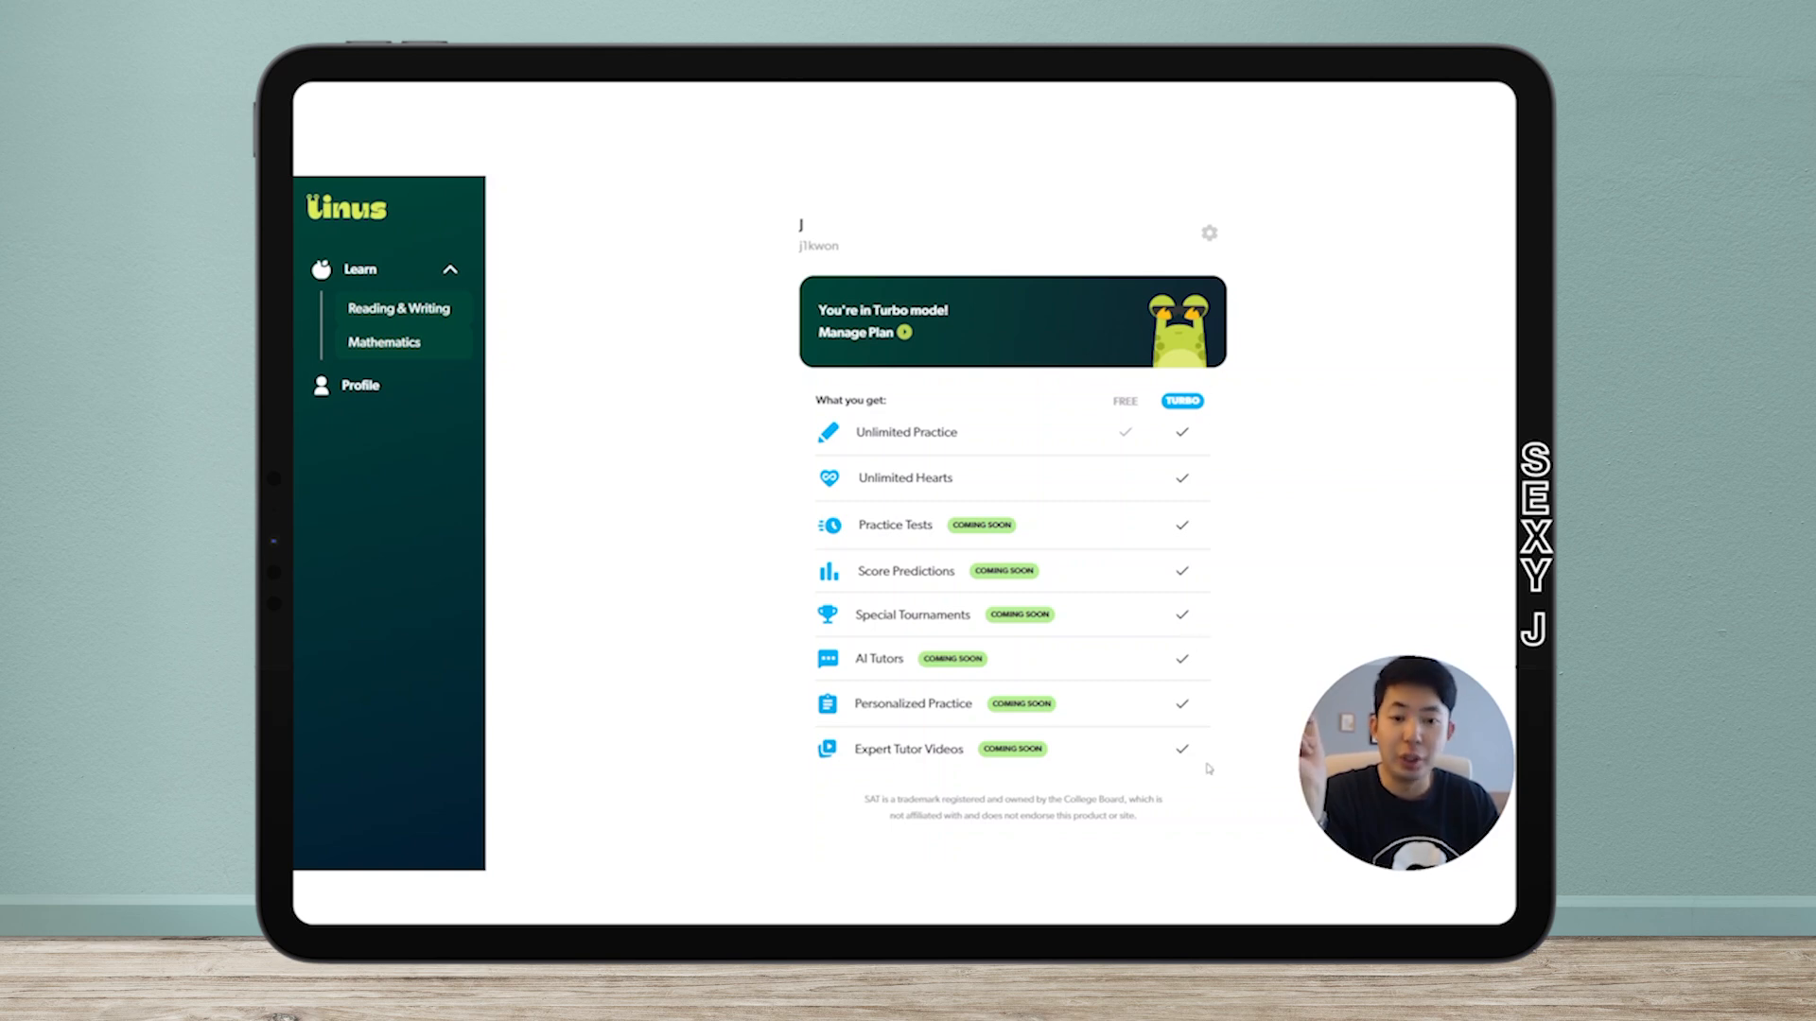
mouse_move(1233, 625)
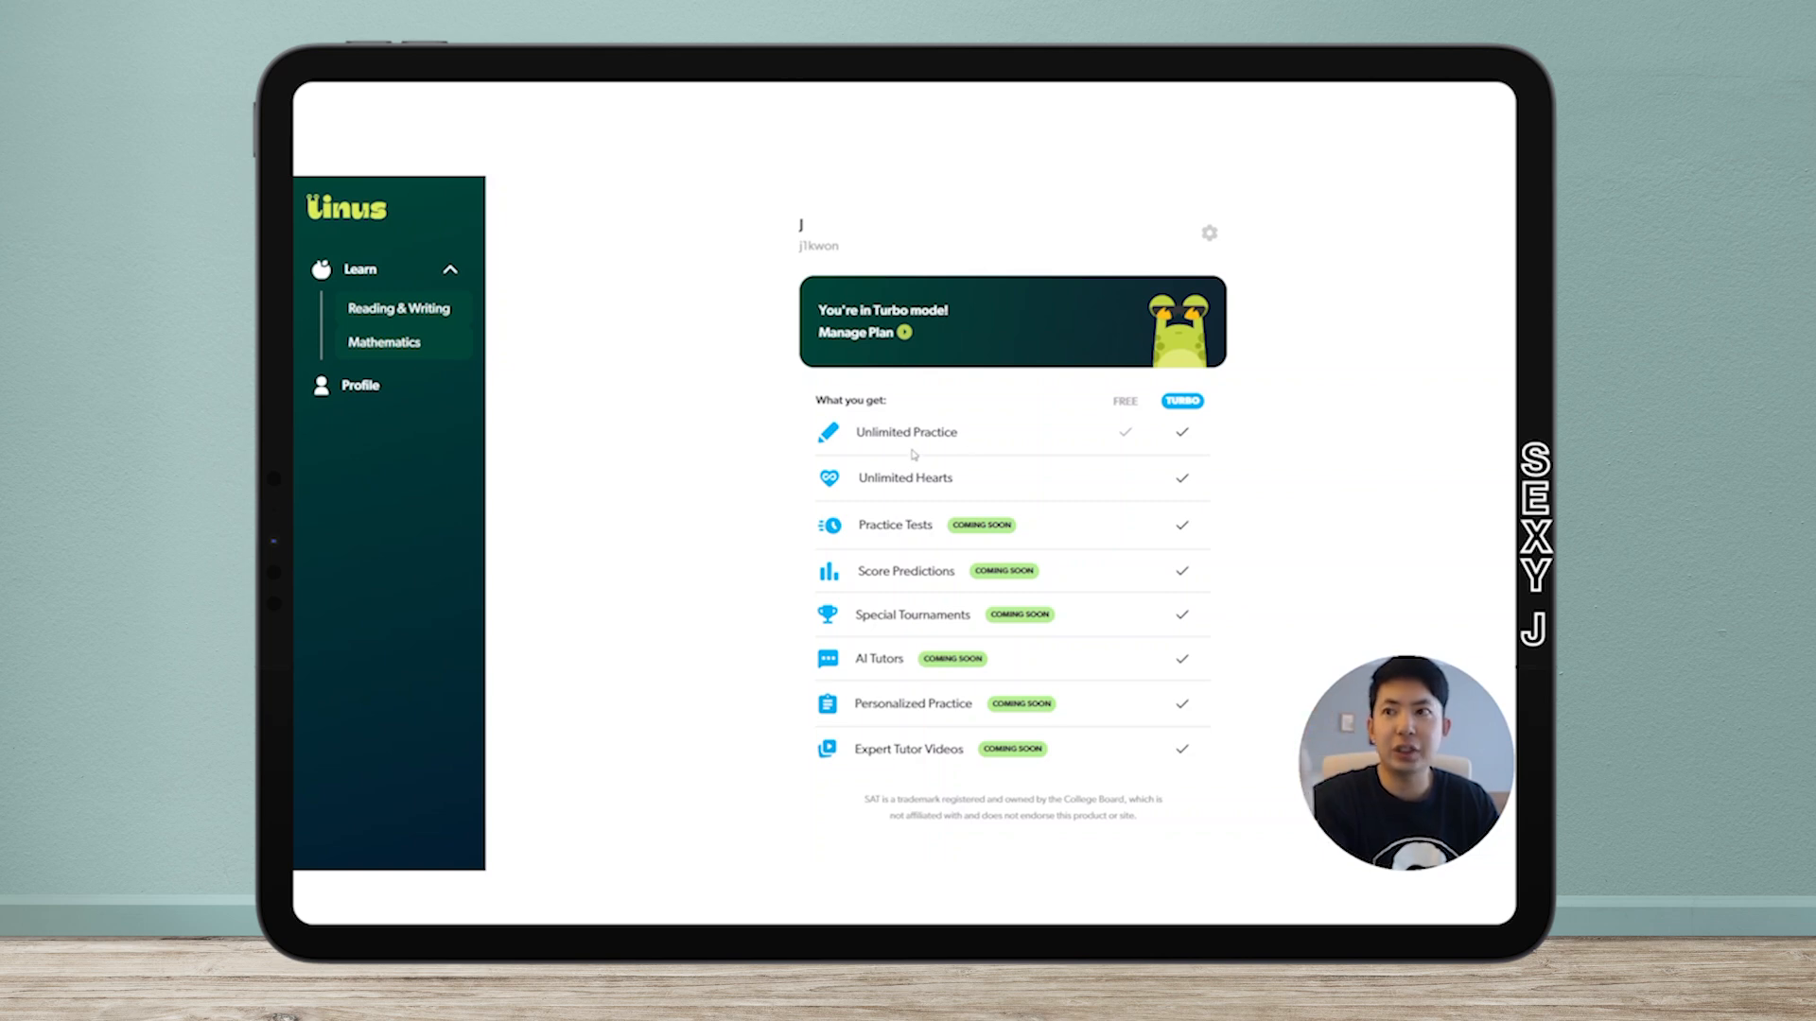
mouse_move(853, 482)
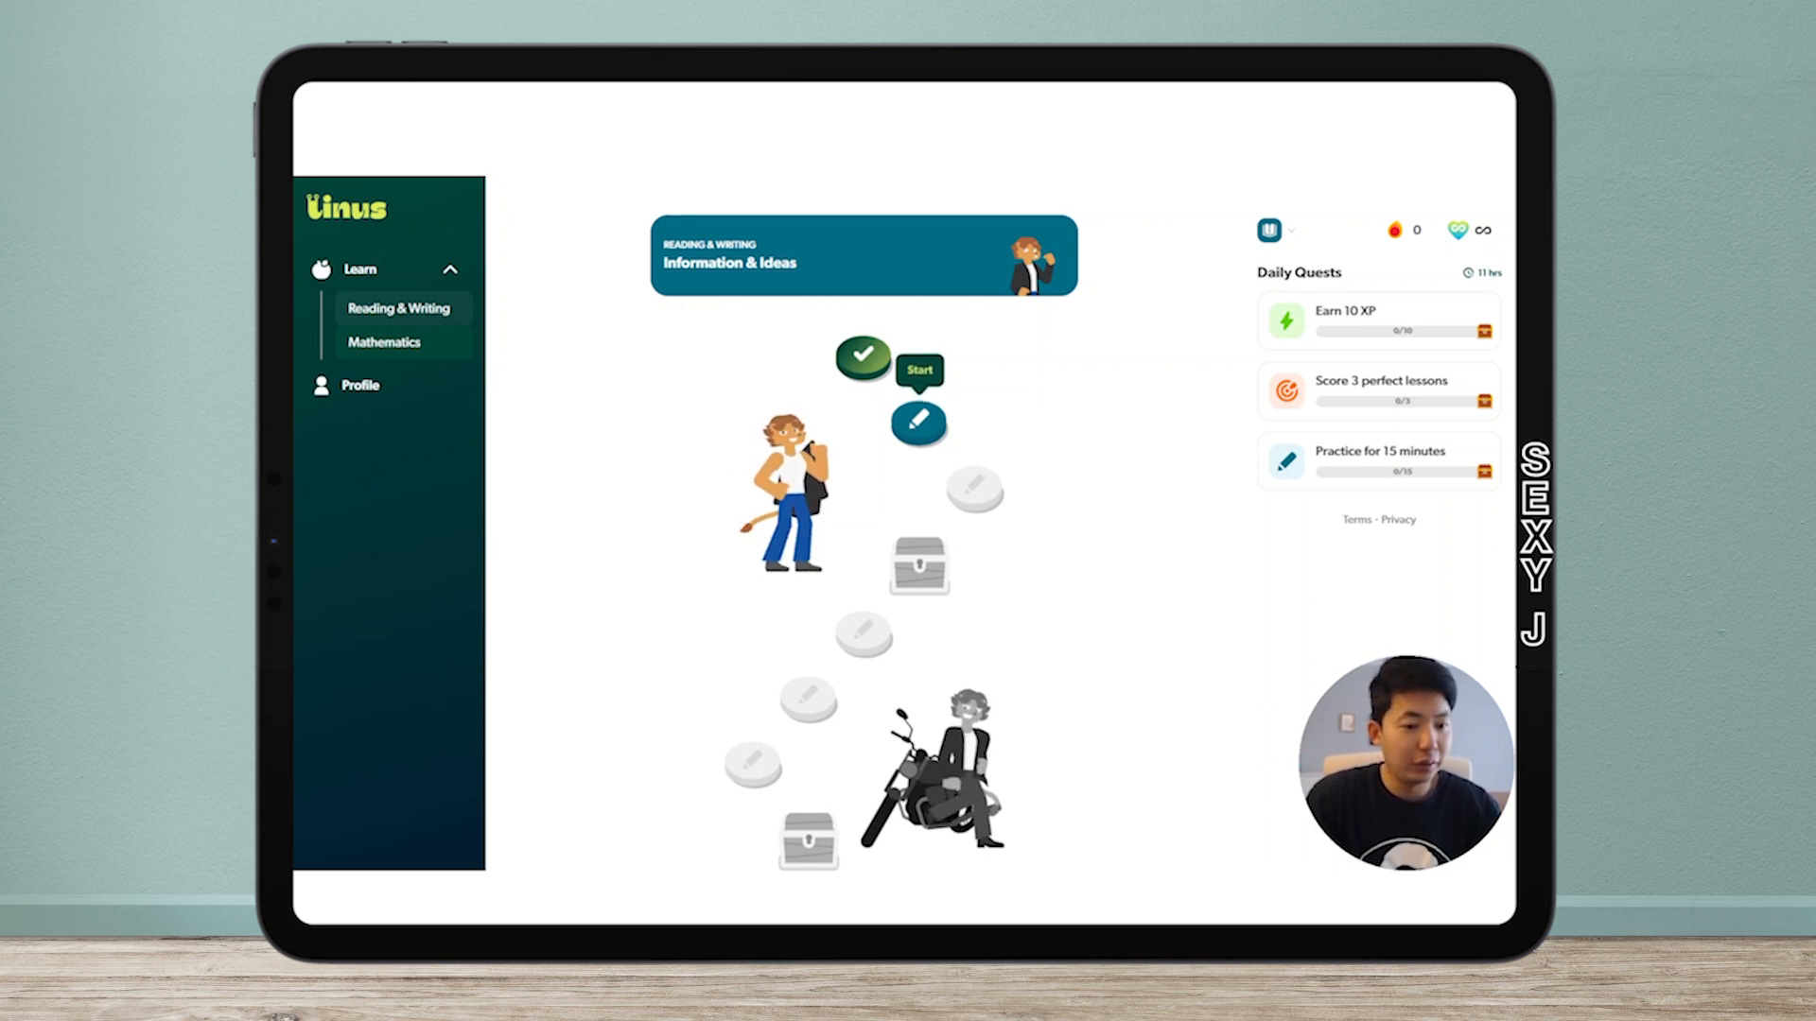
- Display Boundaries question c06af4d8 with its passage and four punctuation choices
click(919, 370)
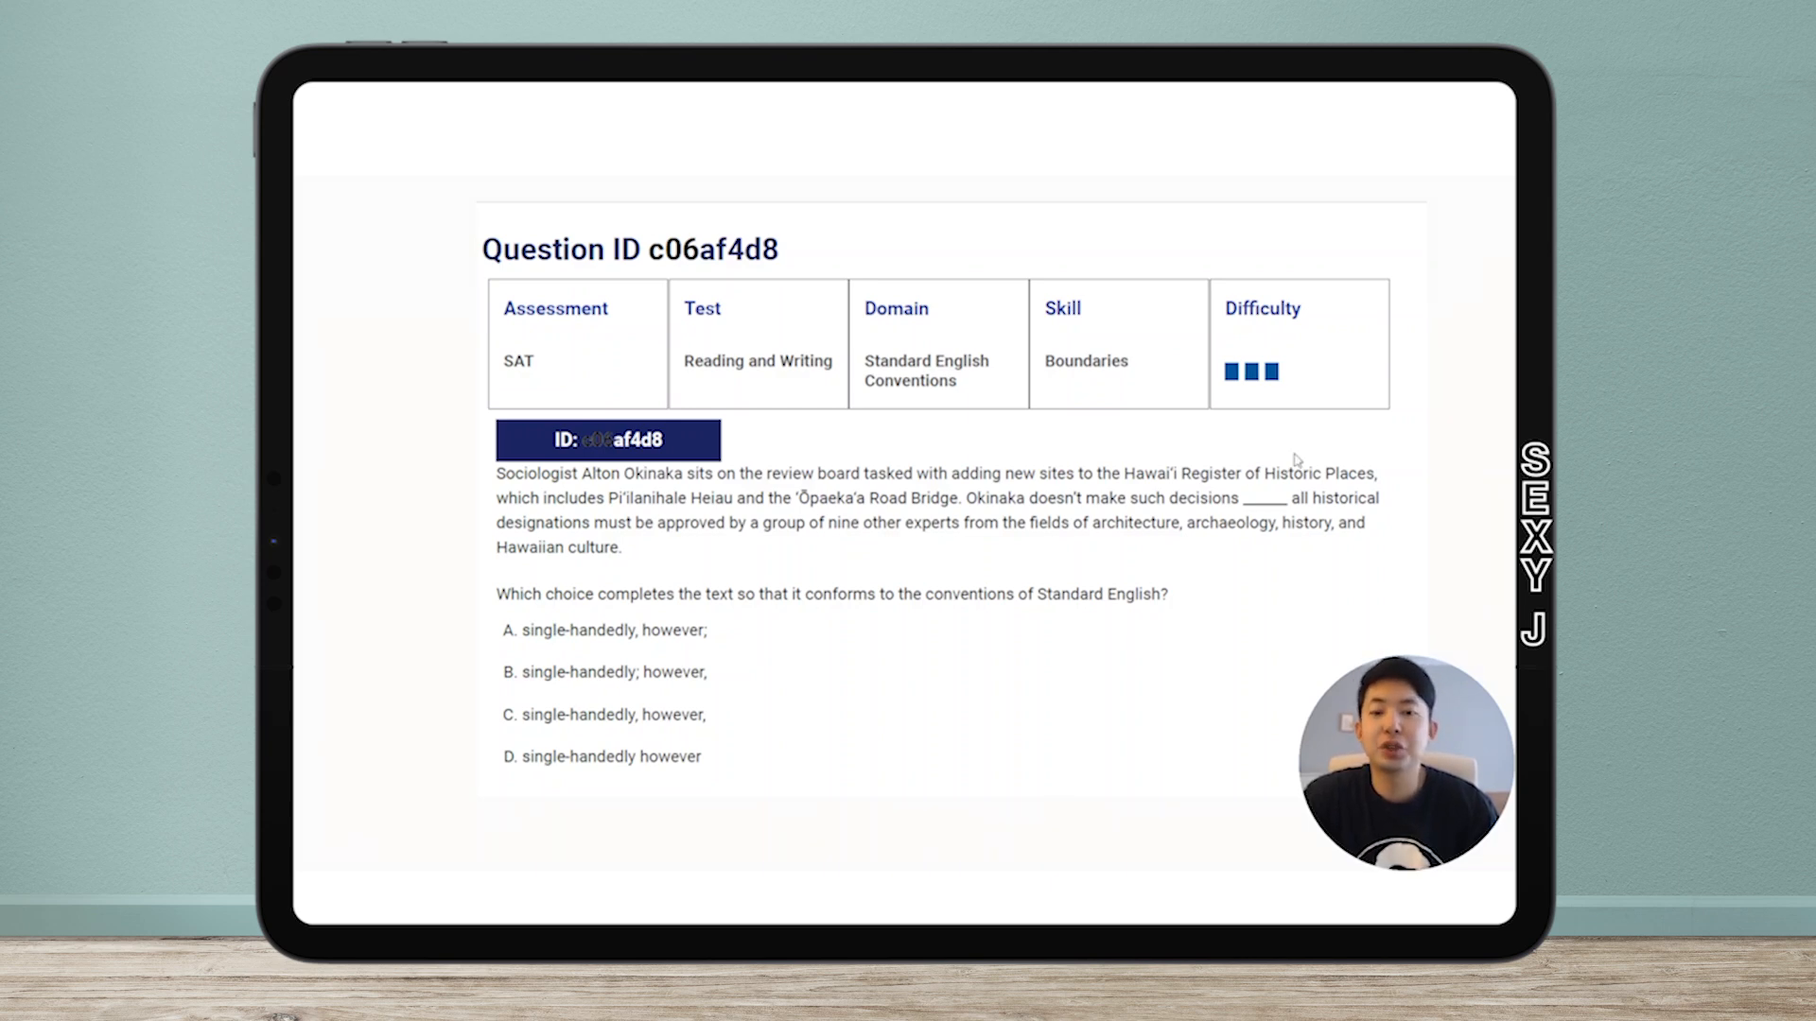
mouse_move(947, 424)
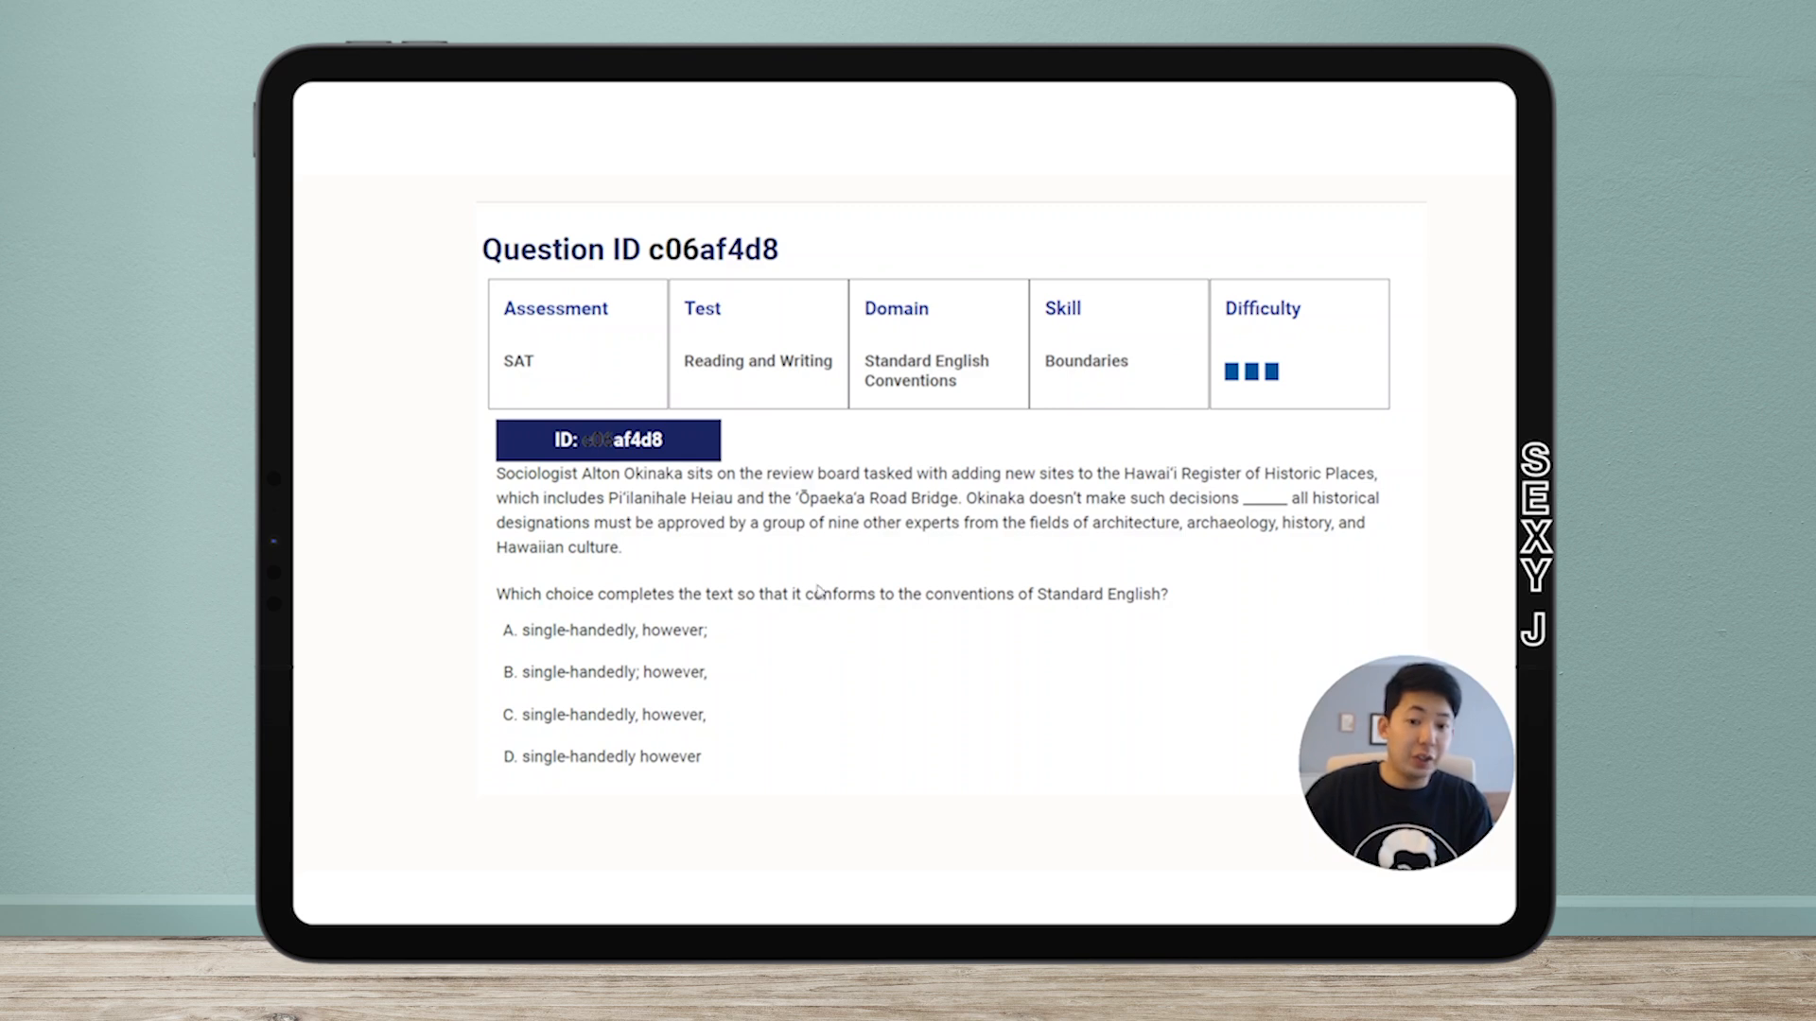
mouse_move(817, 647)
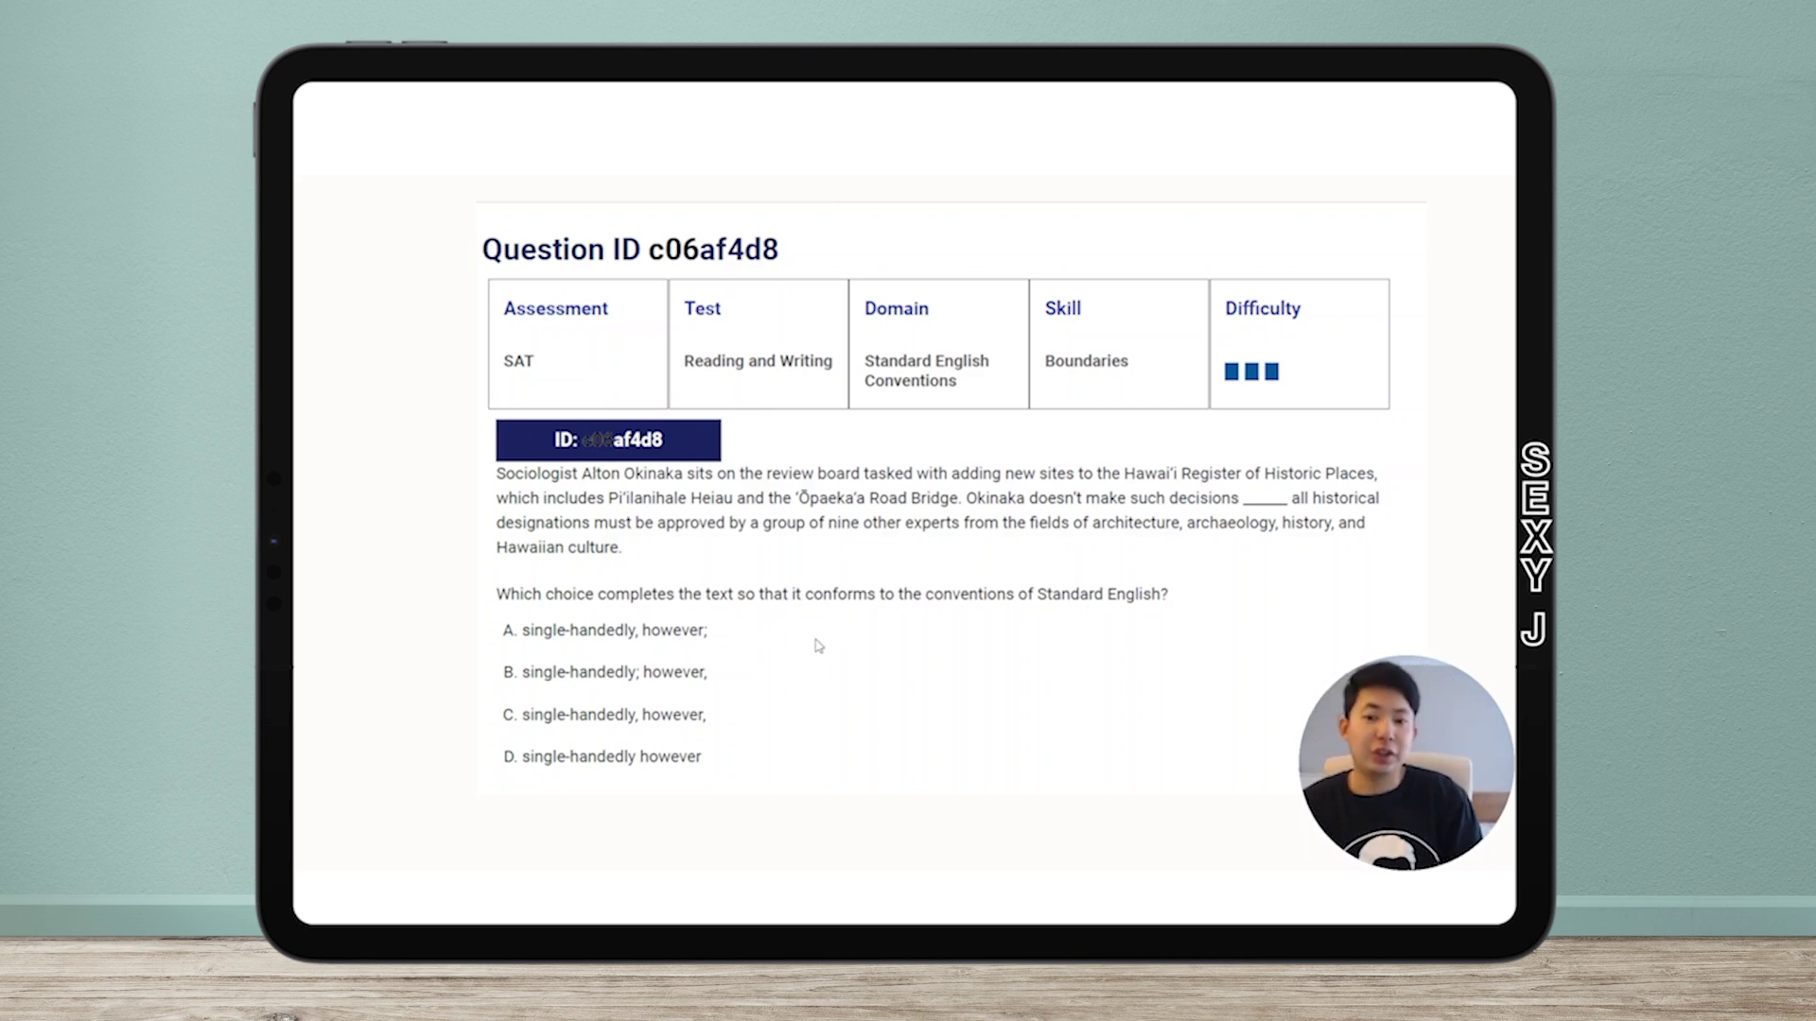
mouse_move(834, 666)
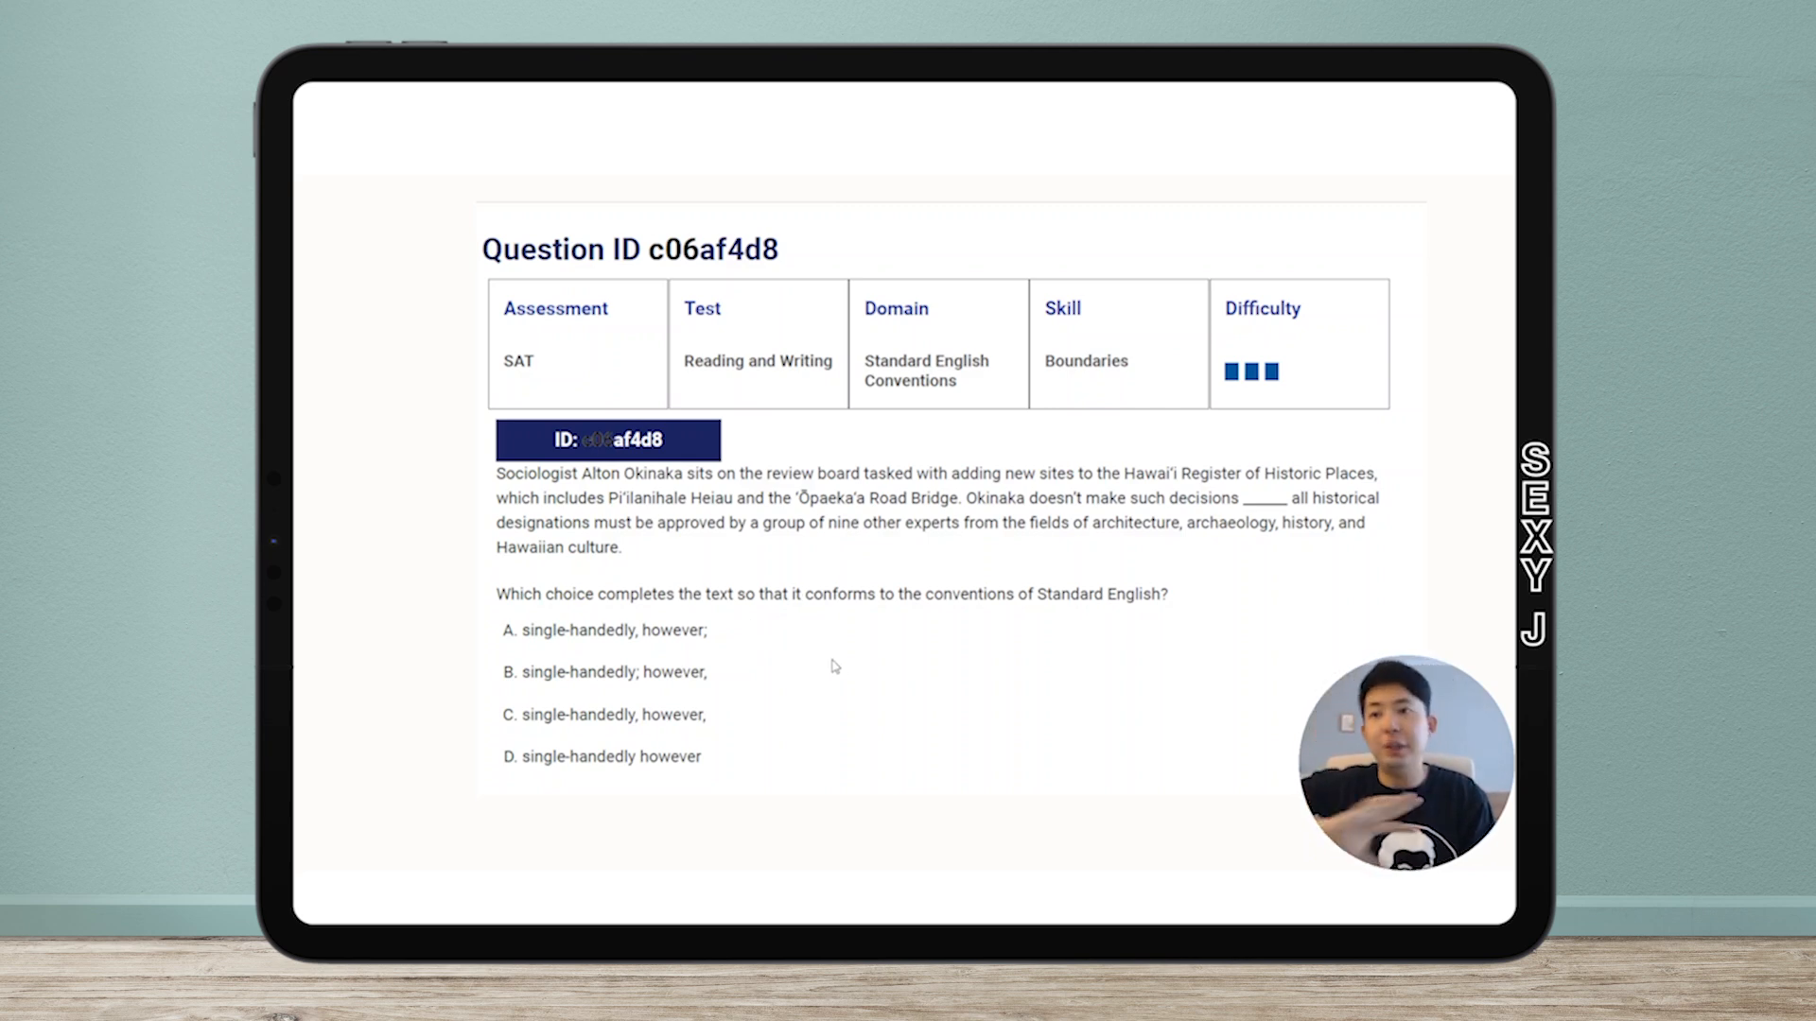
mouse_move(806, 609)
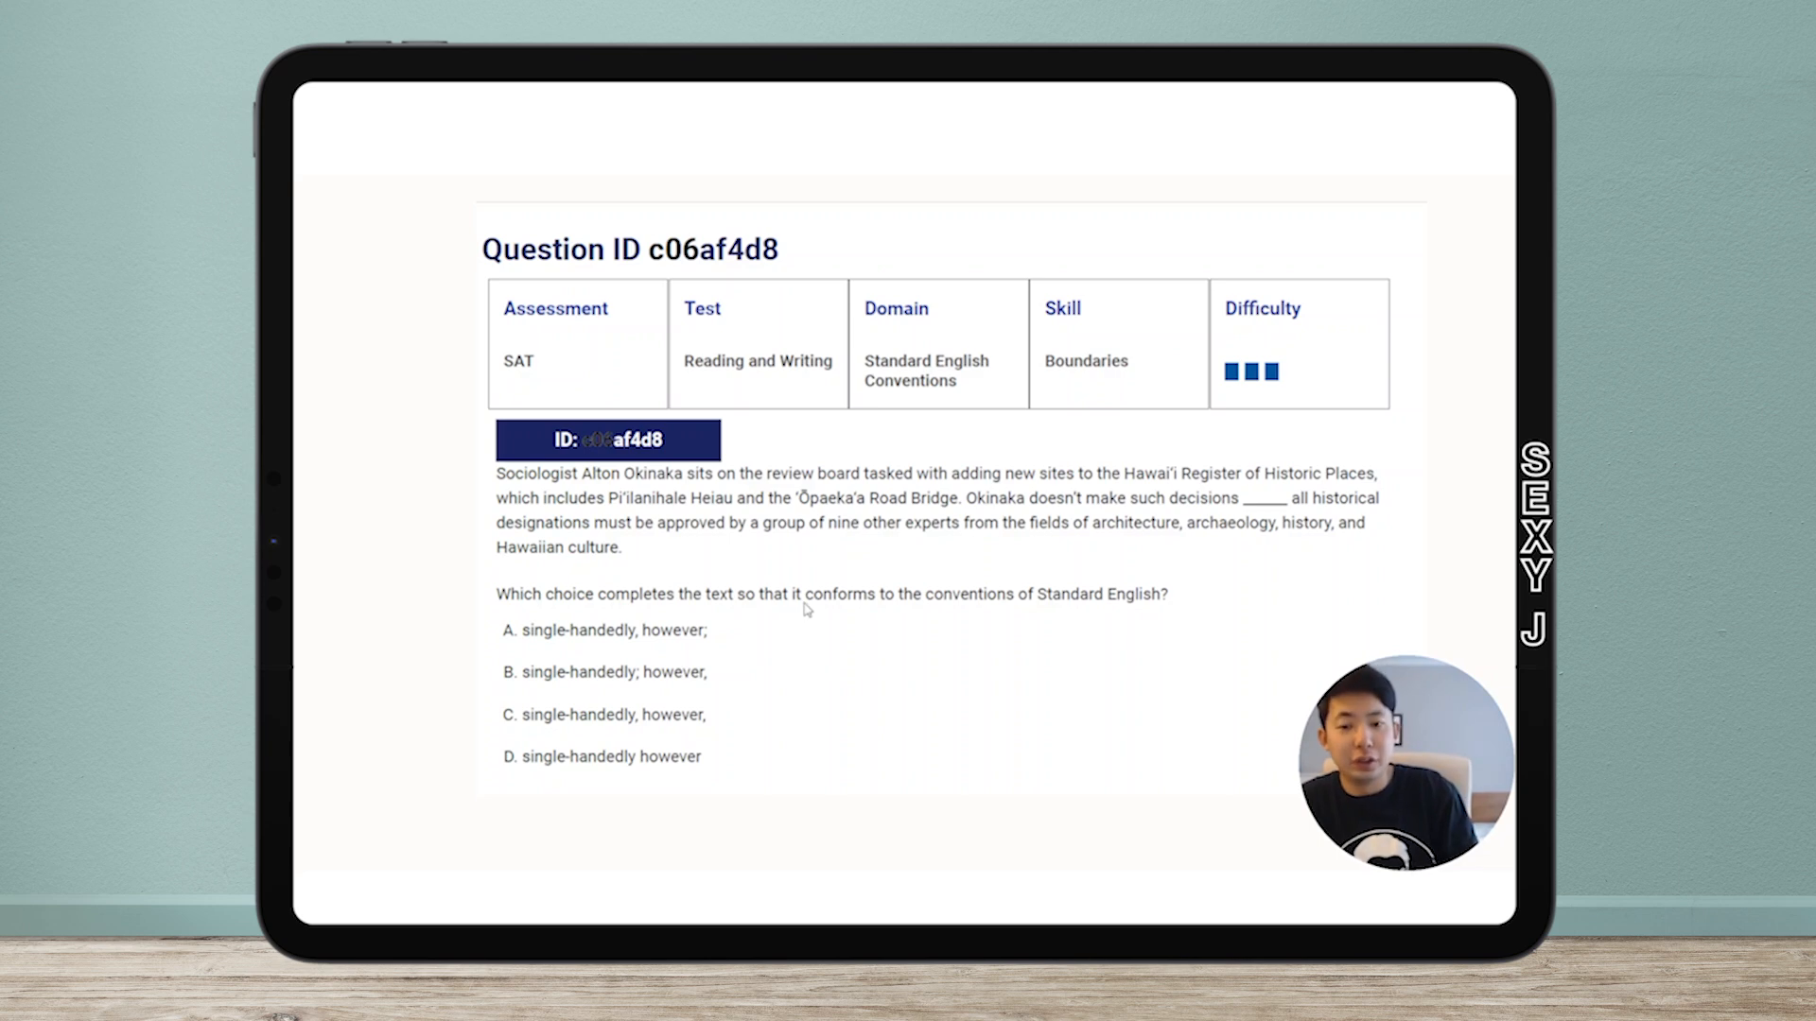
mouse_move(828, 645)
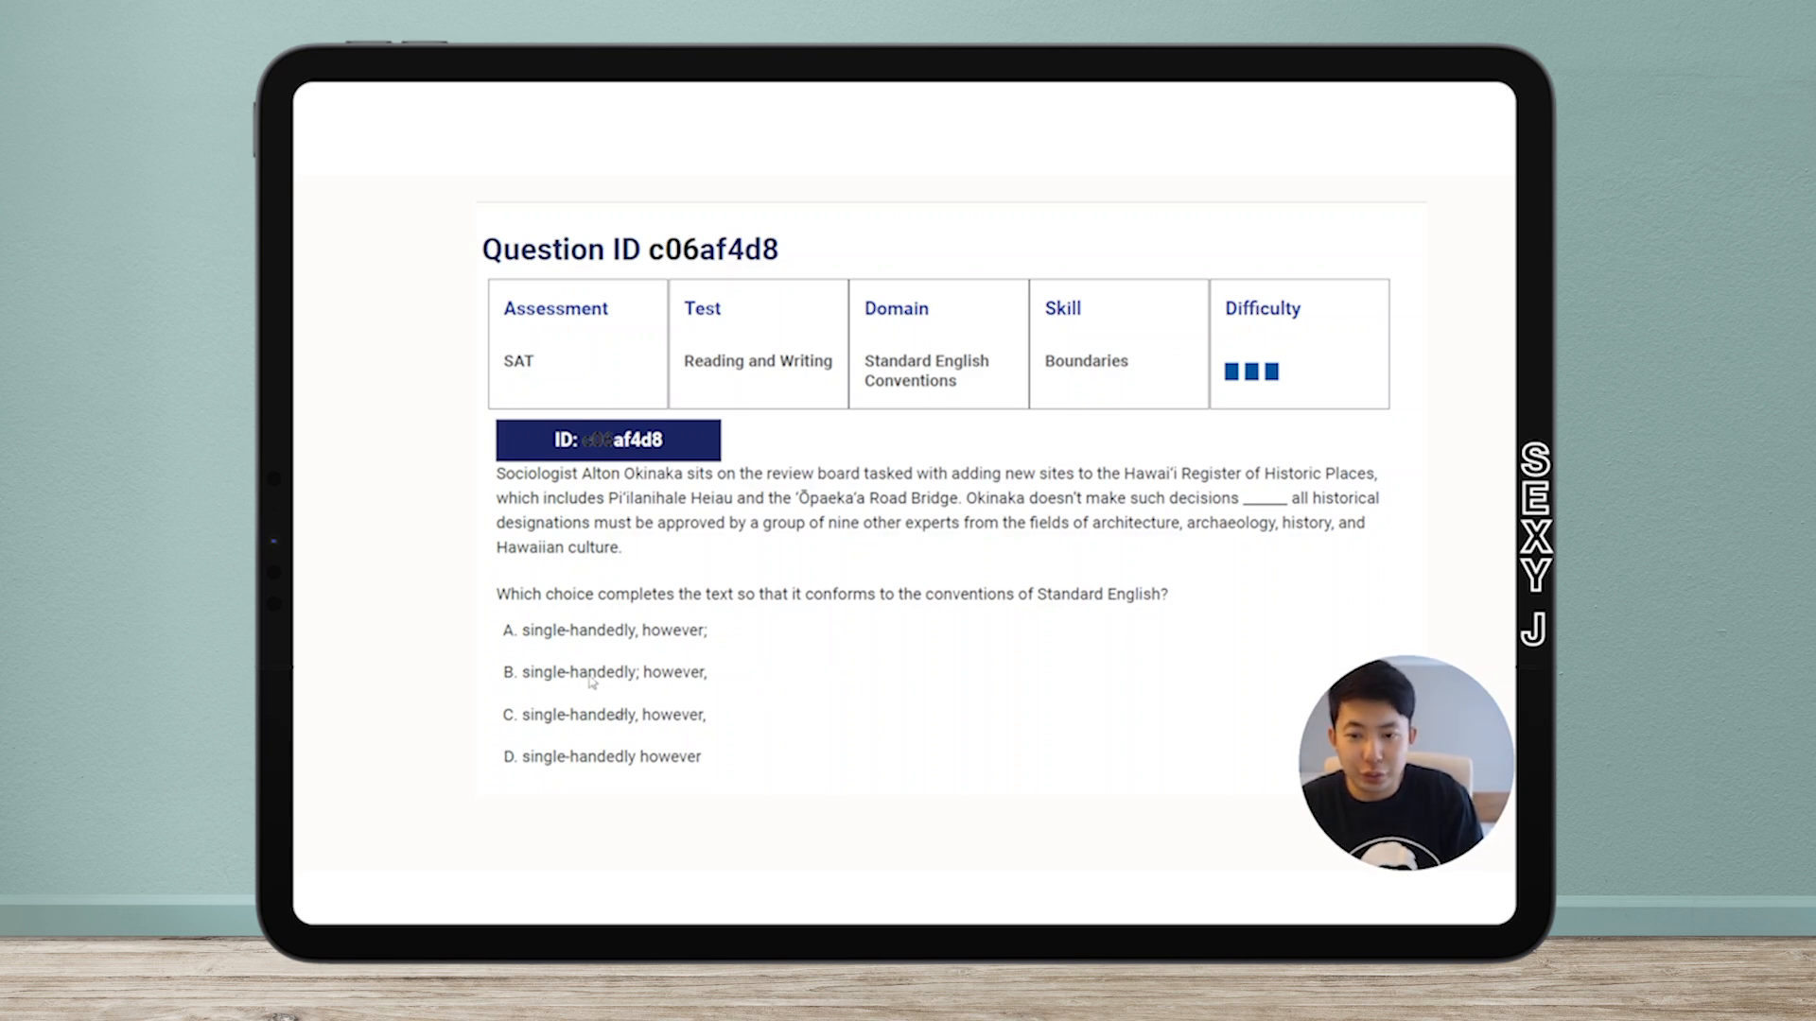
- Cross out answer choices C and D with the pen, leaving A and B
click(503, 715)
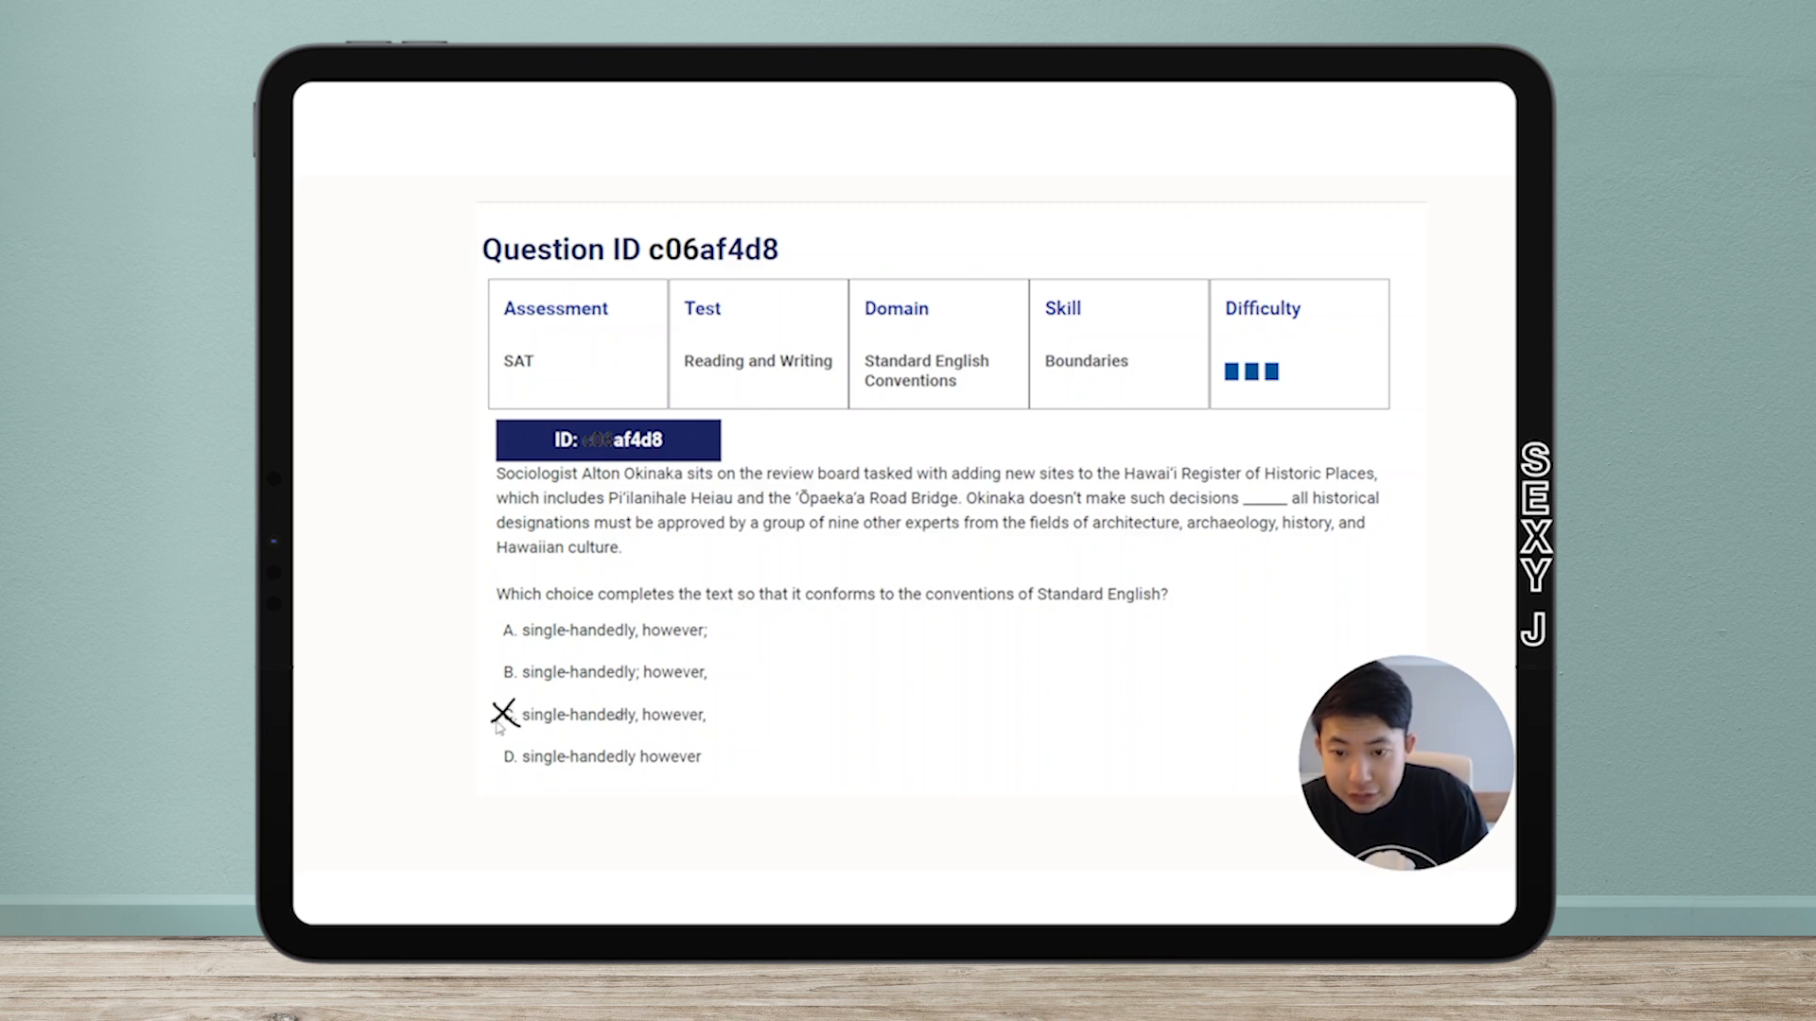
click(501, 756)
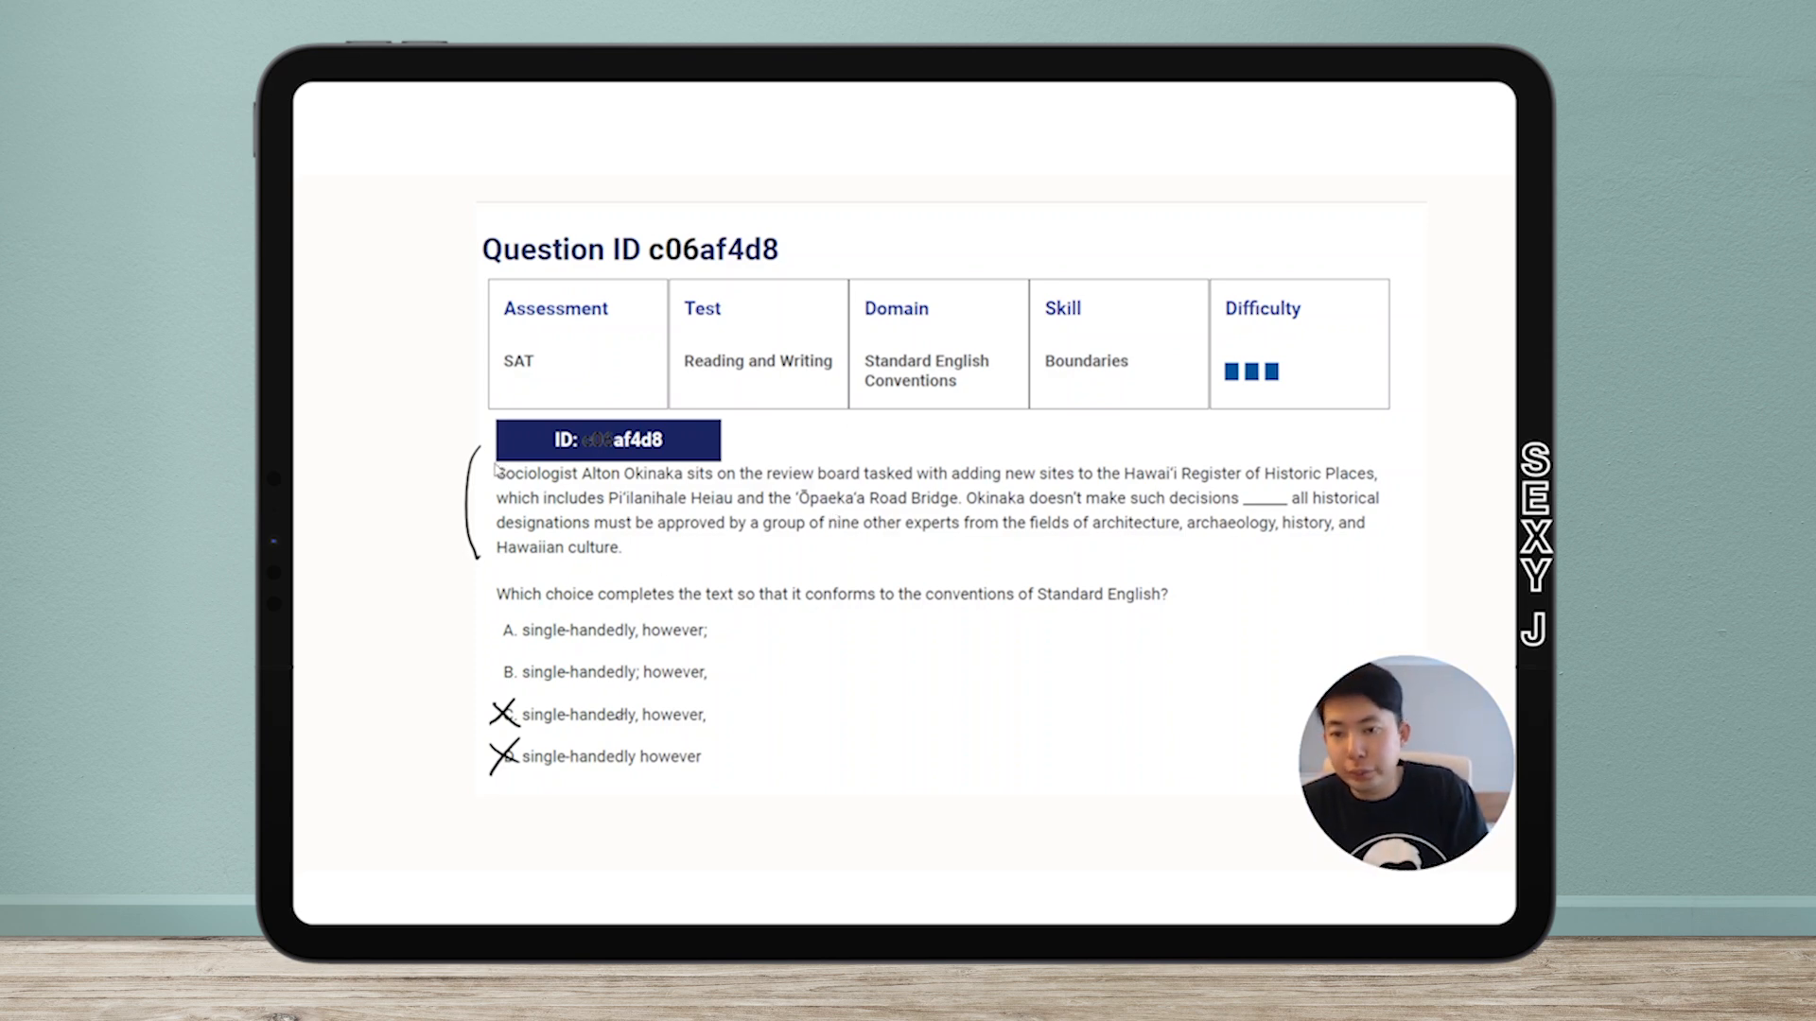
mouse_move(1025, 469)
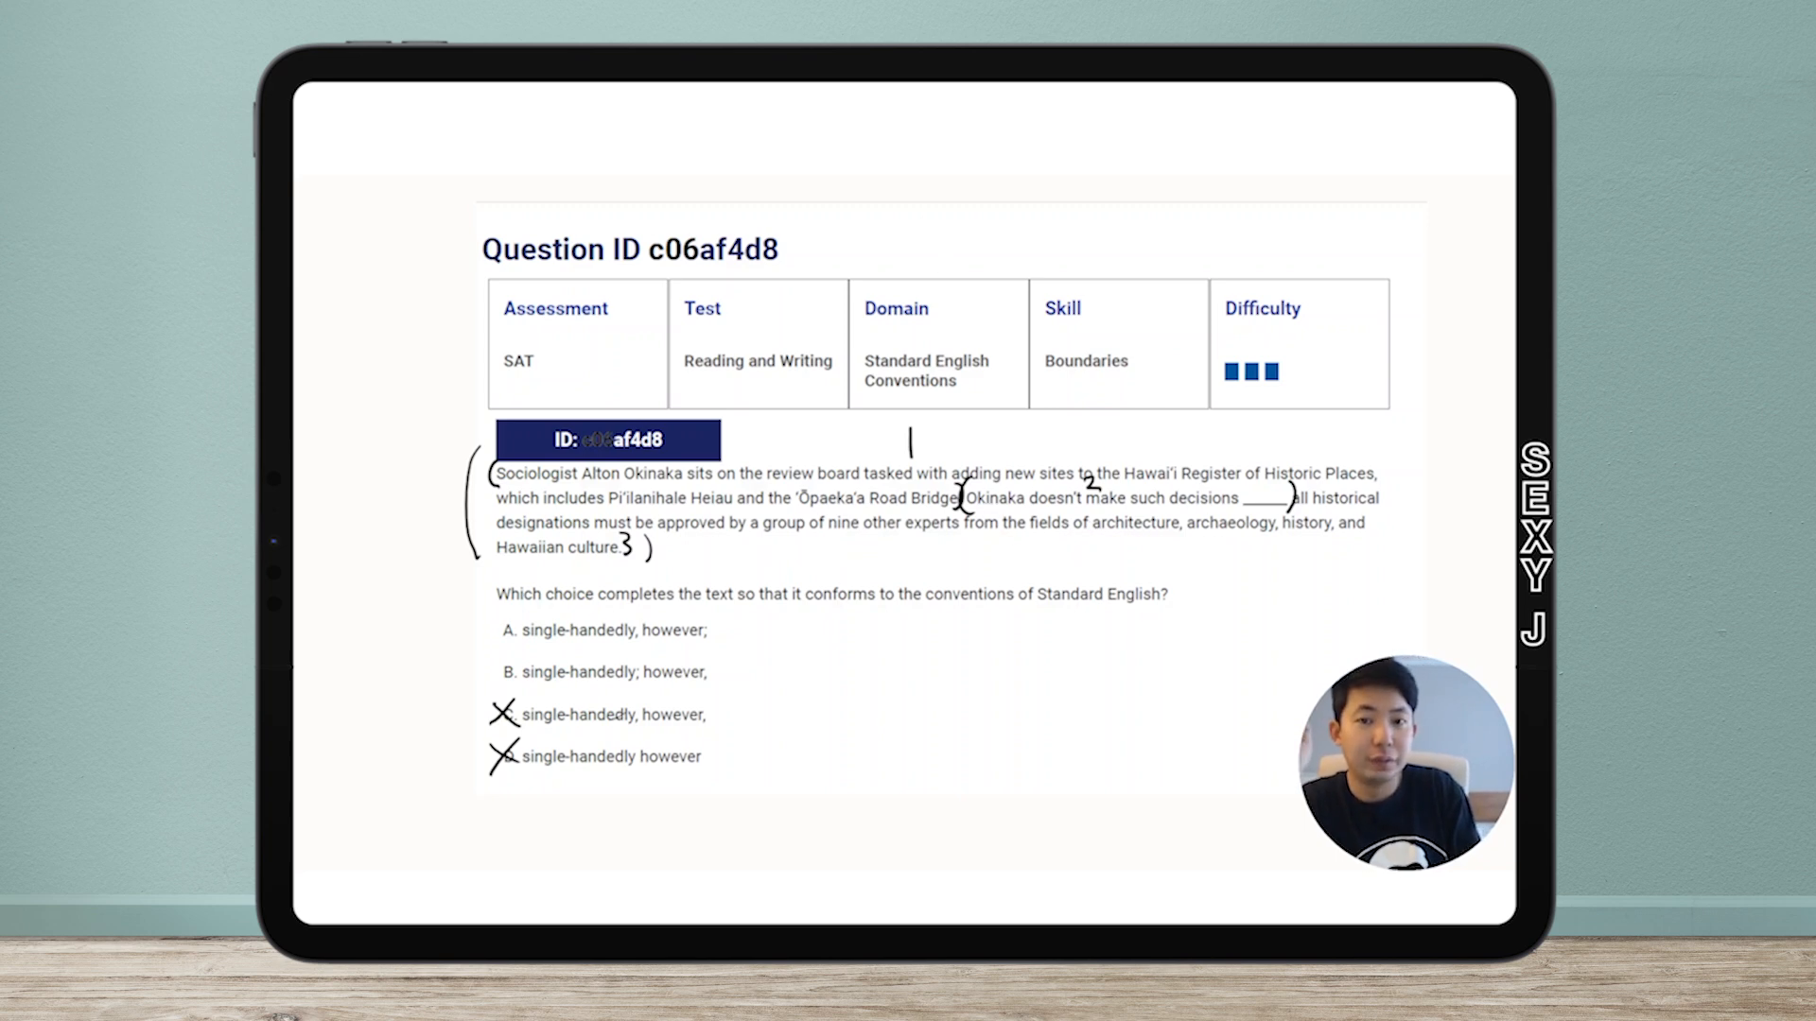
- Highlight Okinaka's key phrases in yellow and underline the punctuation in choices C and D
double_click(999, 499)
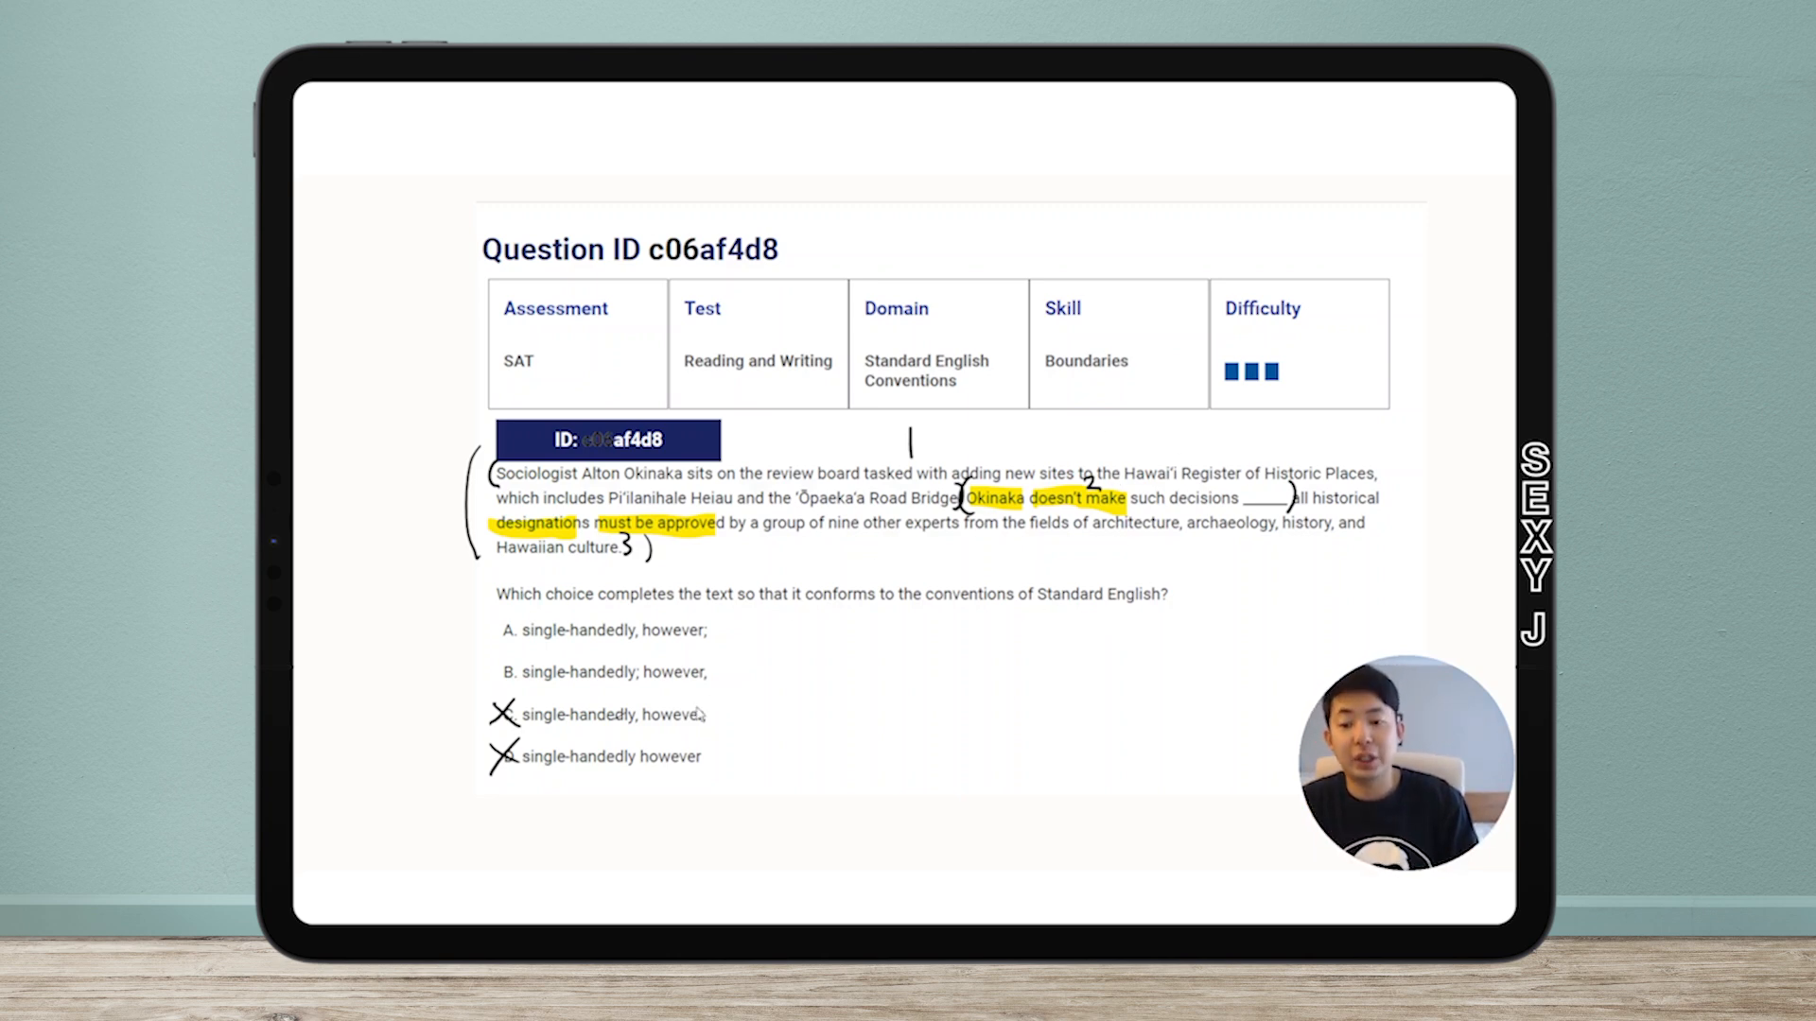
drag(621, 730, 730, 726)
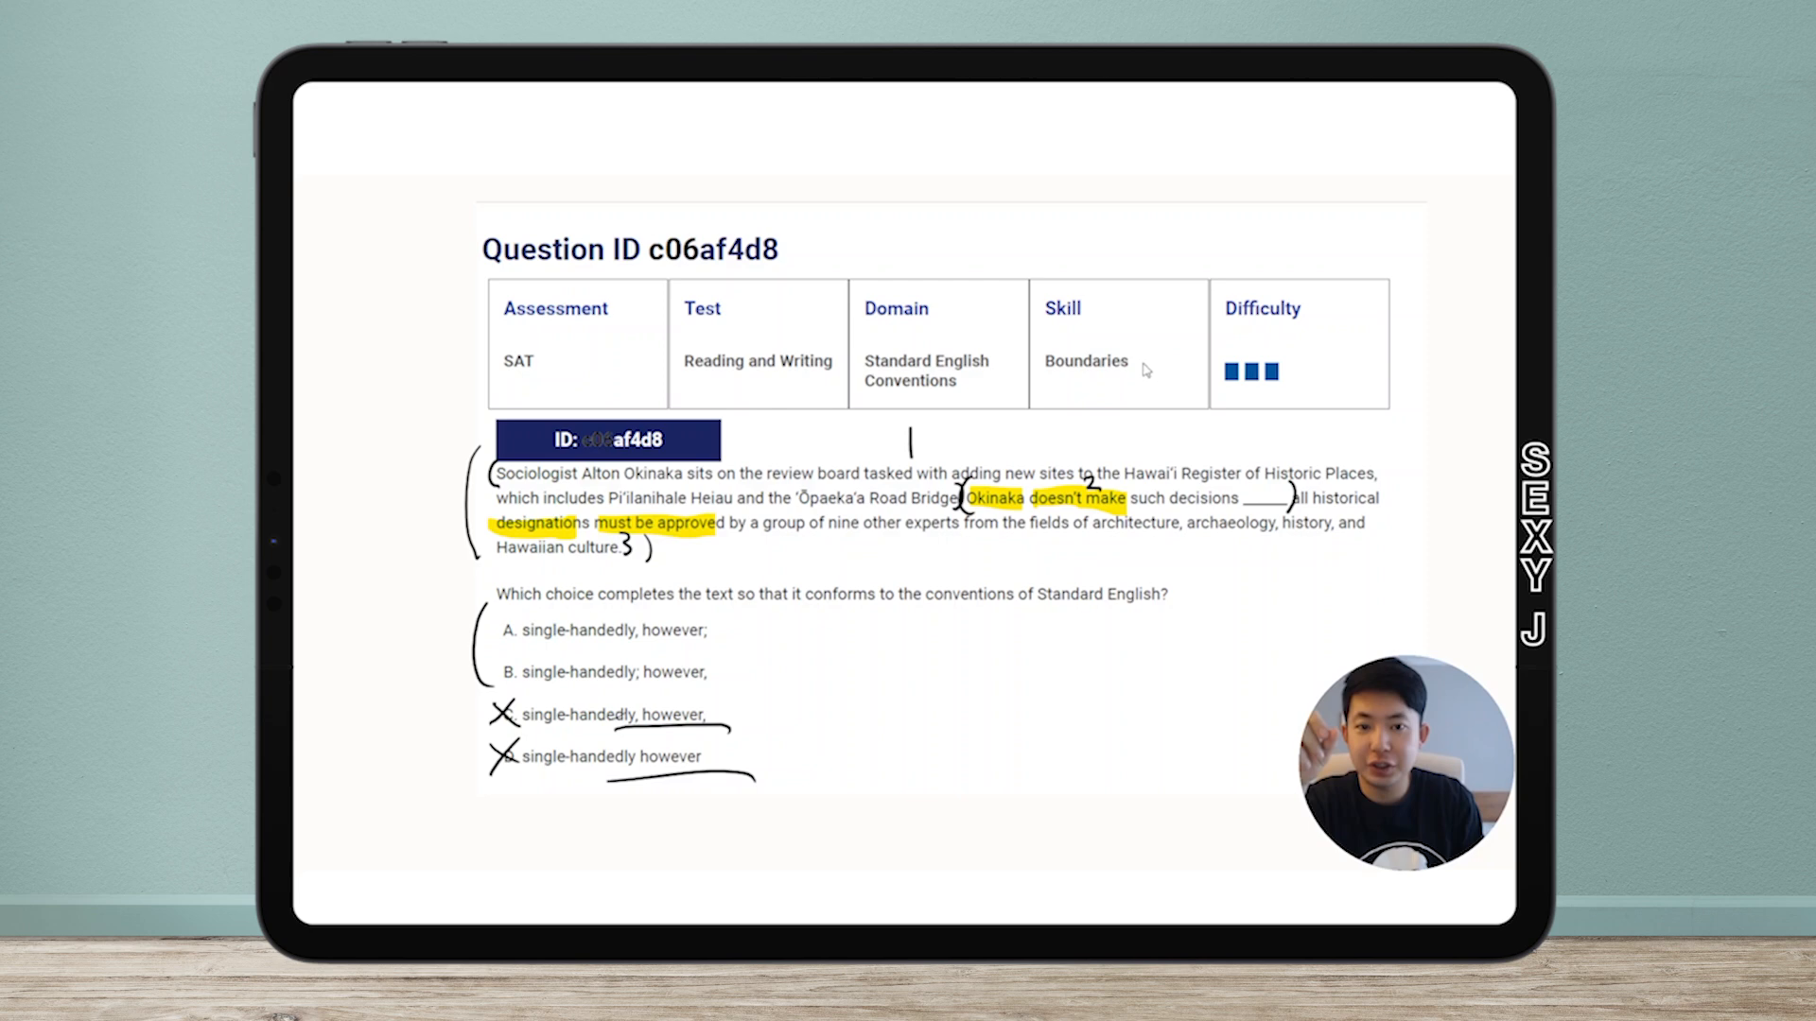
- Circle the Domain and Skill labels and bracket the C–D answer pair
drag(1047, 392, 1151, 392)
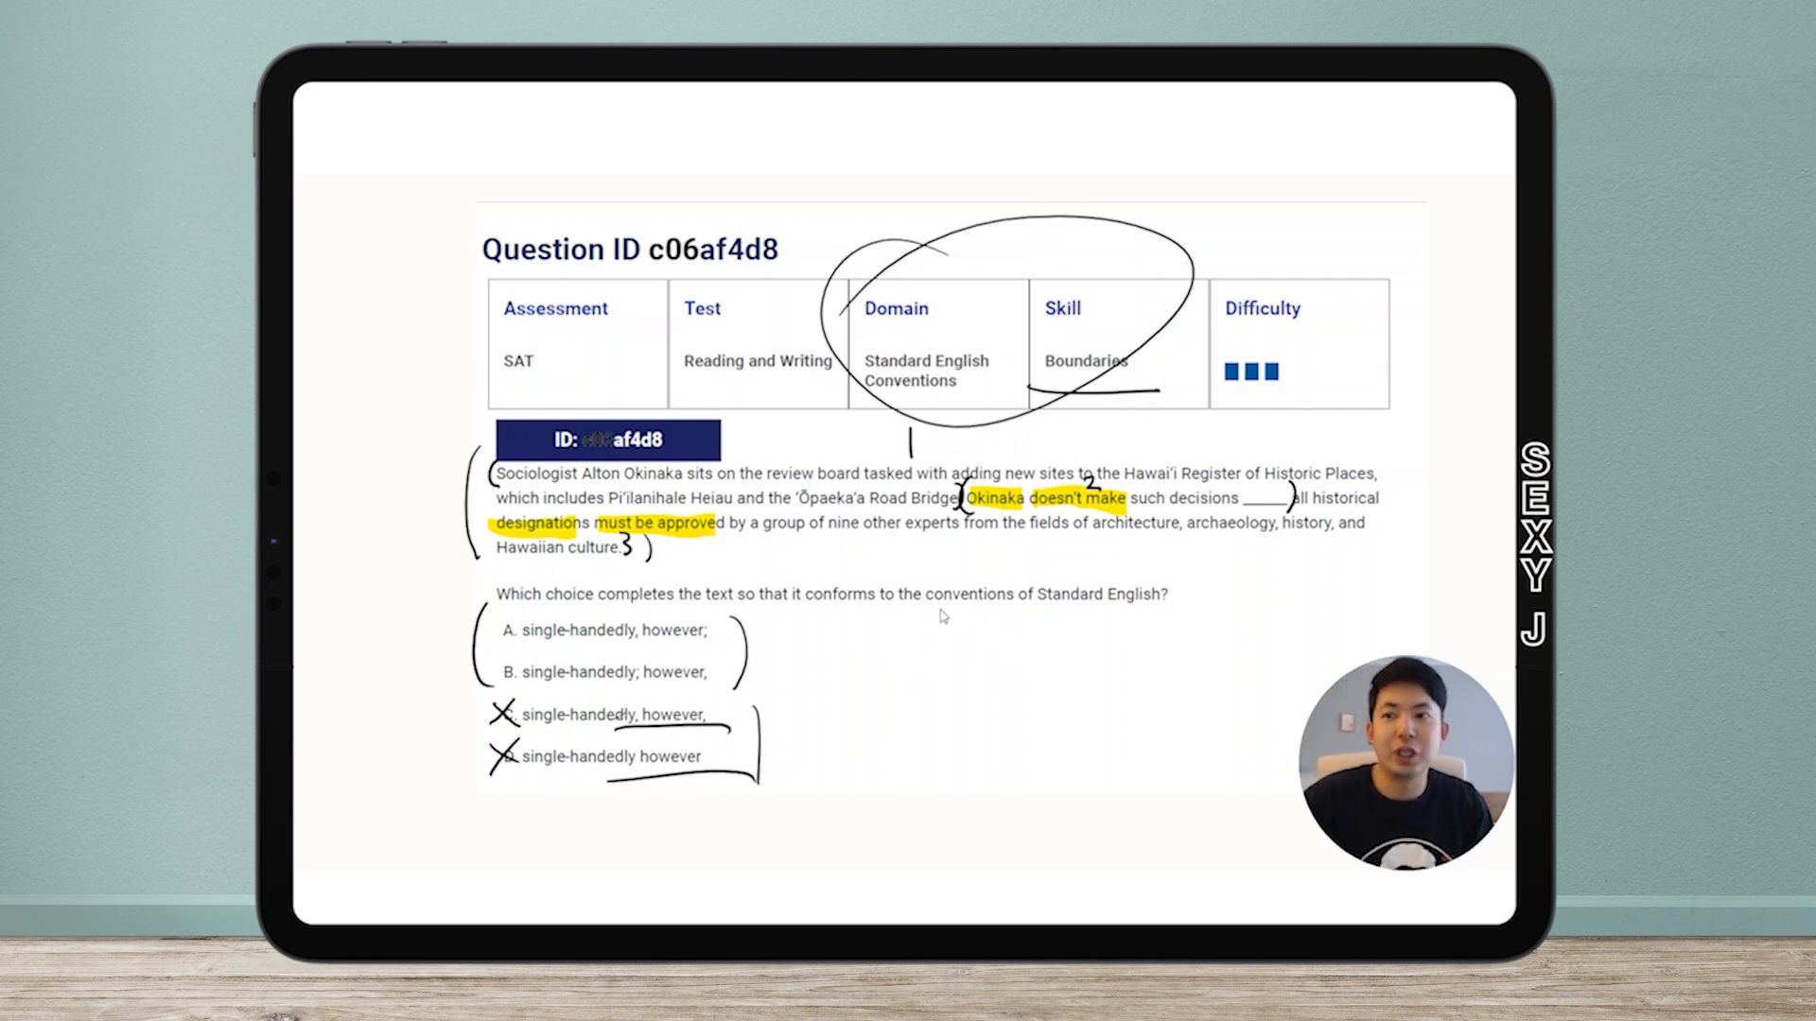
mouse_move(973, 649)
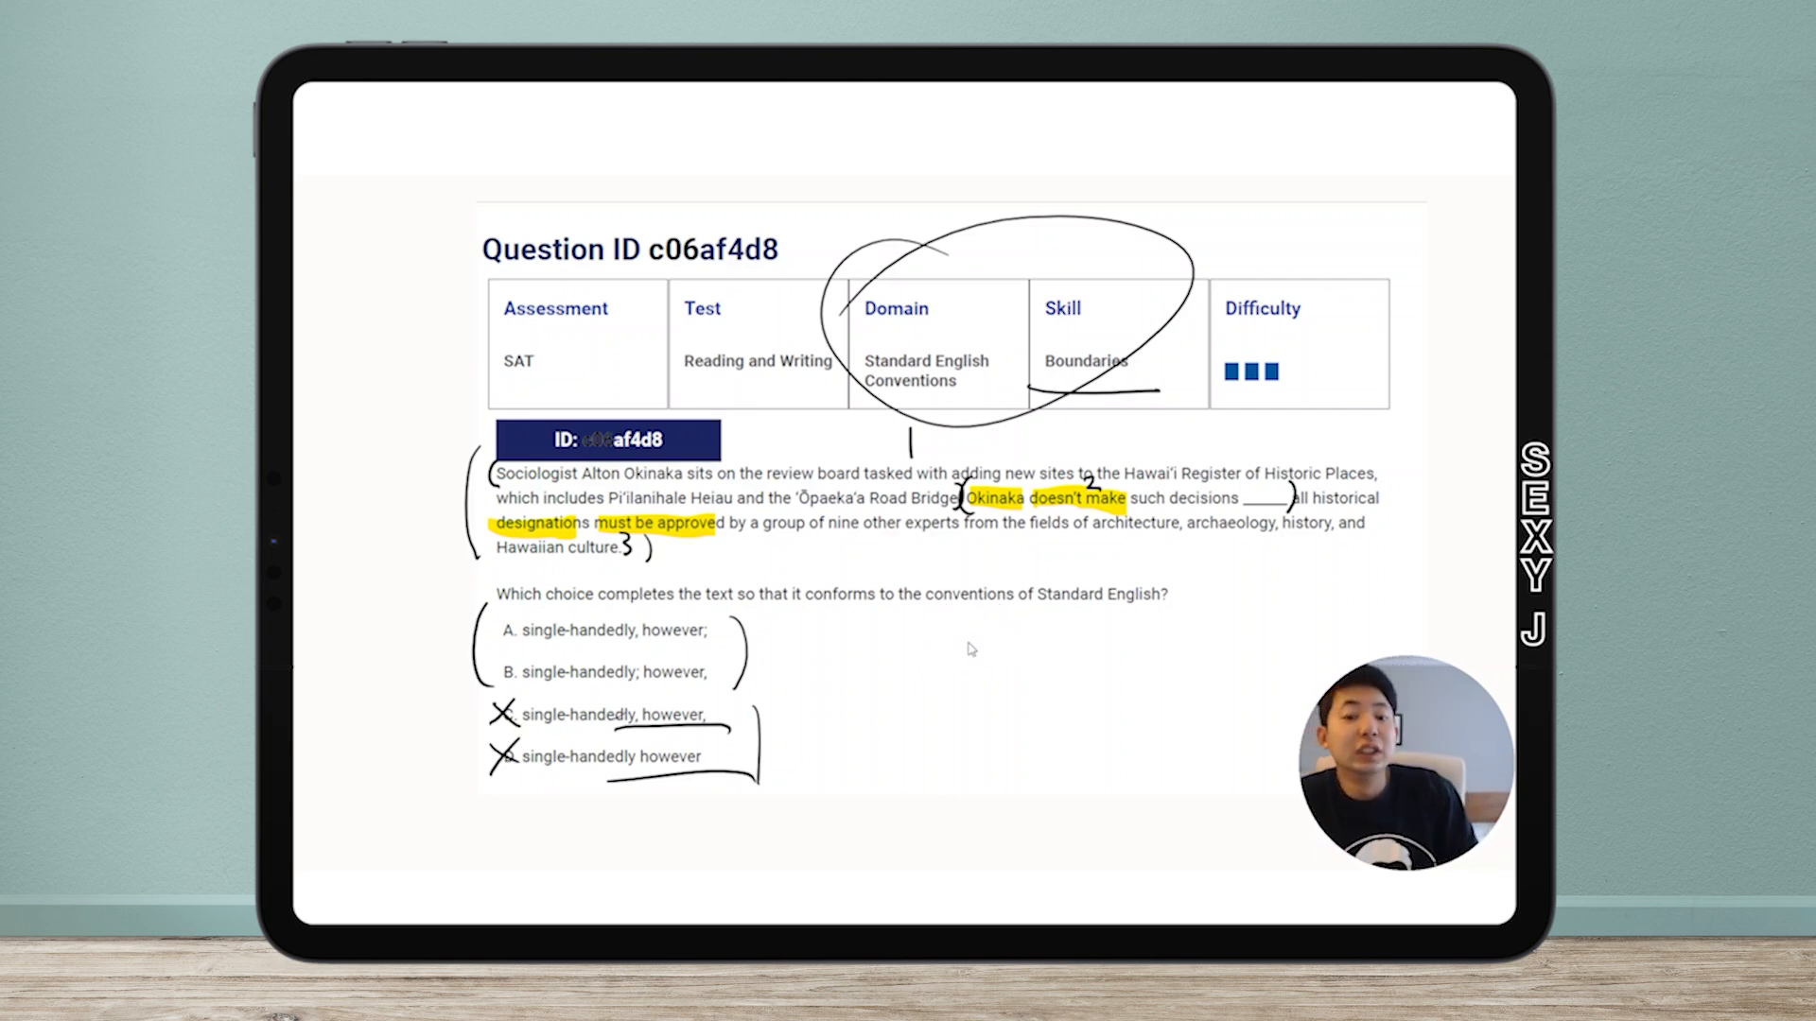
mouse_move(1008, 626)
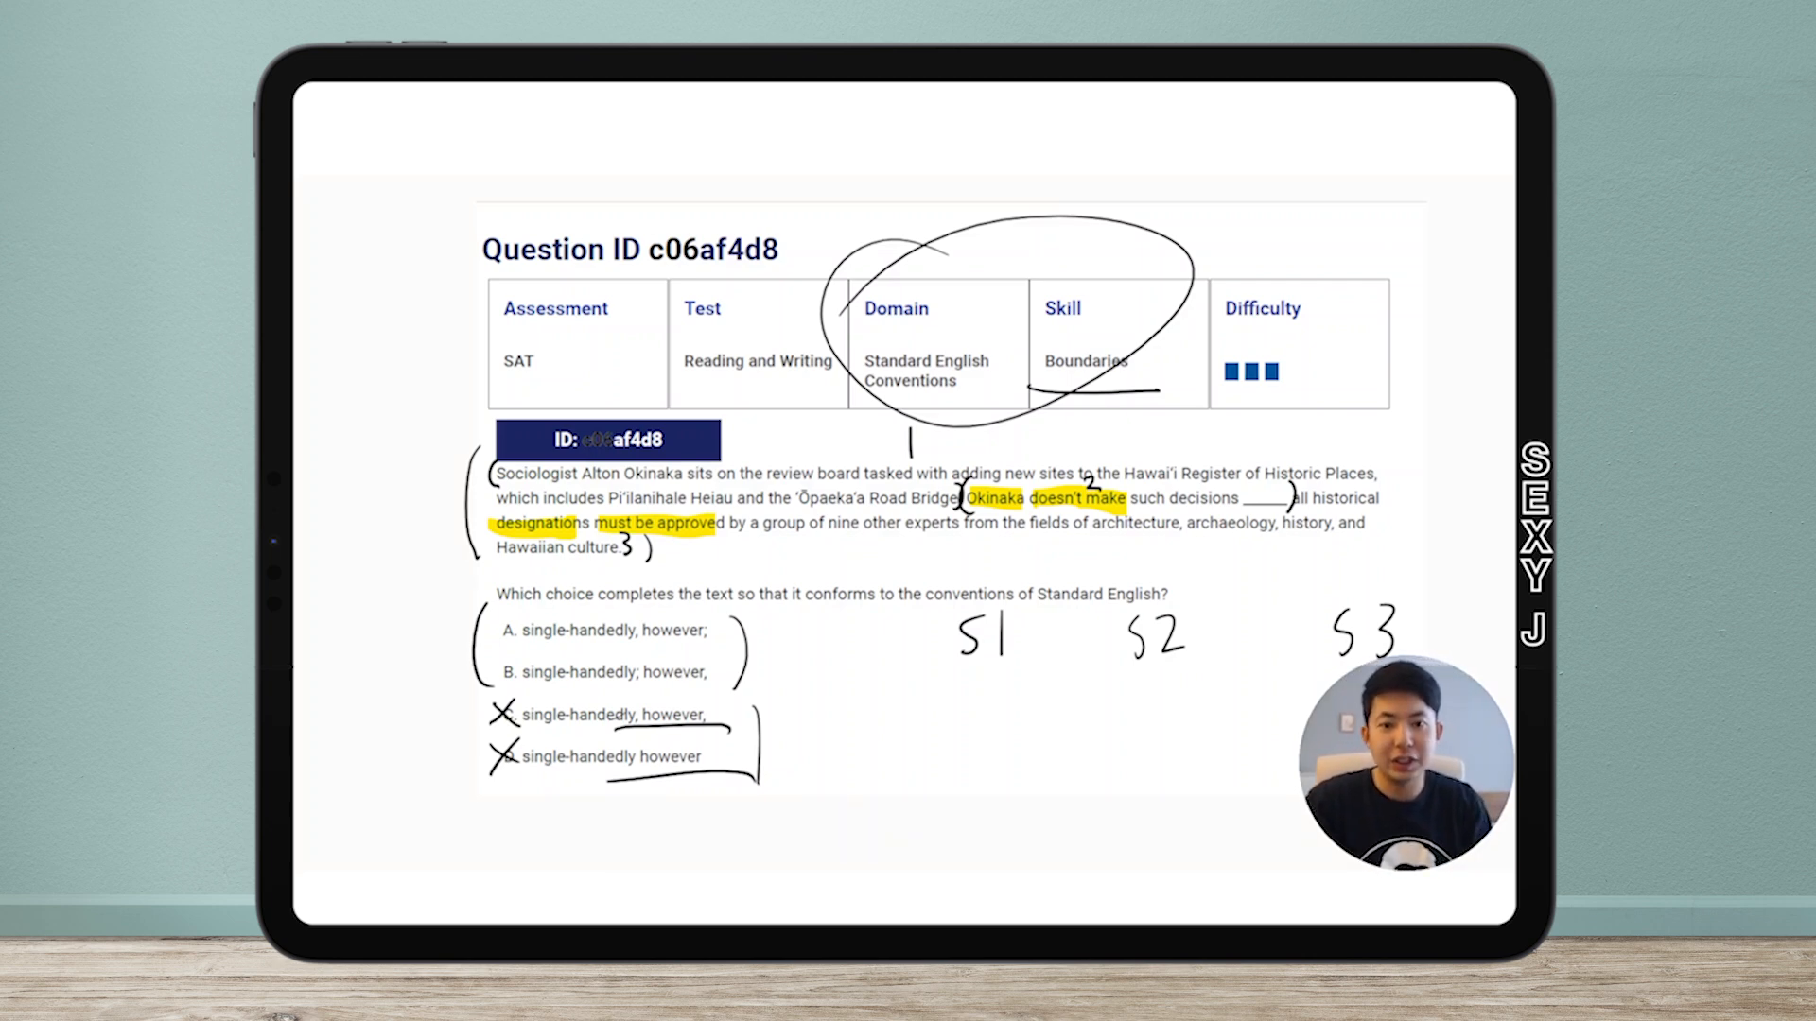
mouse_move(1244, 628)
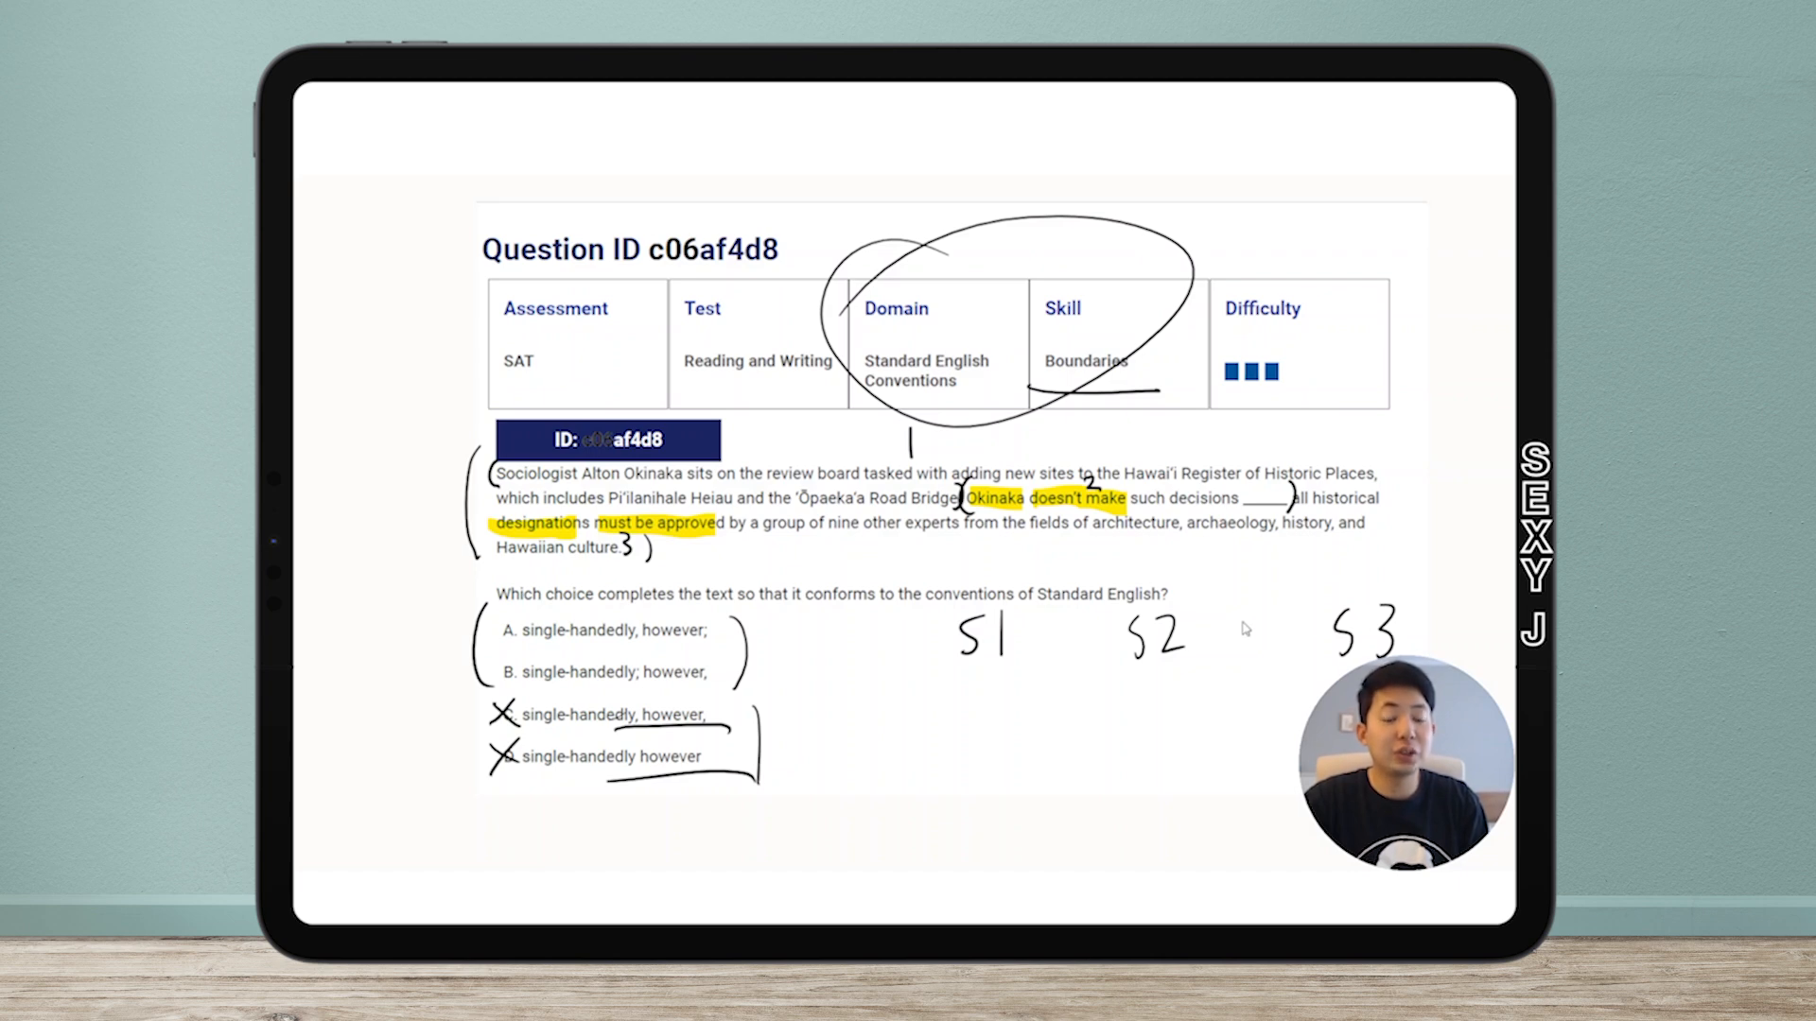
mouse_move(1225, 552)
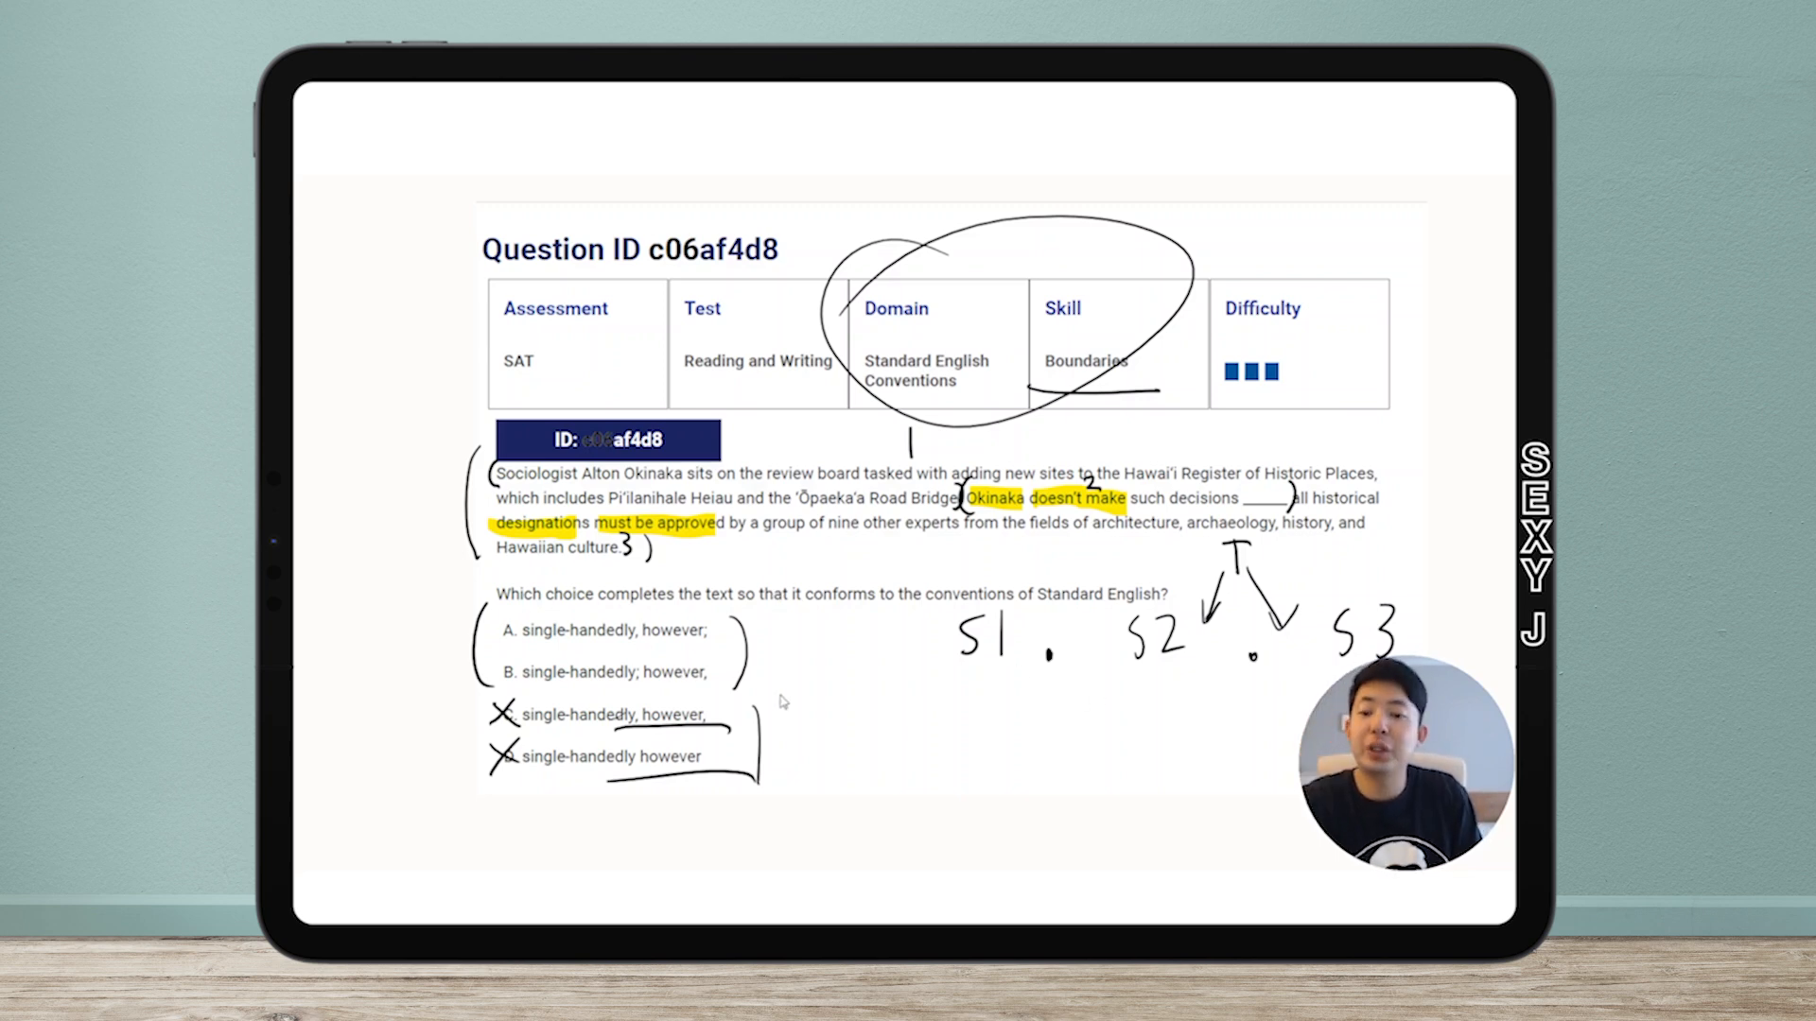
mouse_move(703, 694)
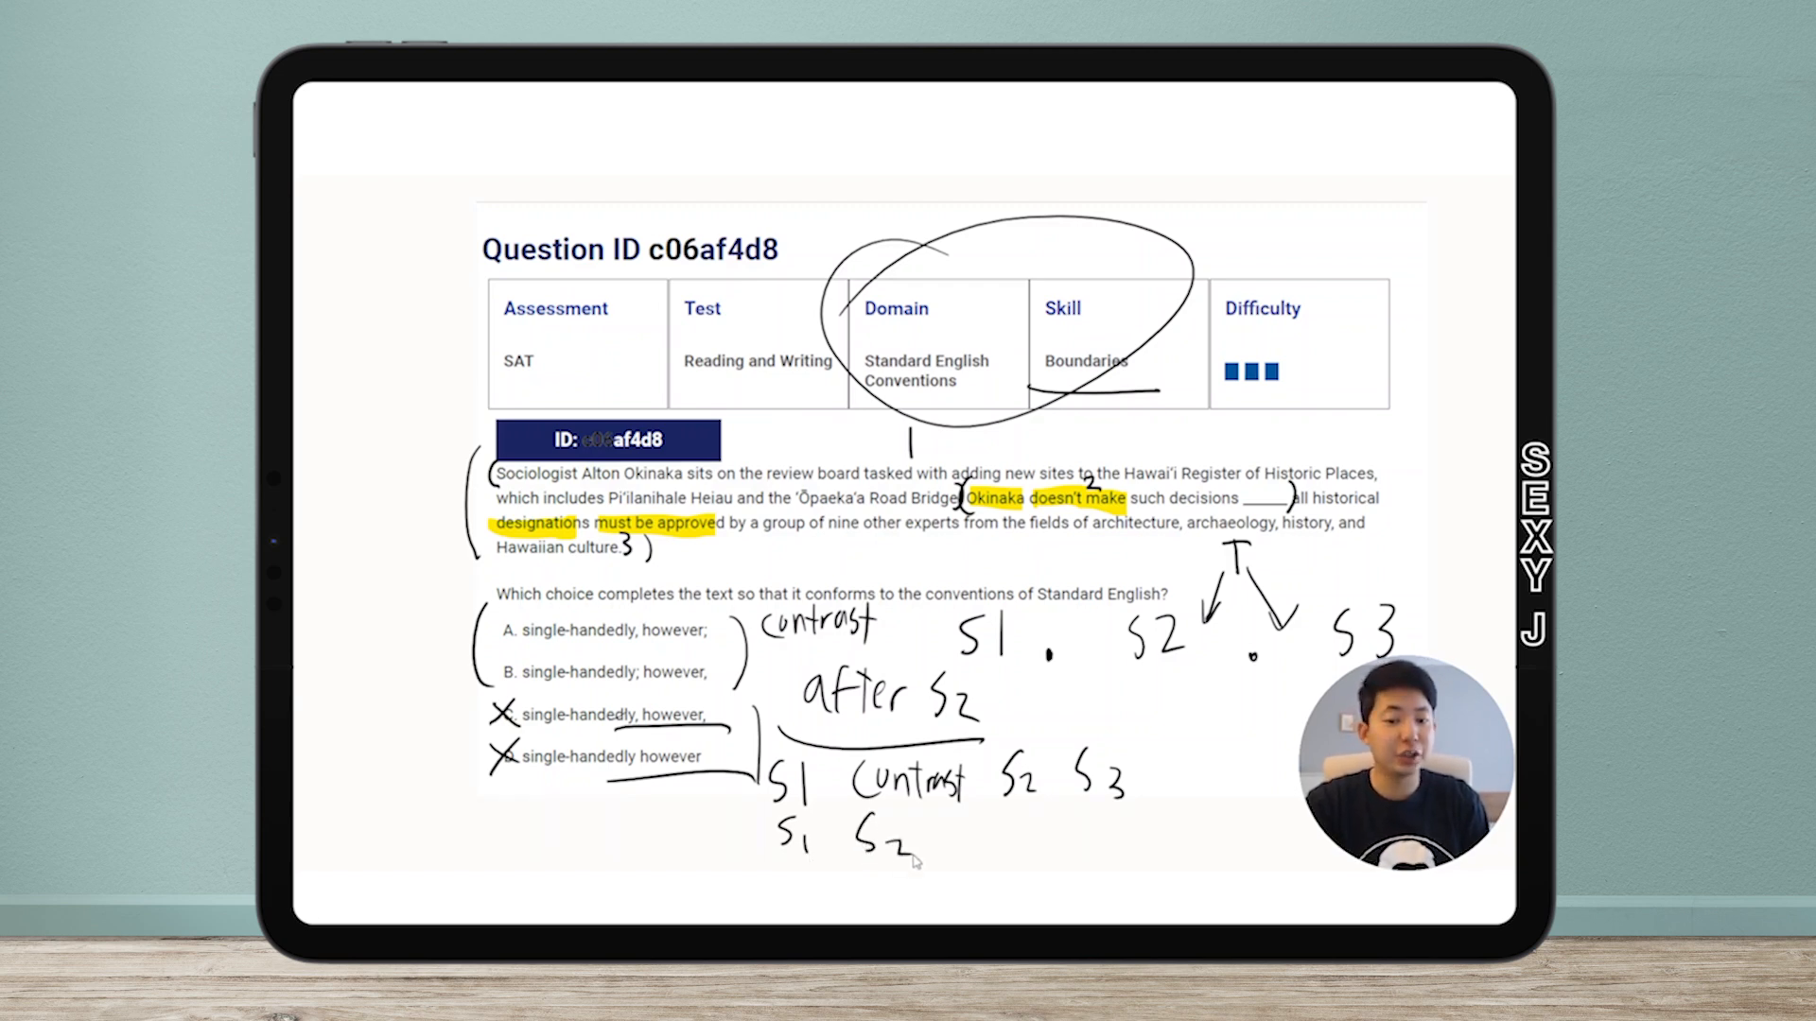
- Write 'contrast' and 'after S2' in the S1 . S2 . S3 sentence diagram
text(contr)
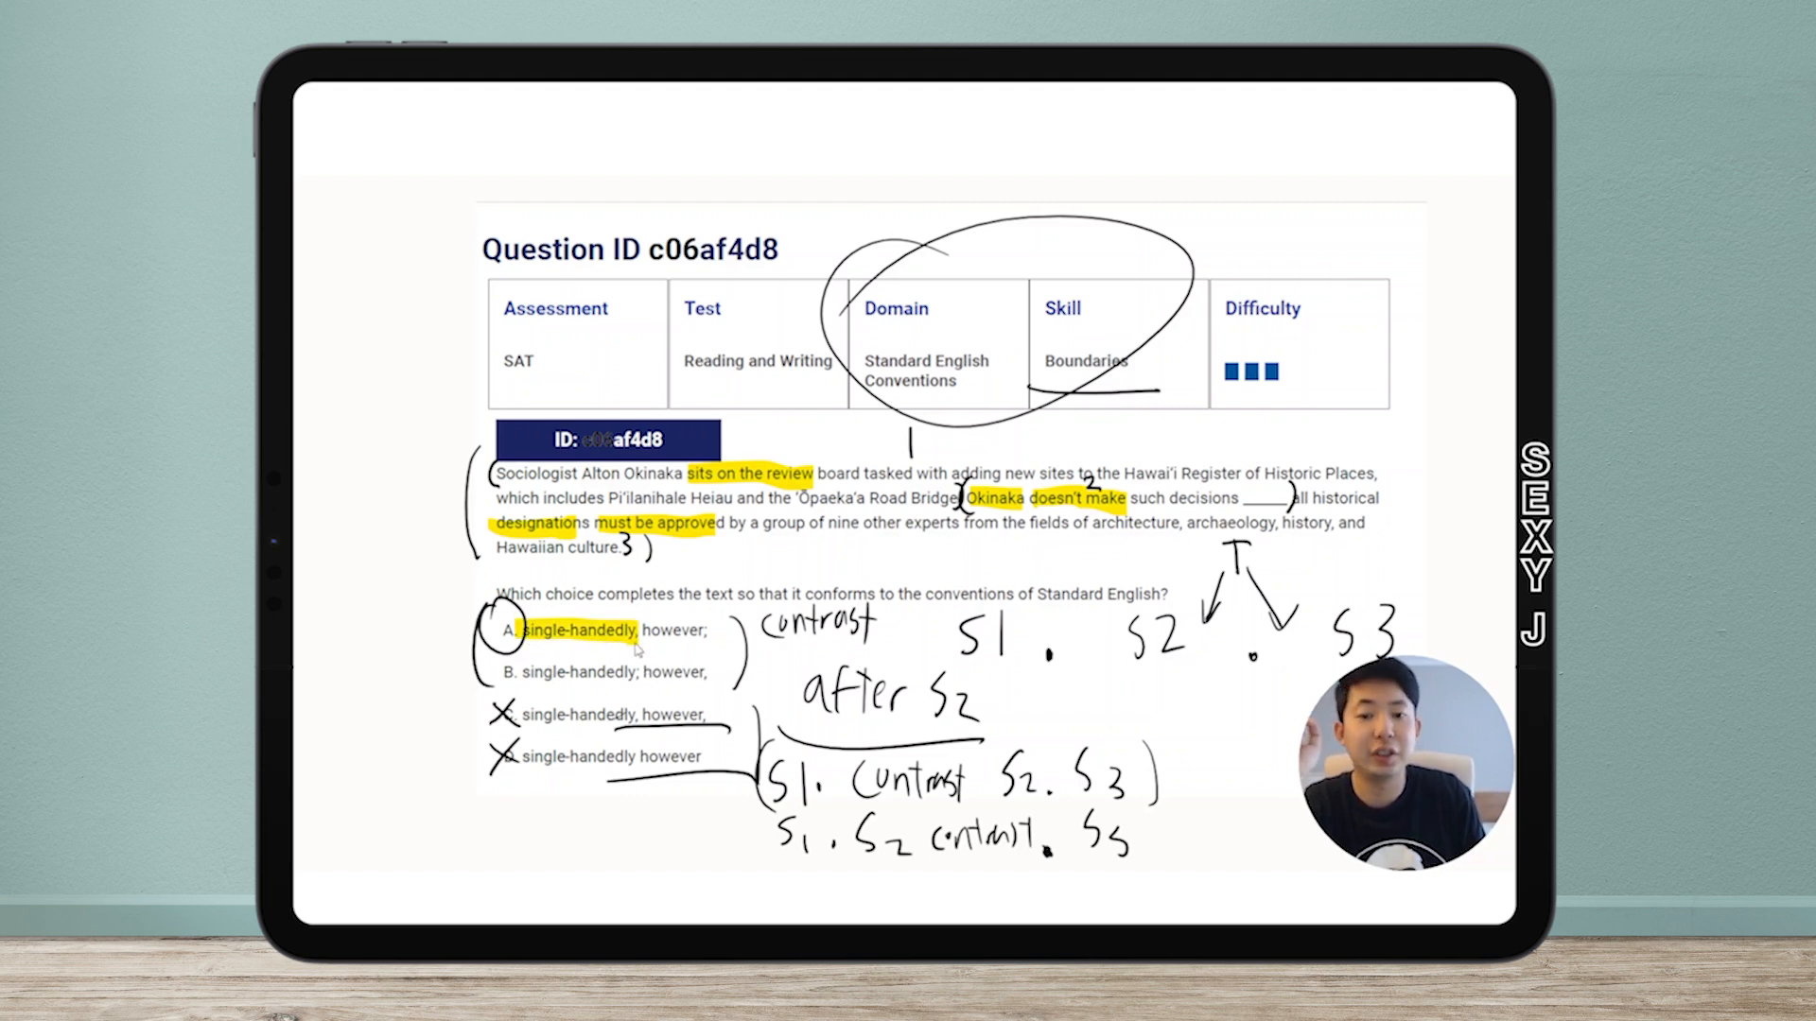
mouse_move(1109, 742)
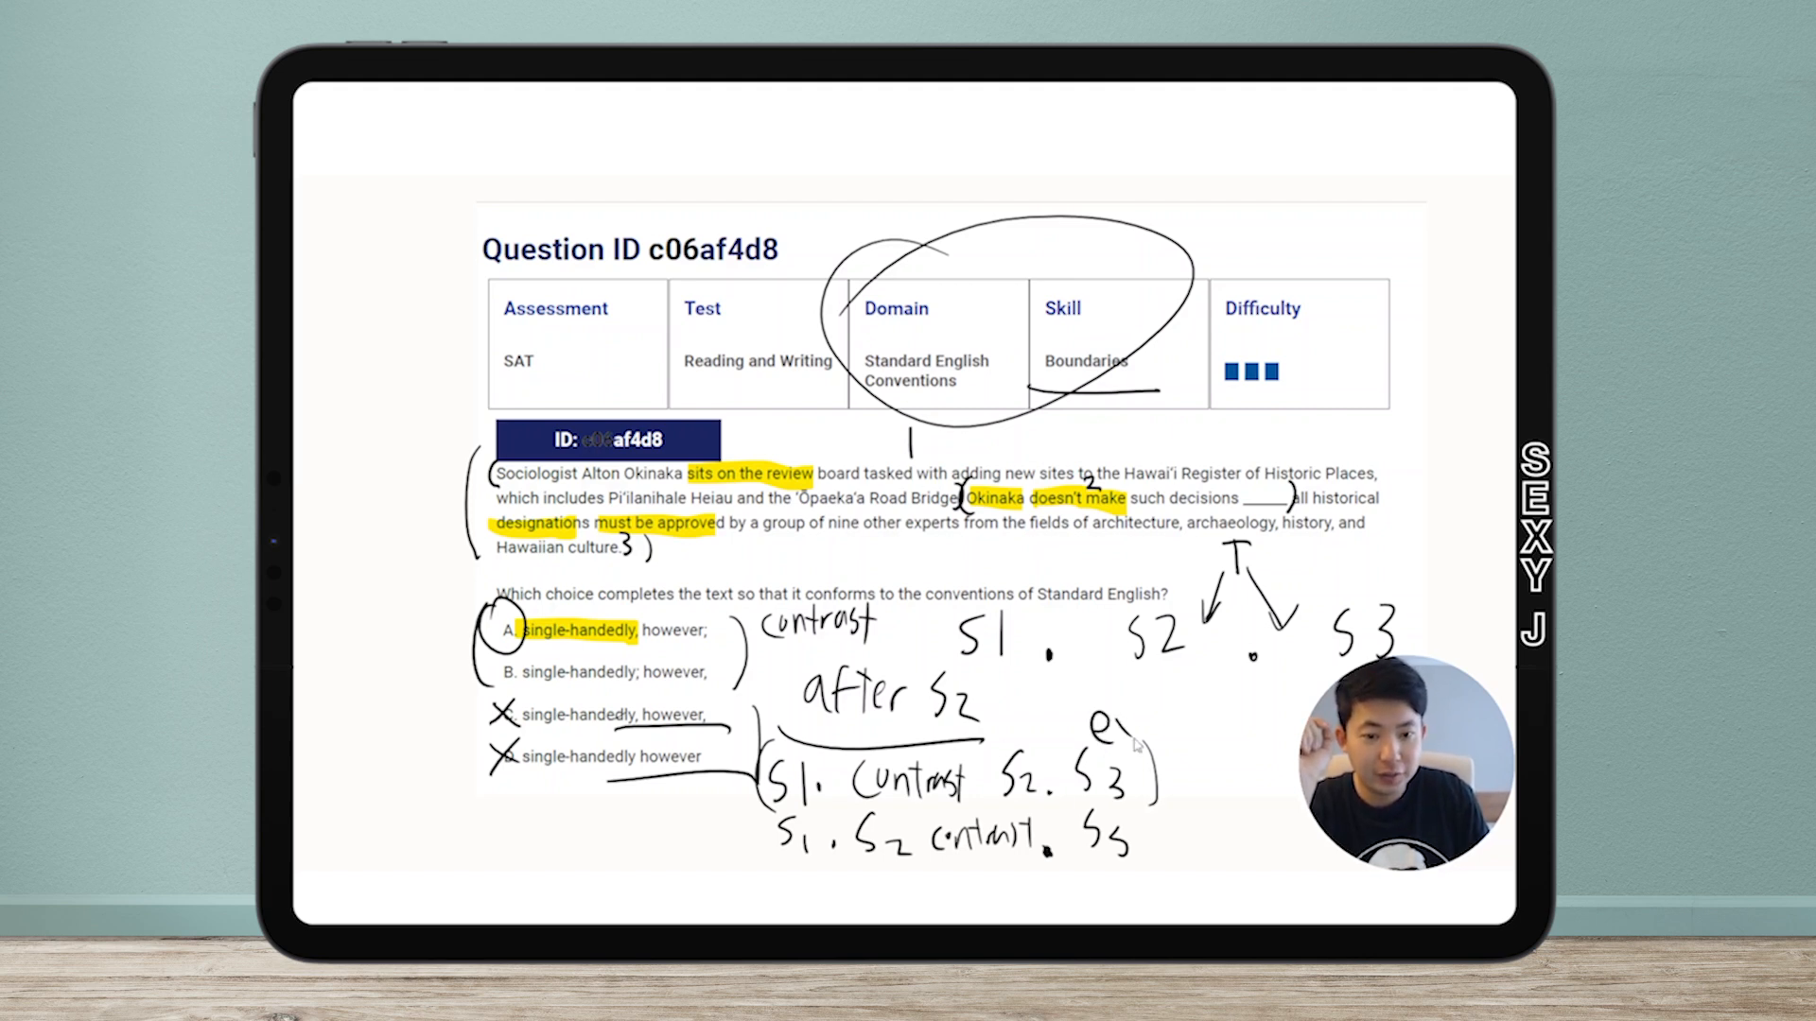
- Label S3 with 'ex' in the sentence patterns and bracket both contrast patterns together
text(ex)
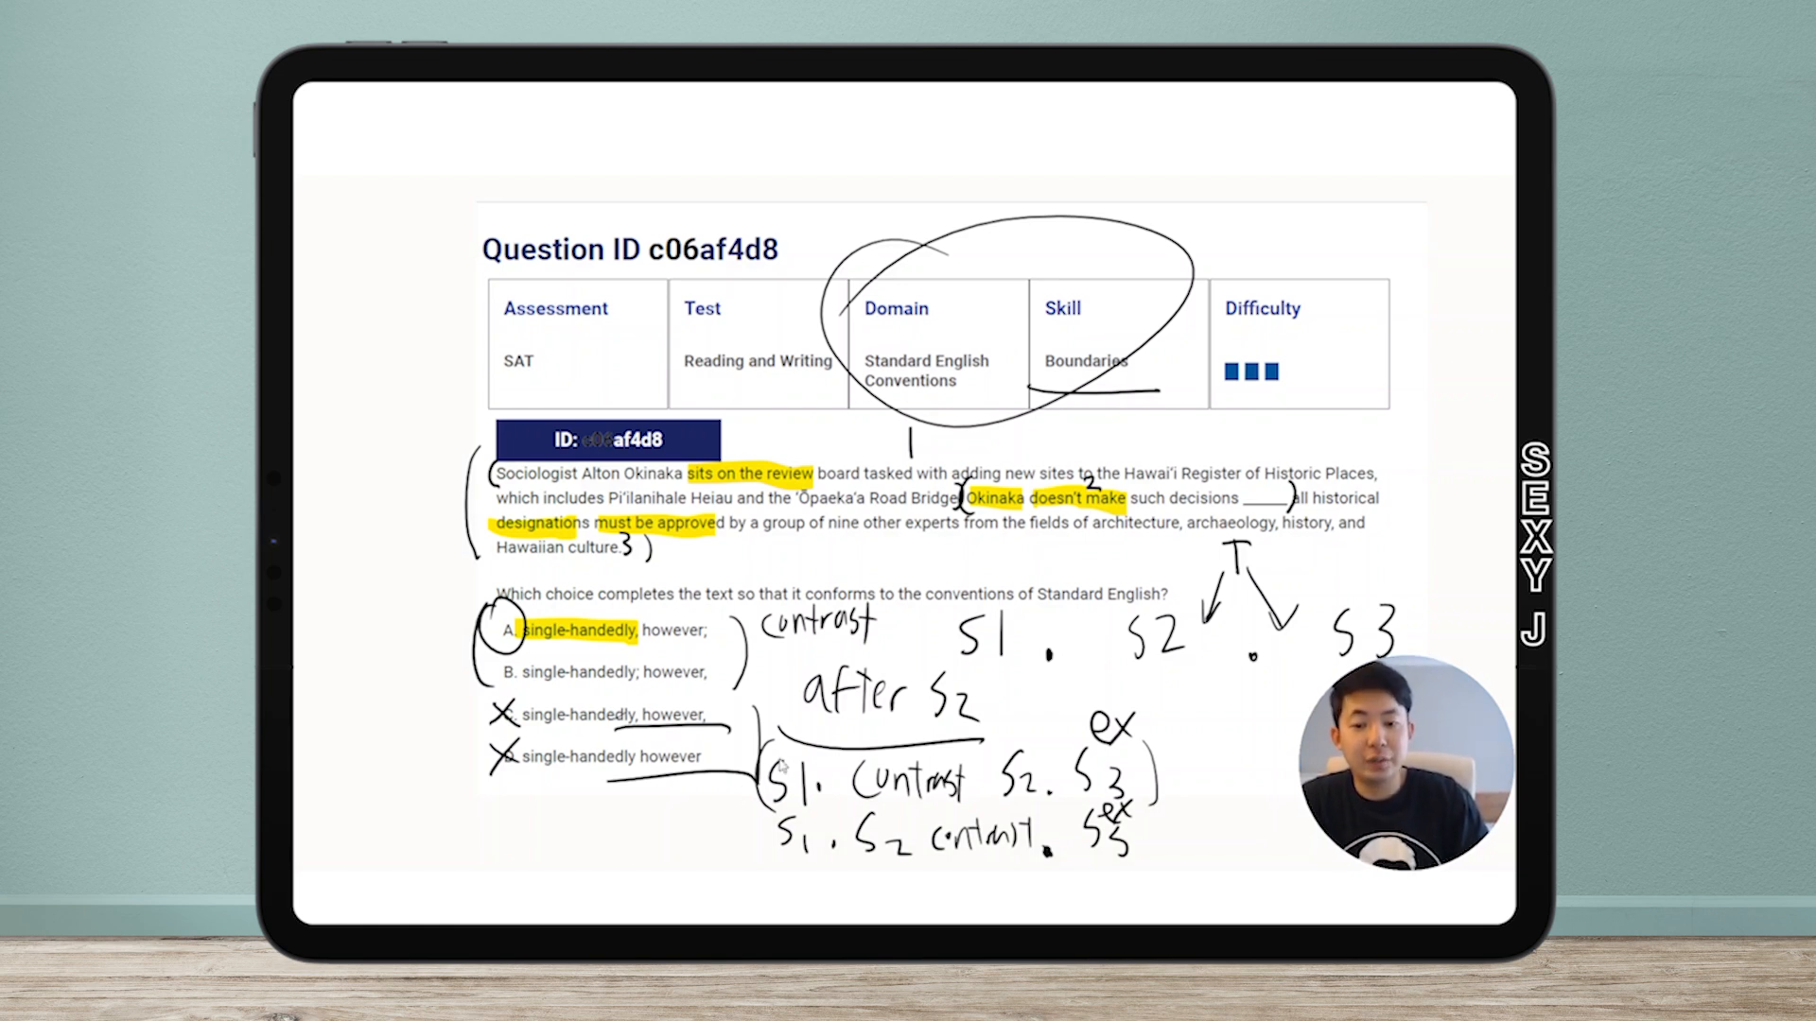
drag(752, 719, 1205, 863)
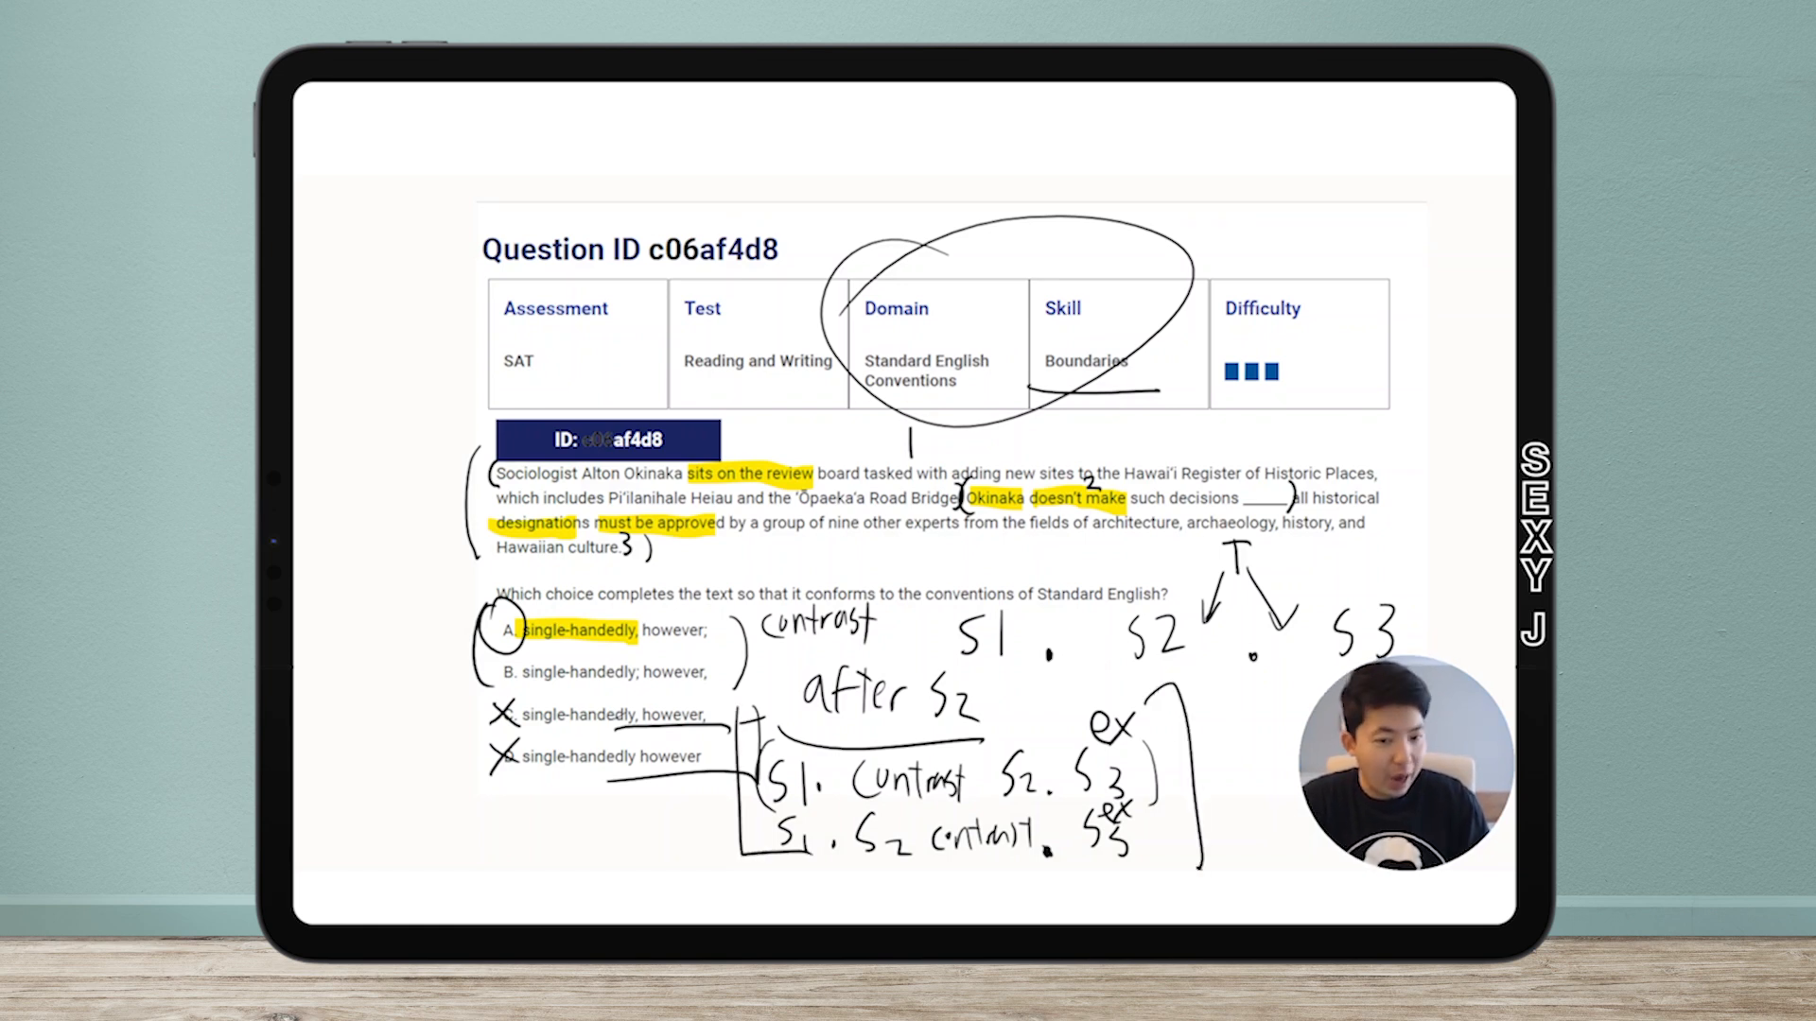